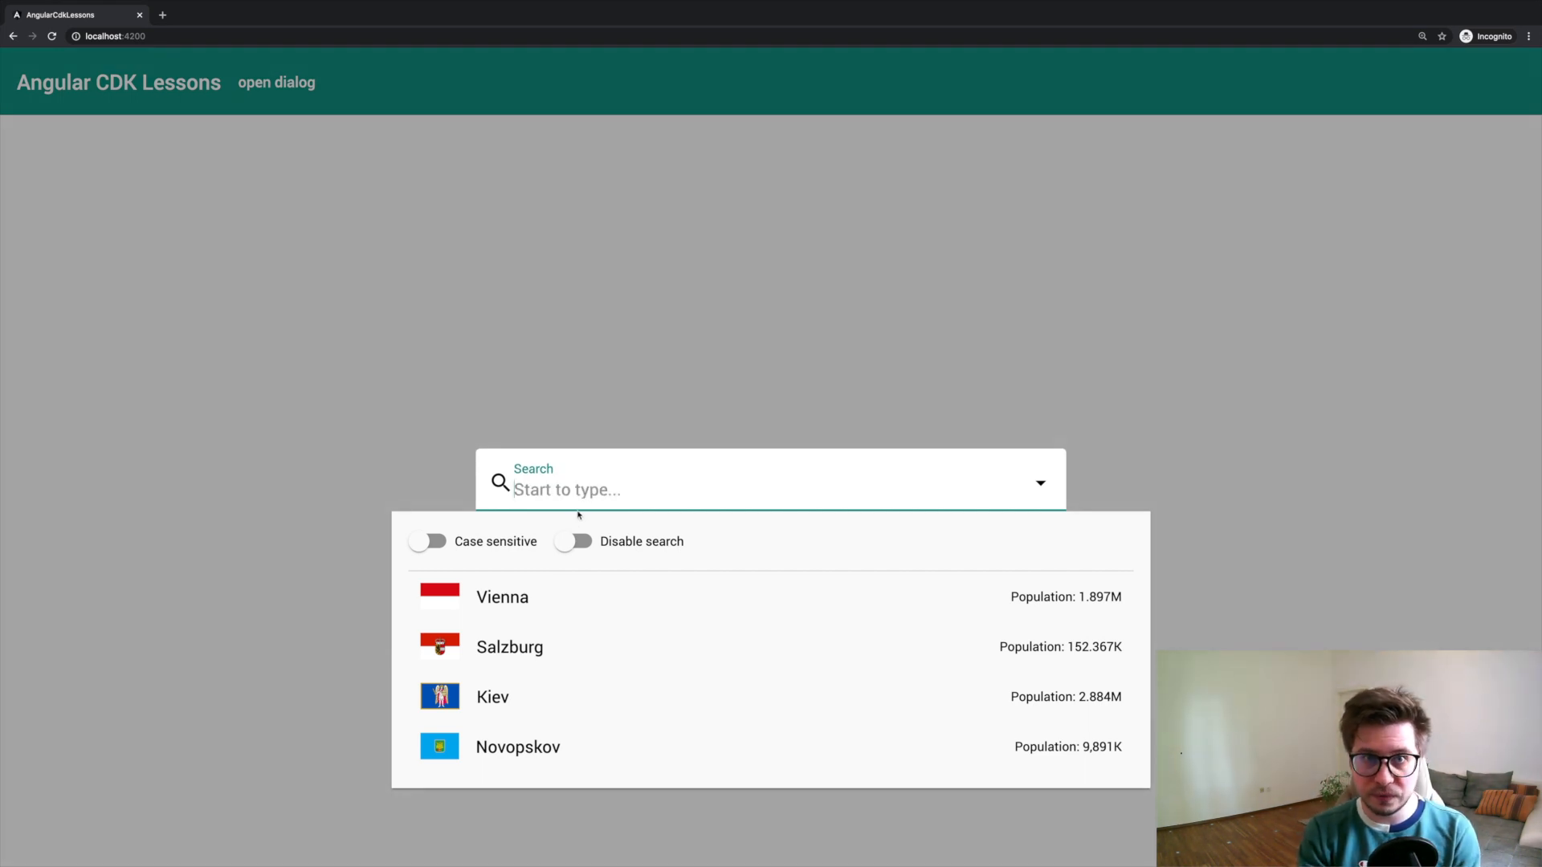
- Close the city suggestions list of the search drop-down
left_click(561, 359)
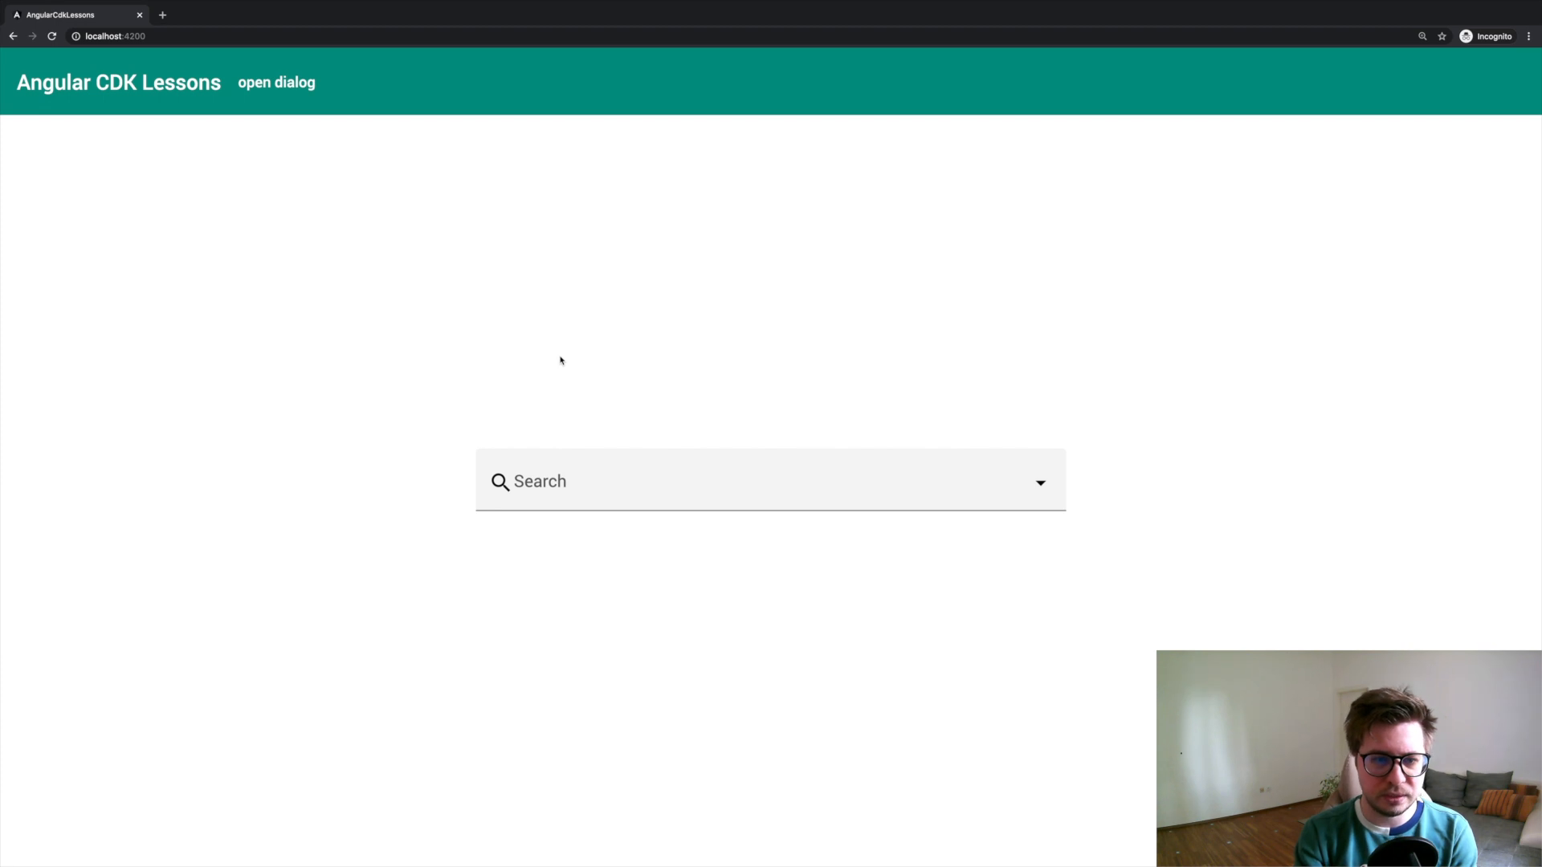
mouse_move(339, 82)
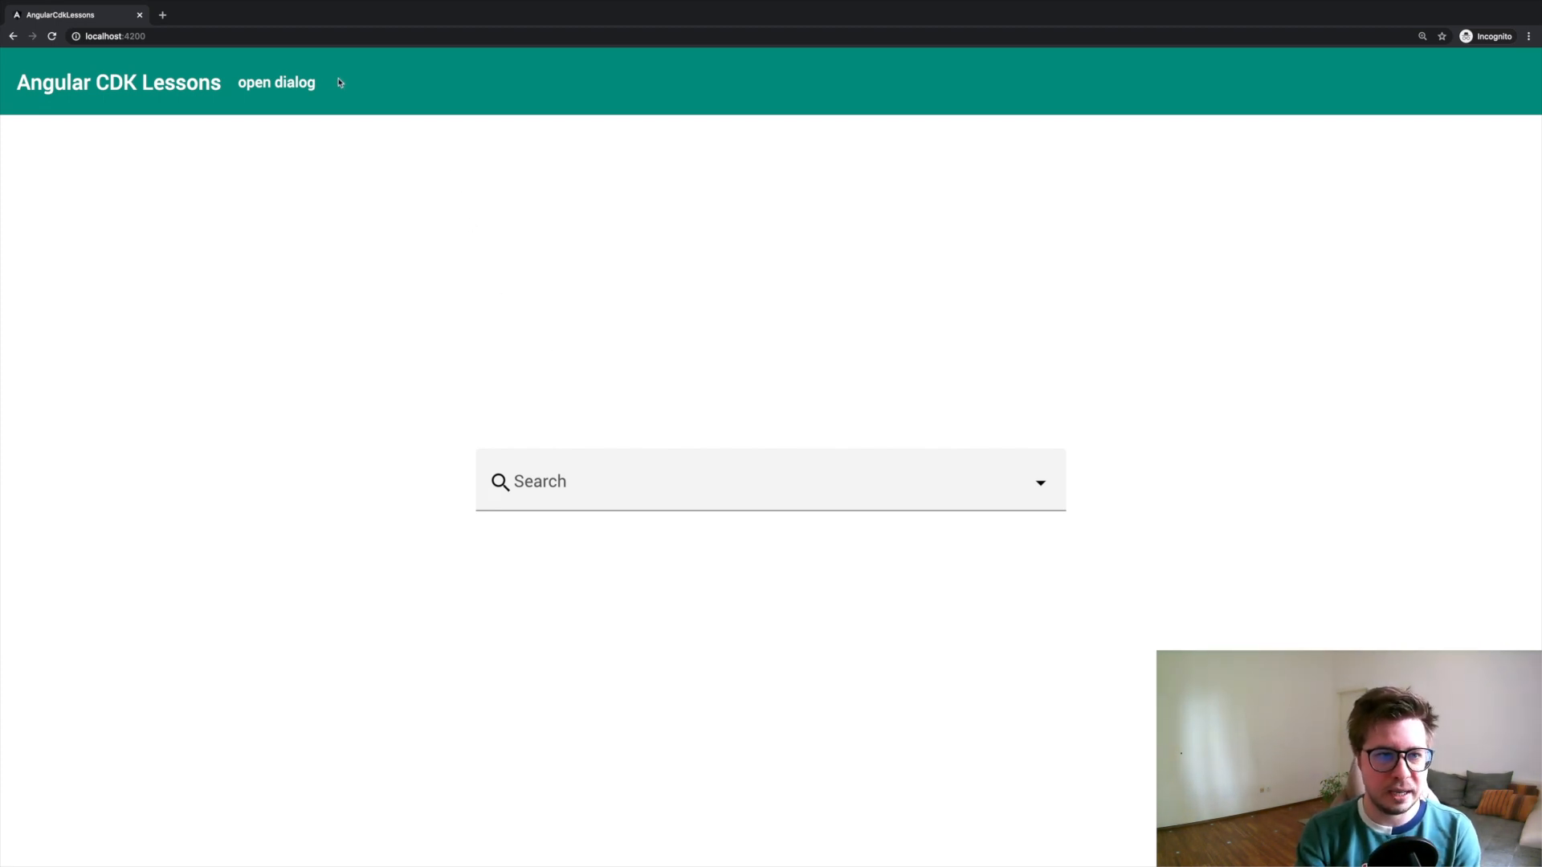
mouse_move(684, 83)
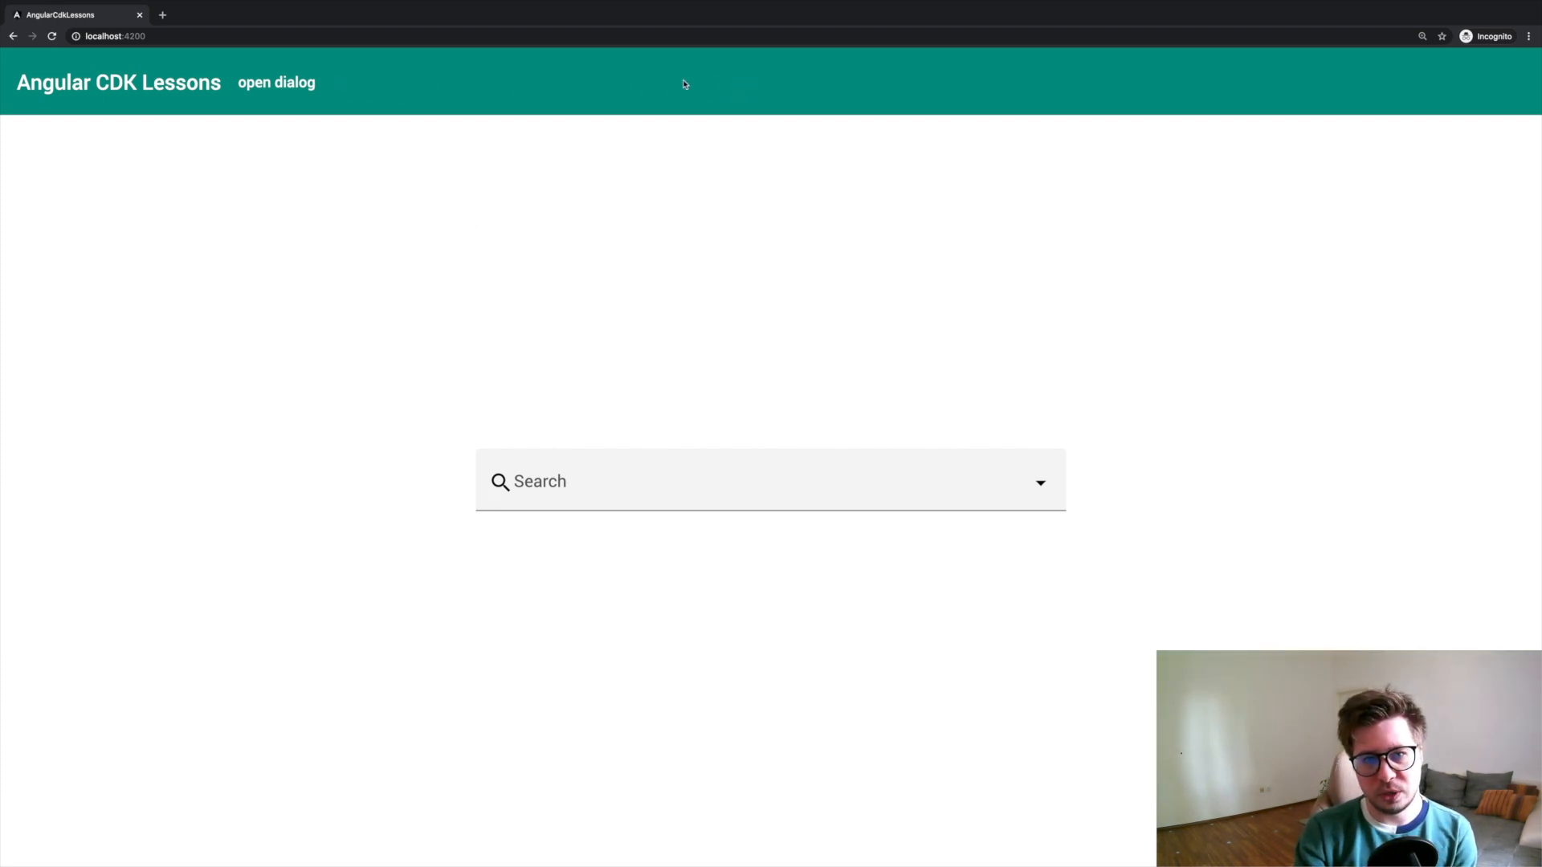
mouse_move(591, 93)
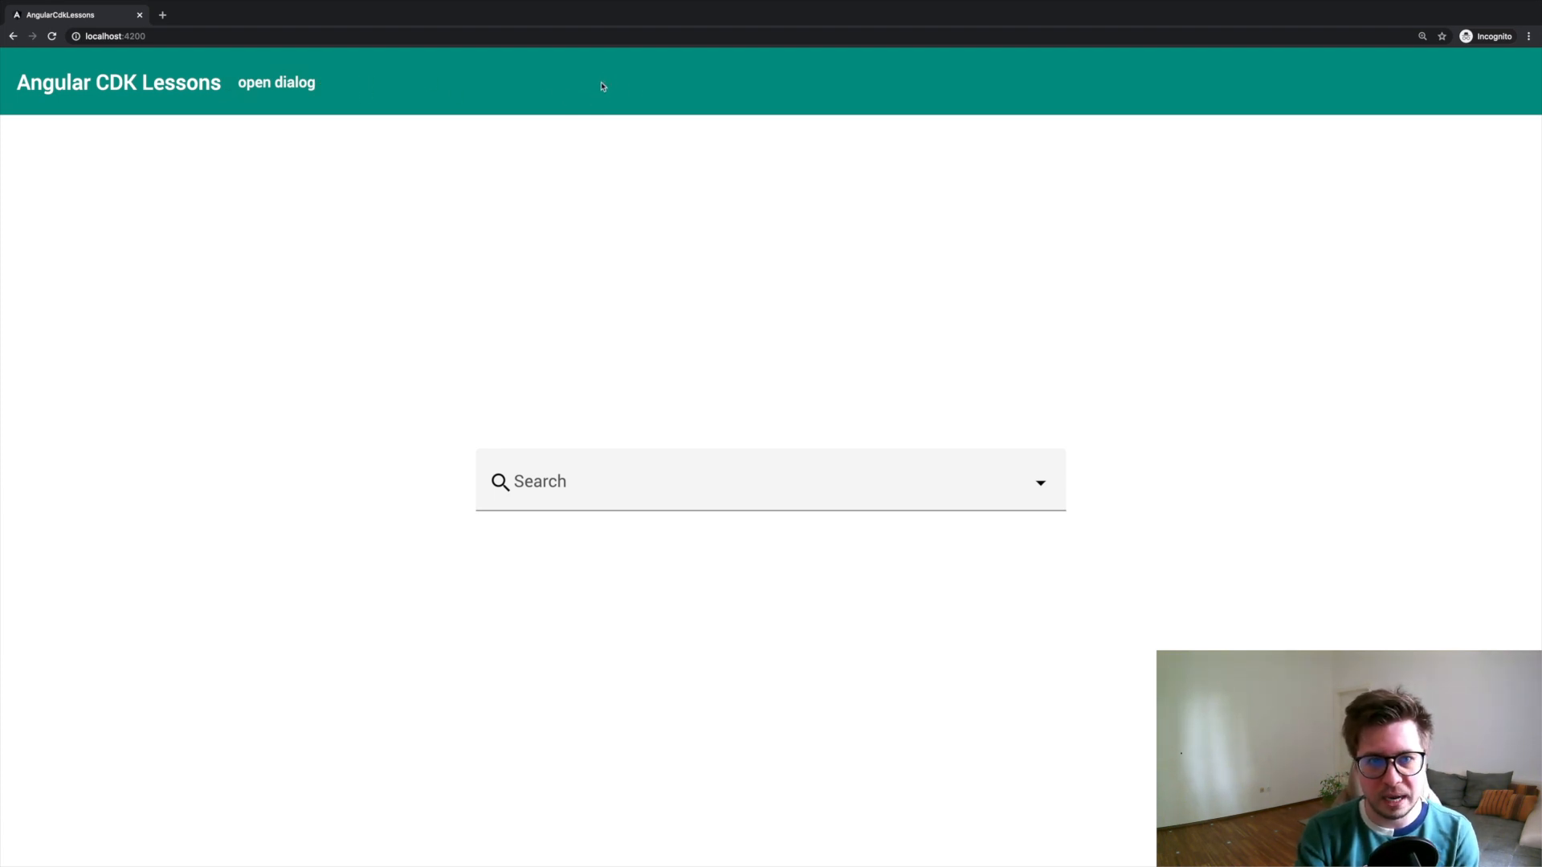
mouse_move(400, 103)
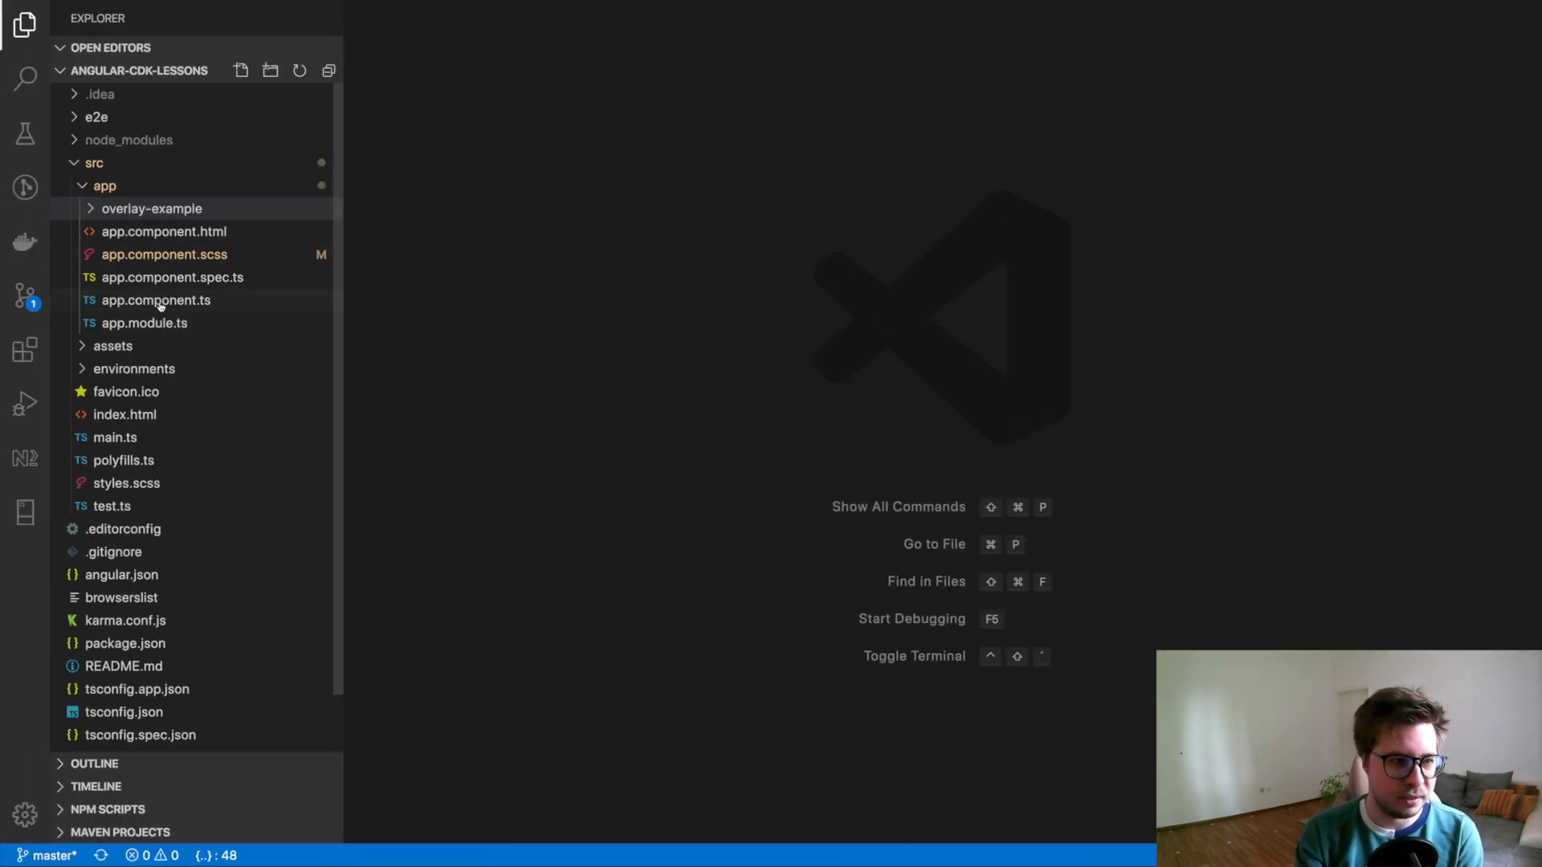
left_click(156, 300)
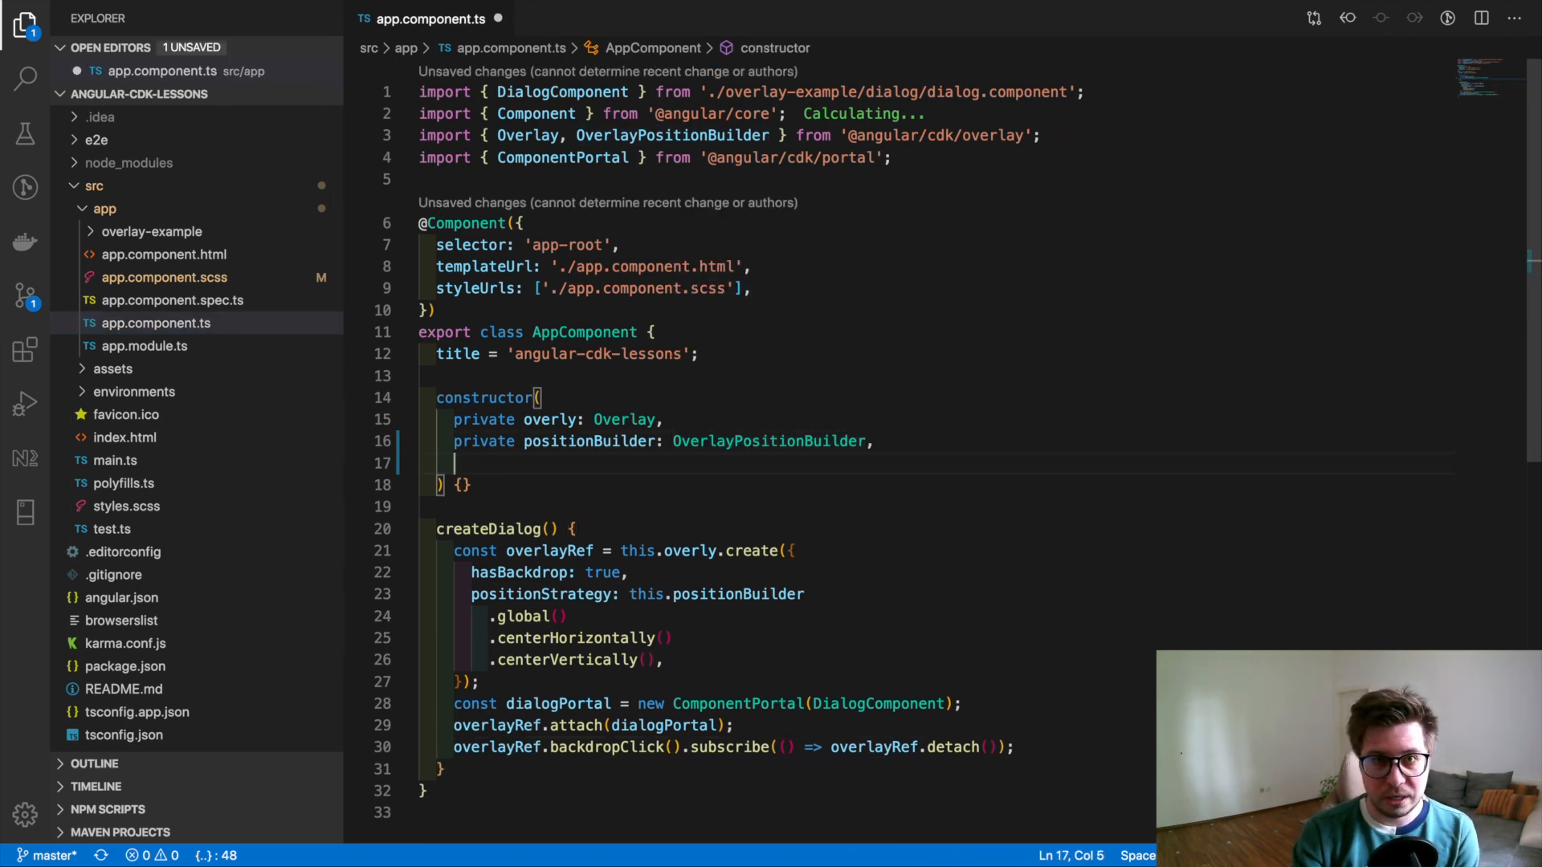
type("public")
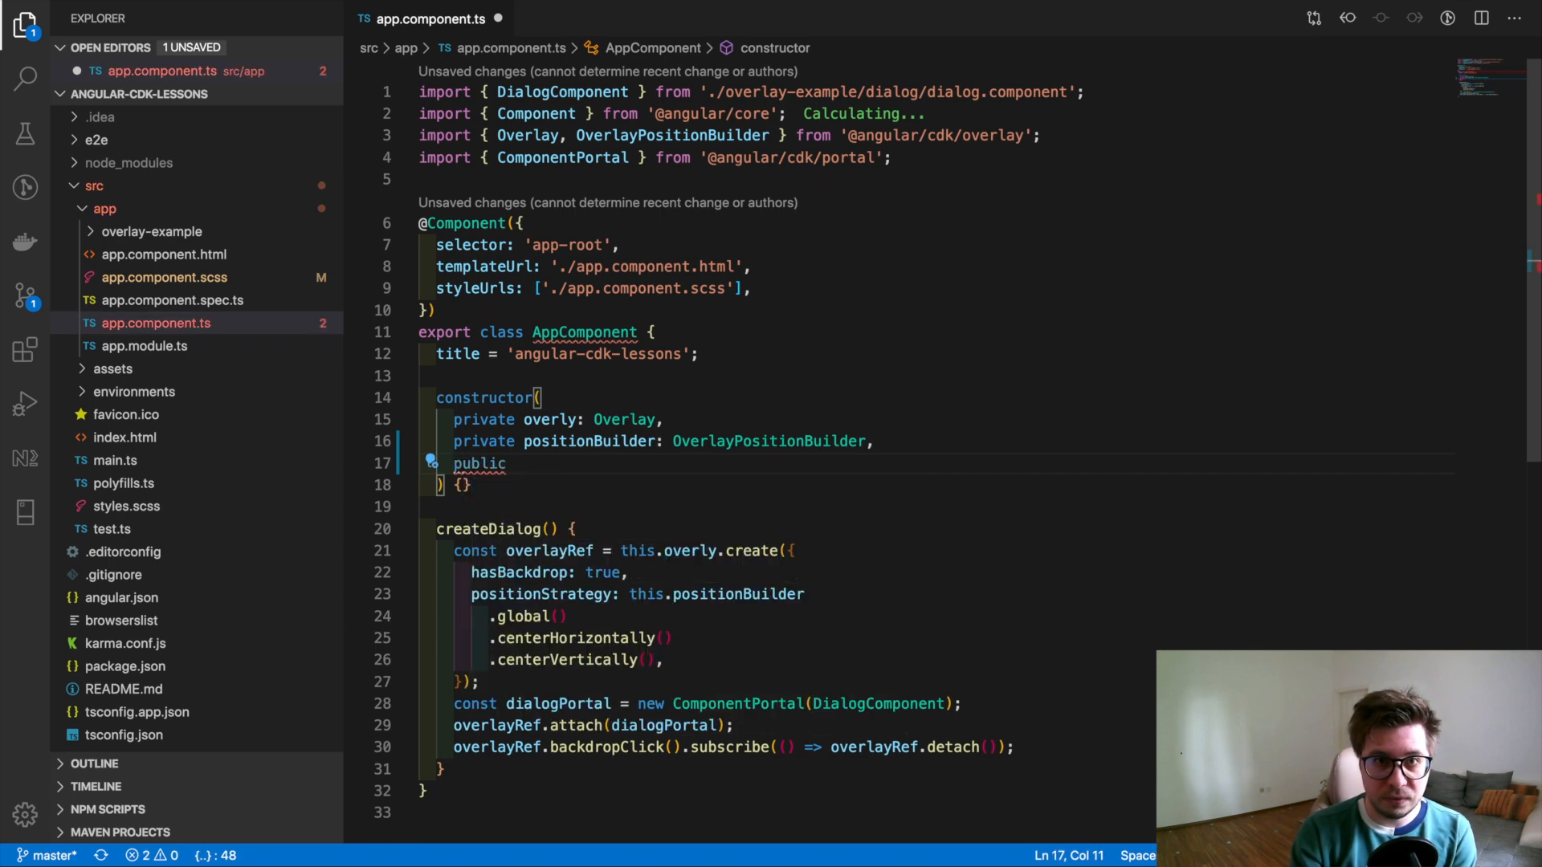
type("plat")
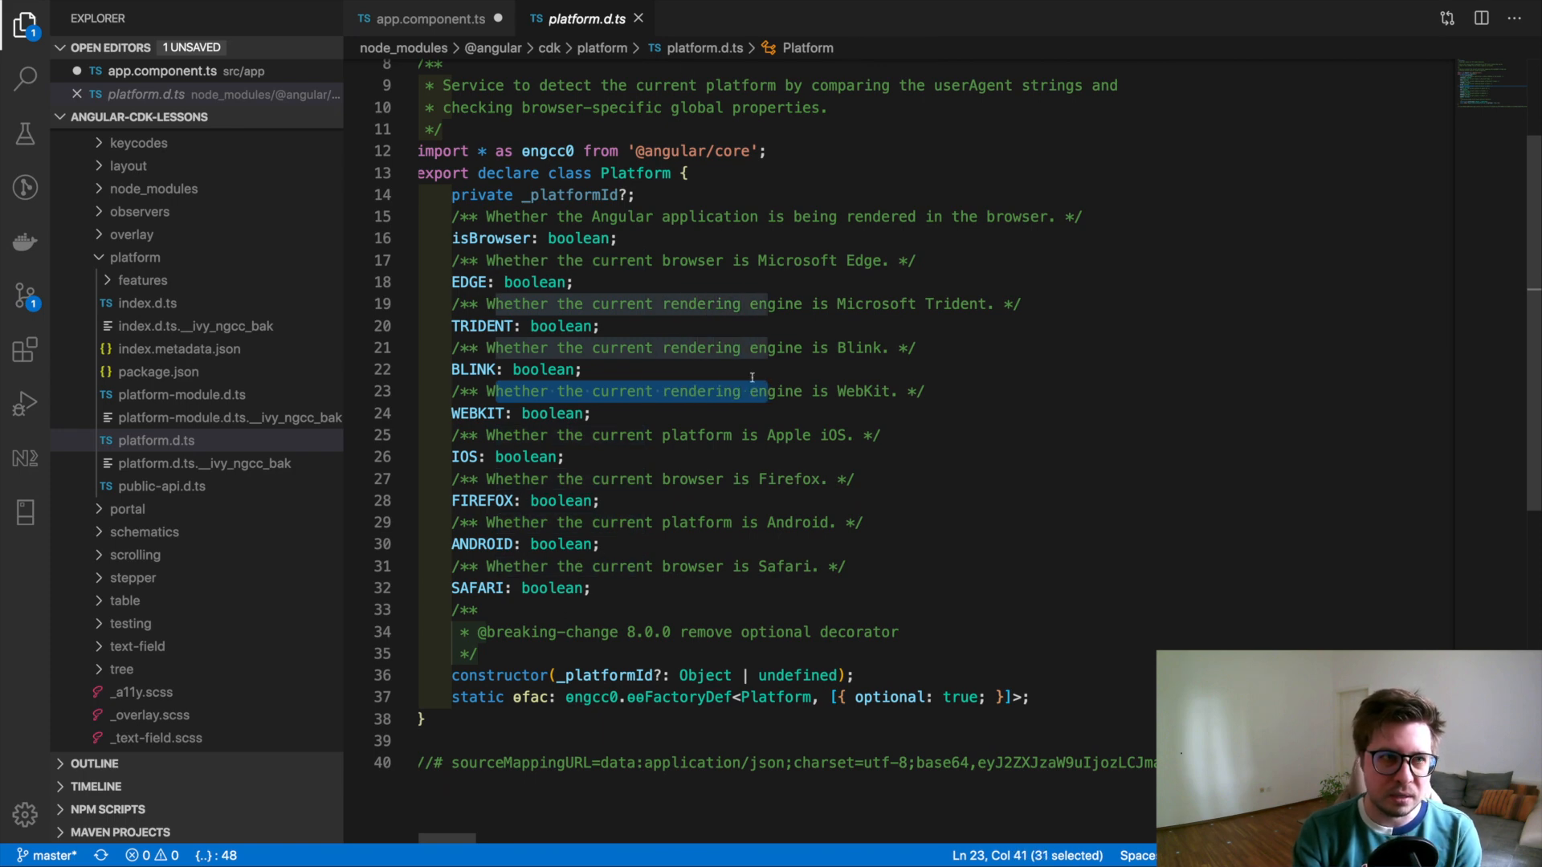
left_click(430, 19)
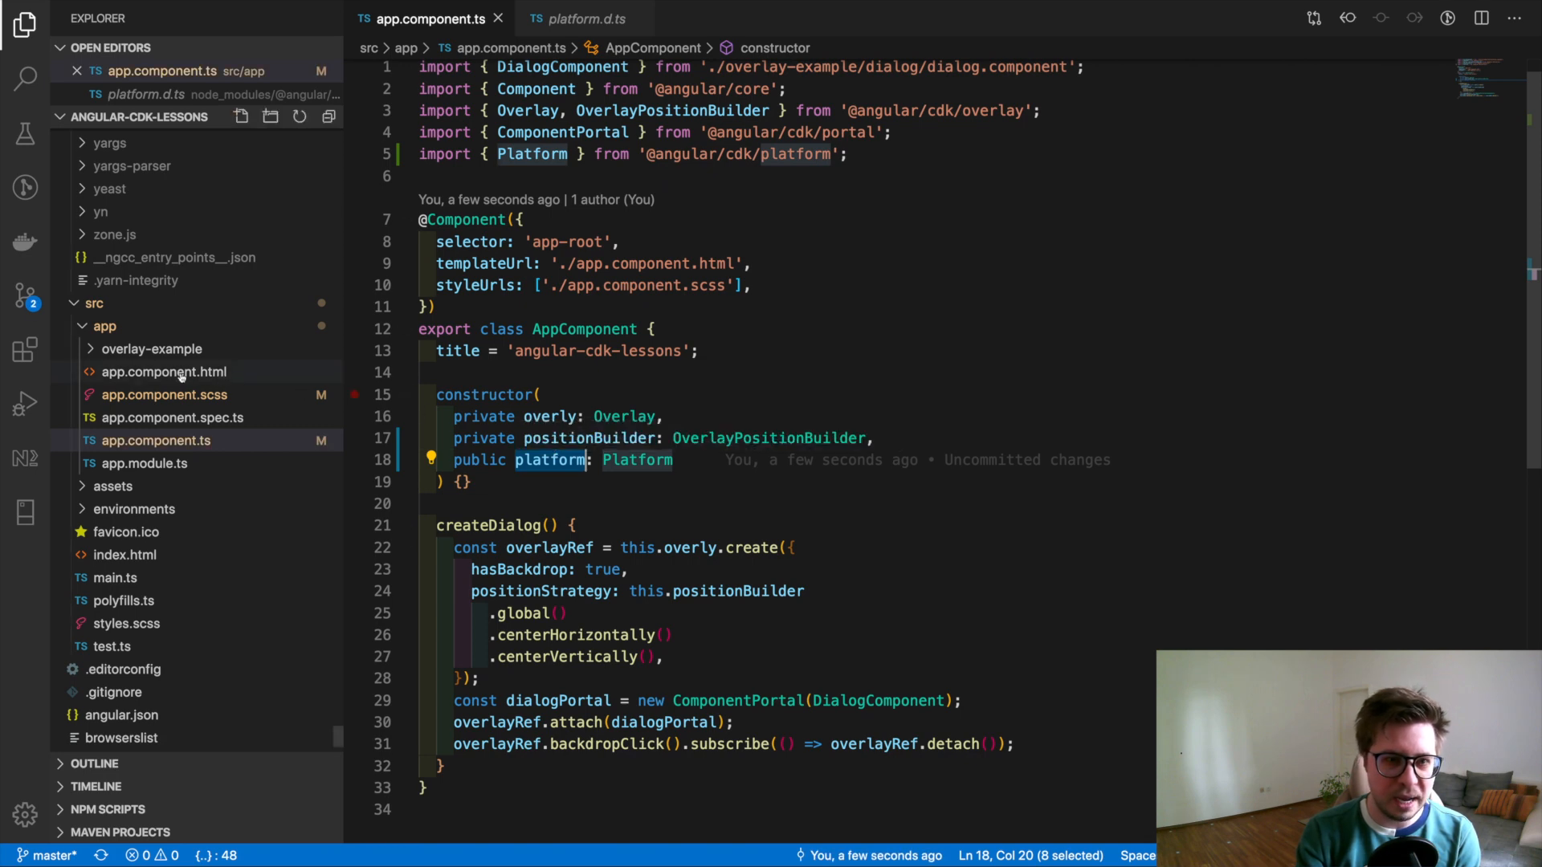
- Add a 'Your browser is:' div with an ngSwitch on the platform to the toolbar template
left_click(163, 371)
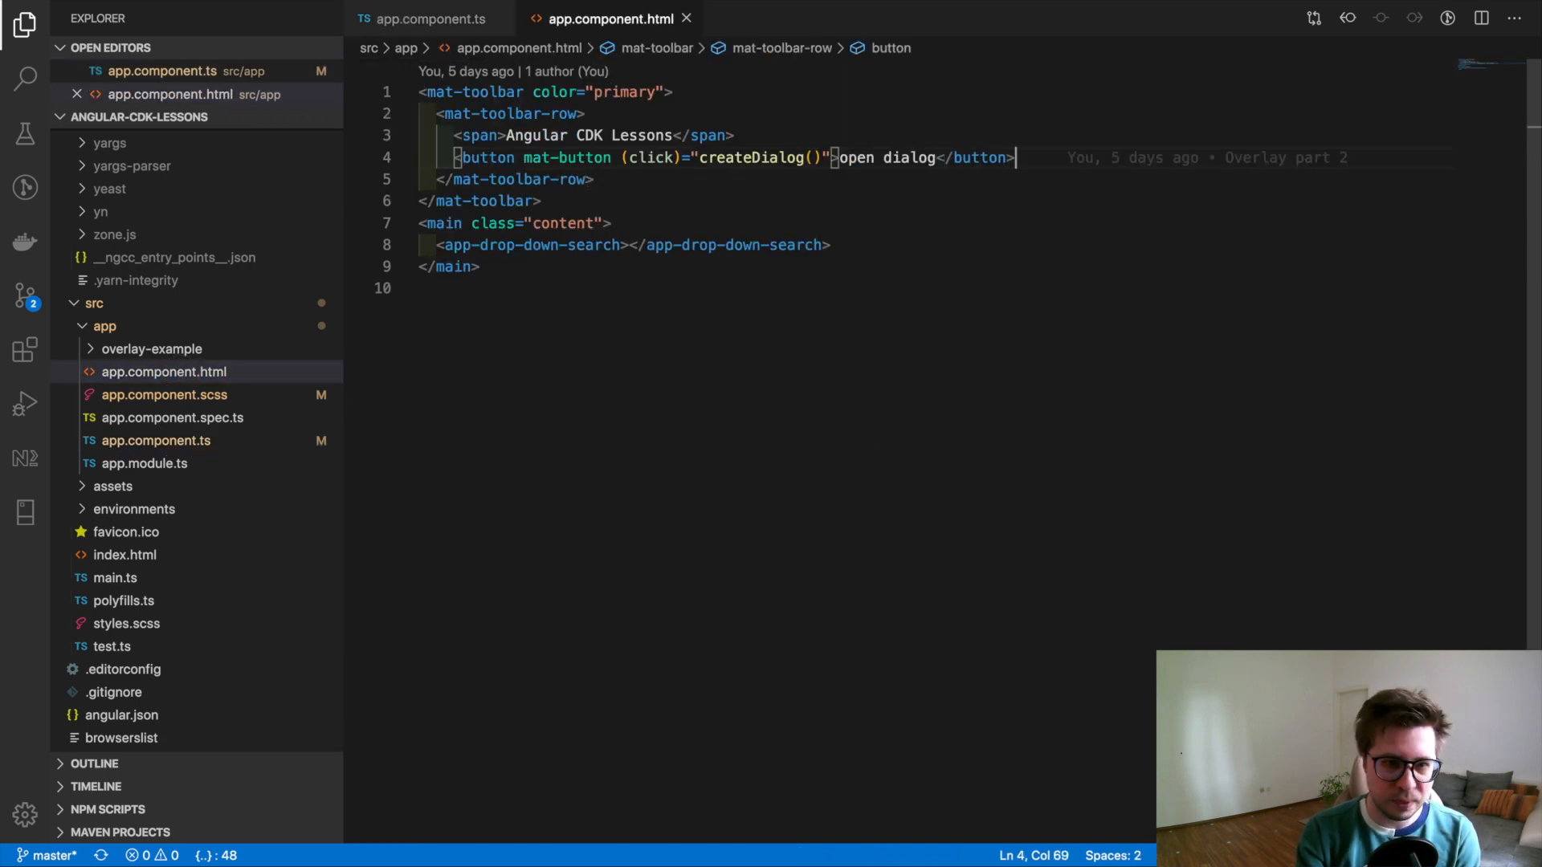
type("<div></div>")
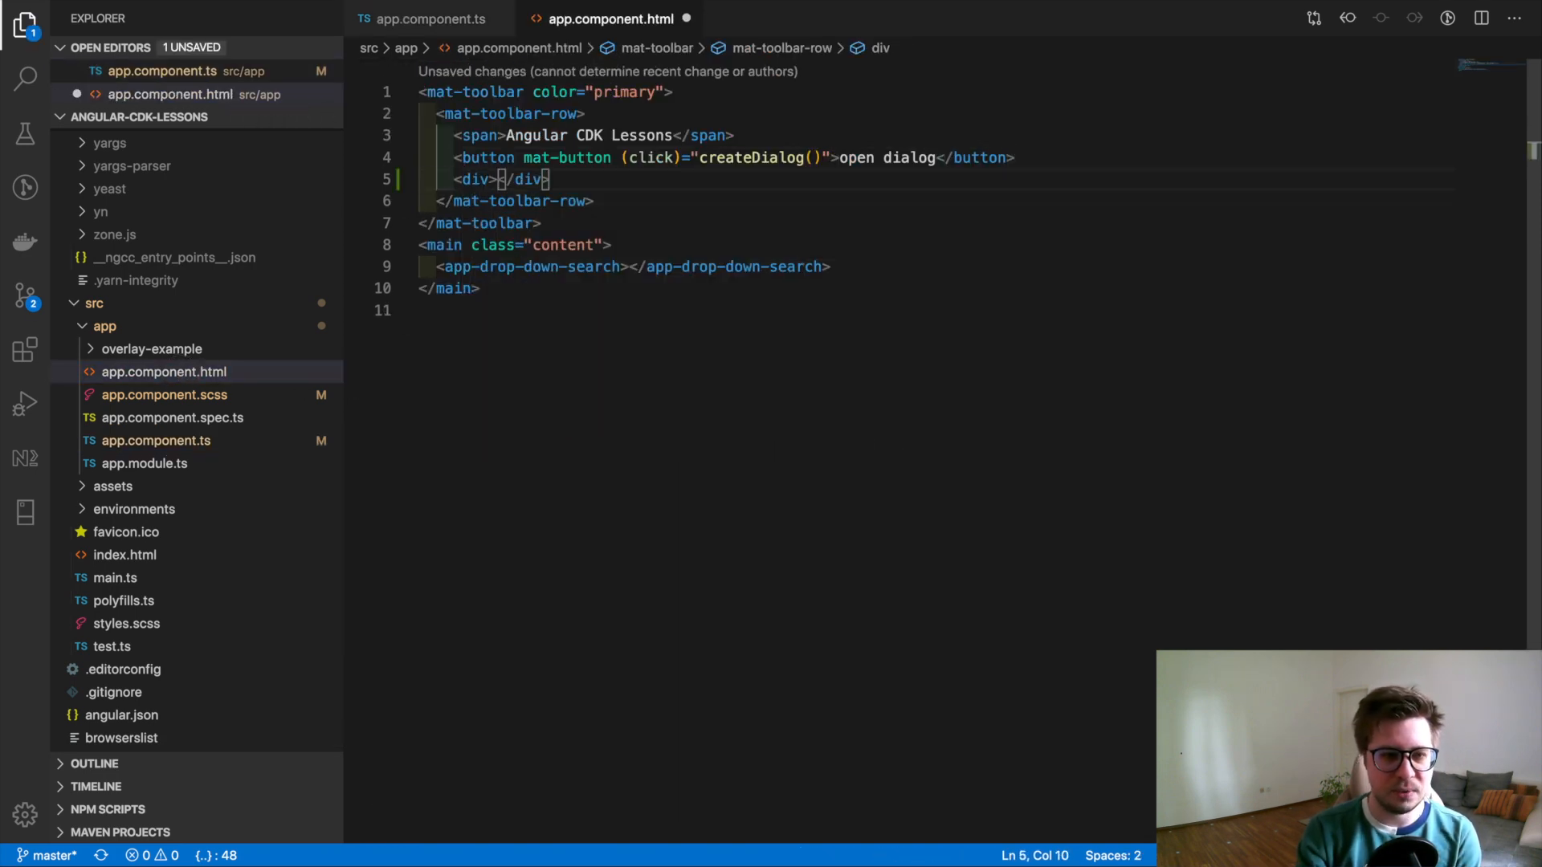
type("Your browser is:")
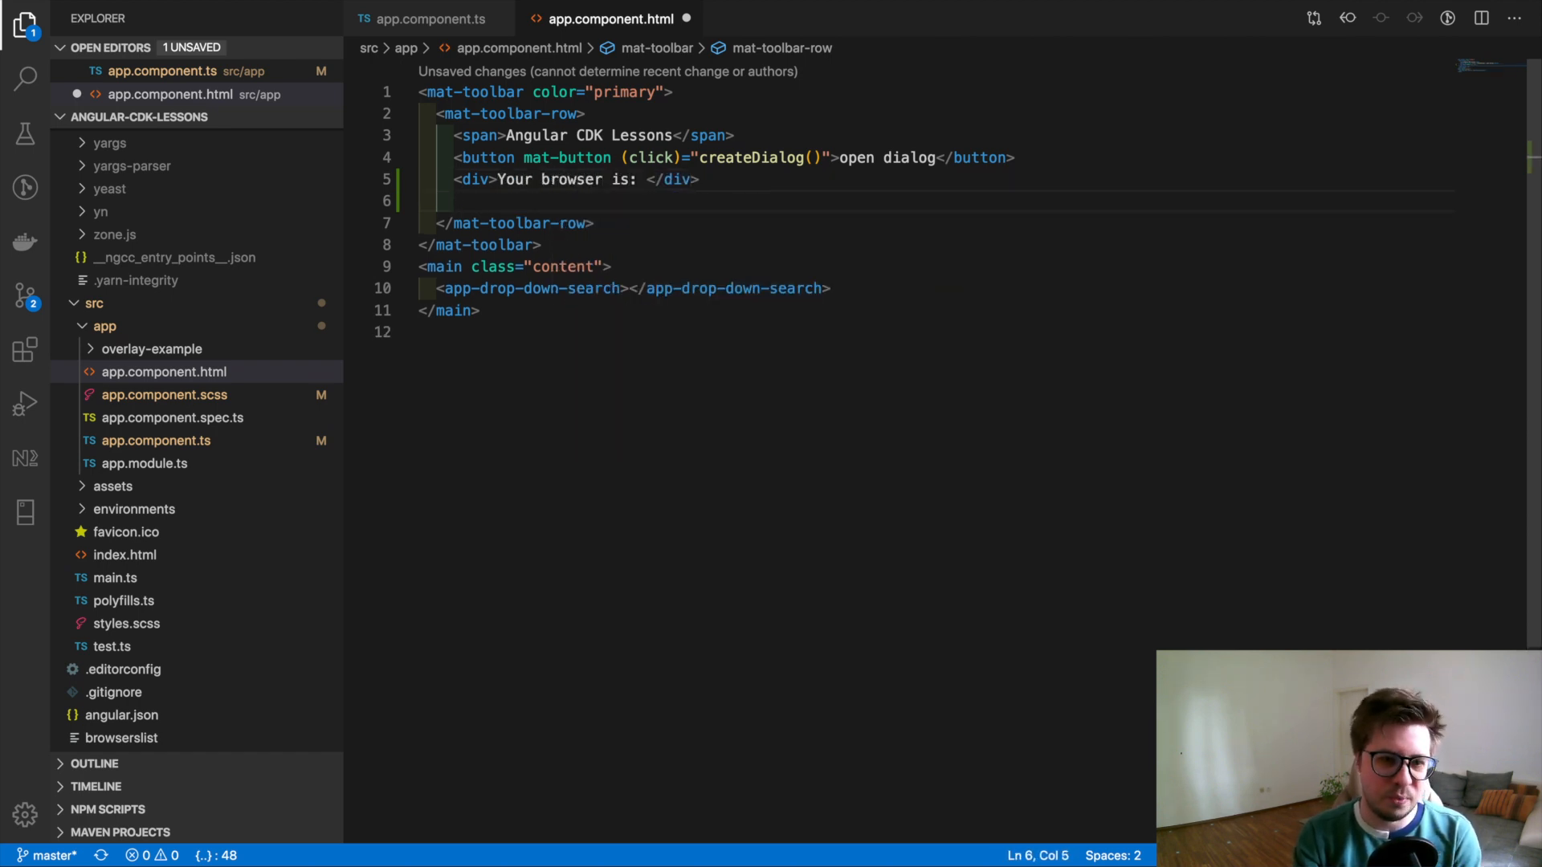
type("a-s")
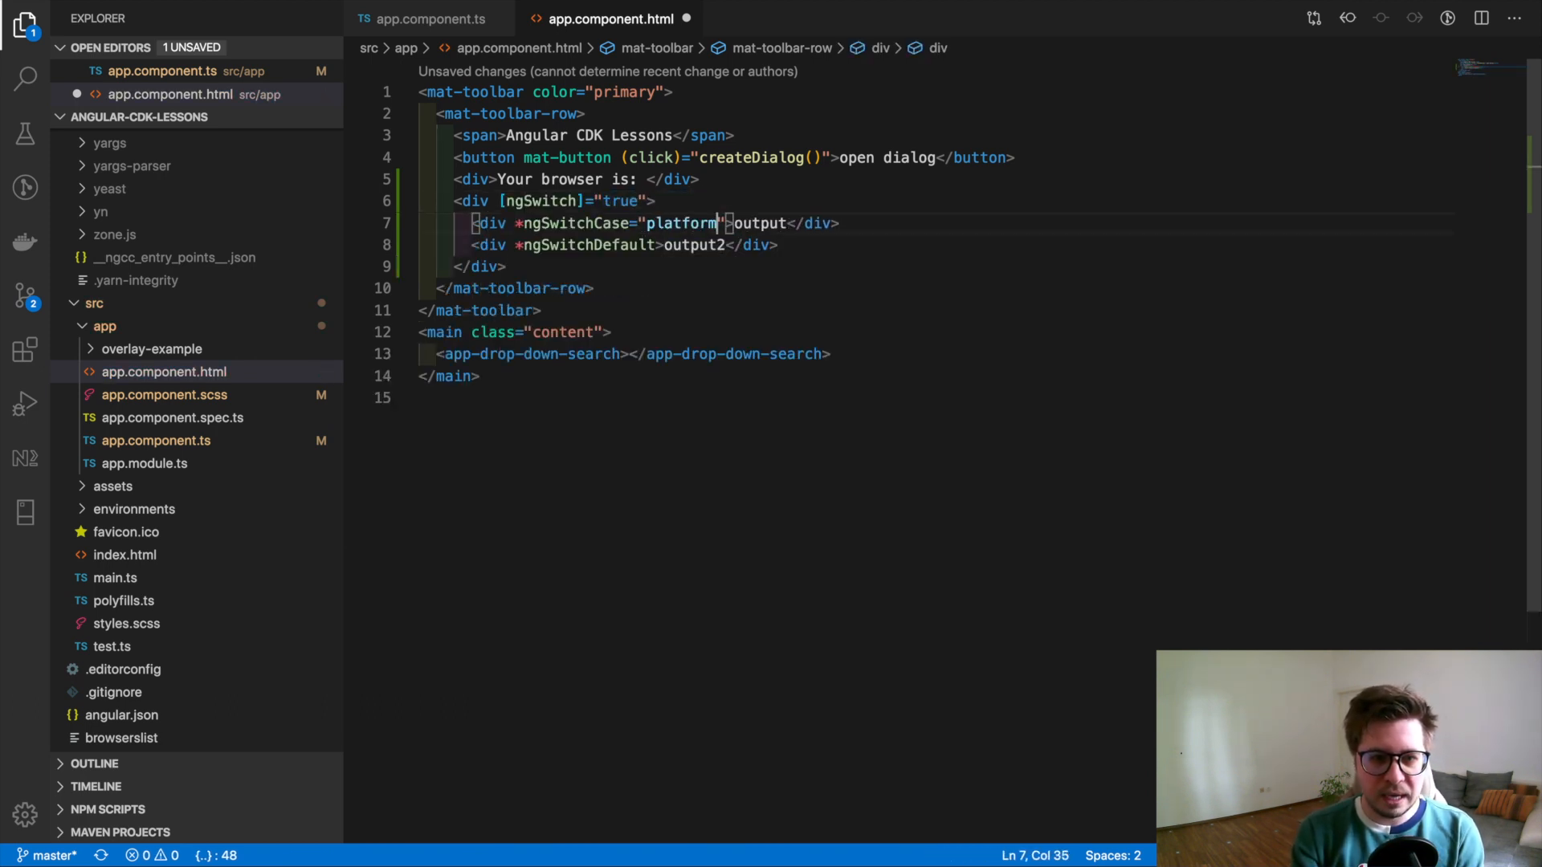
- Add ngSwitchCase entries for platform.BLINK (Chrome), SAFARI, TRIDENT and an 'Undefined' default
type(".BLINK")
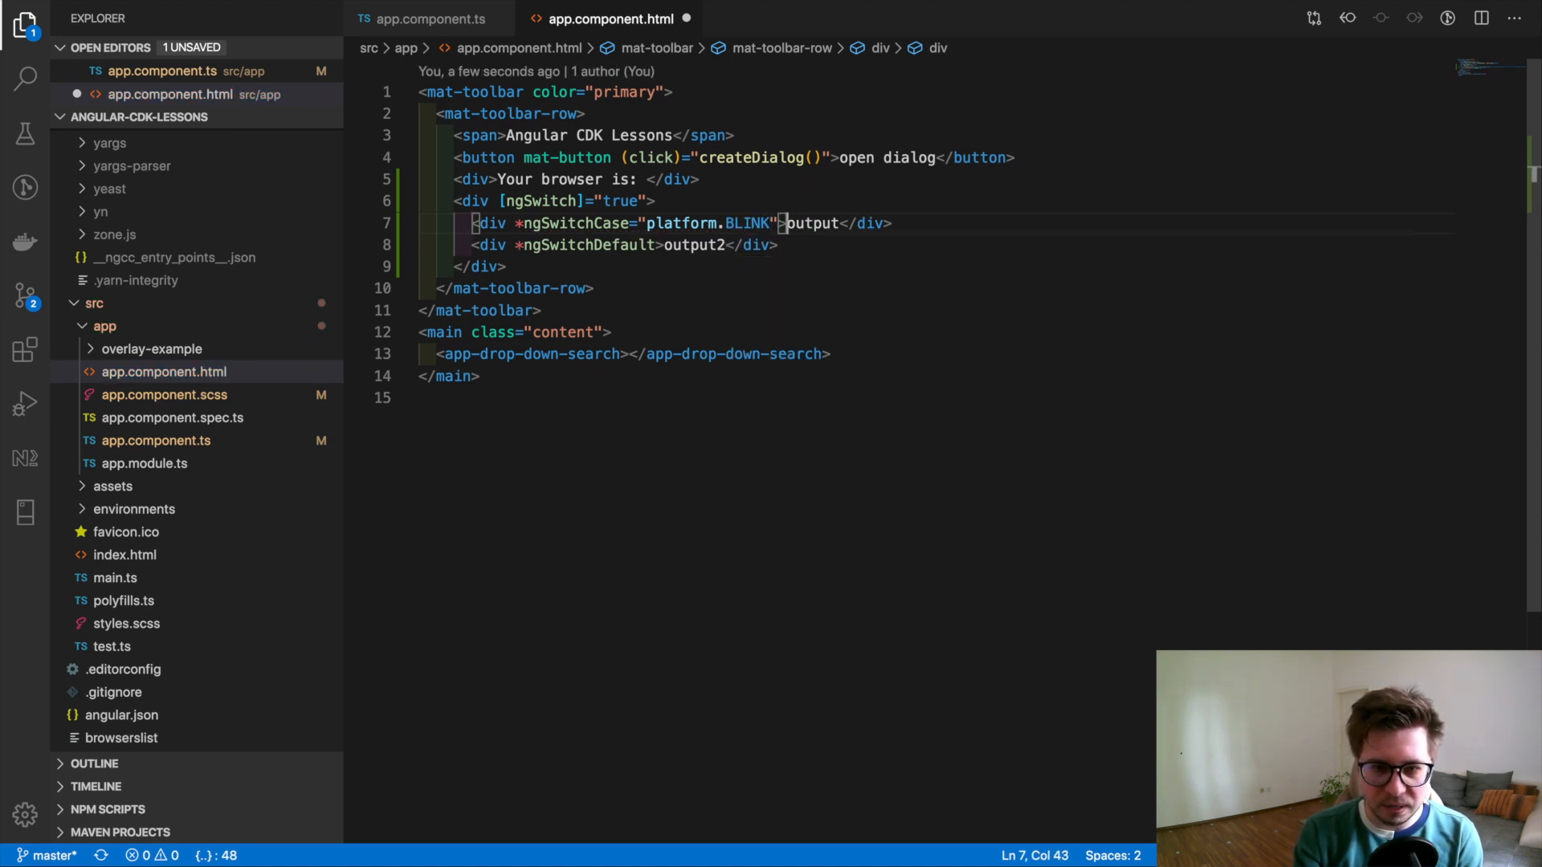
type("Chrome")
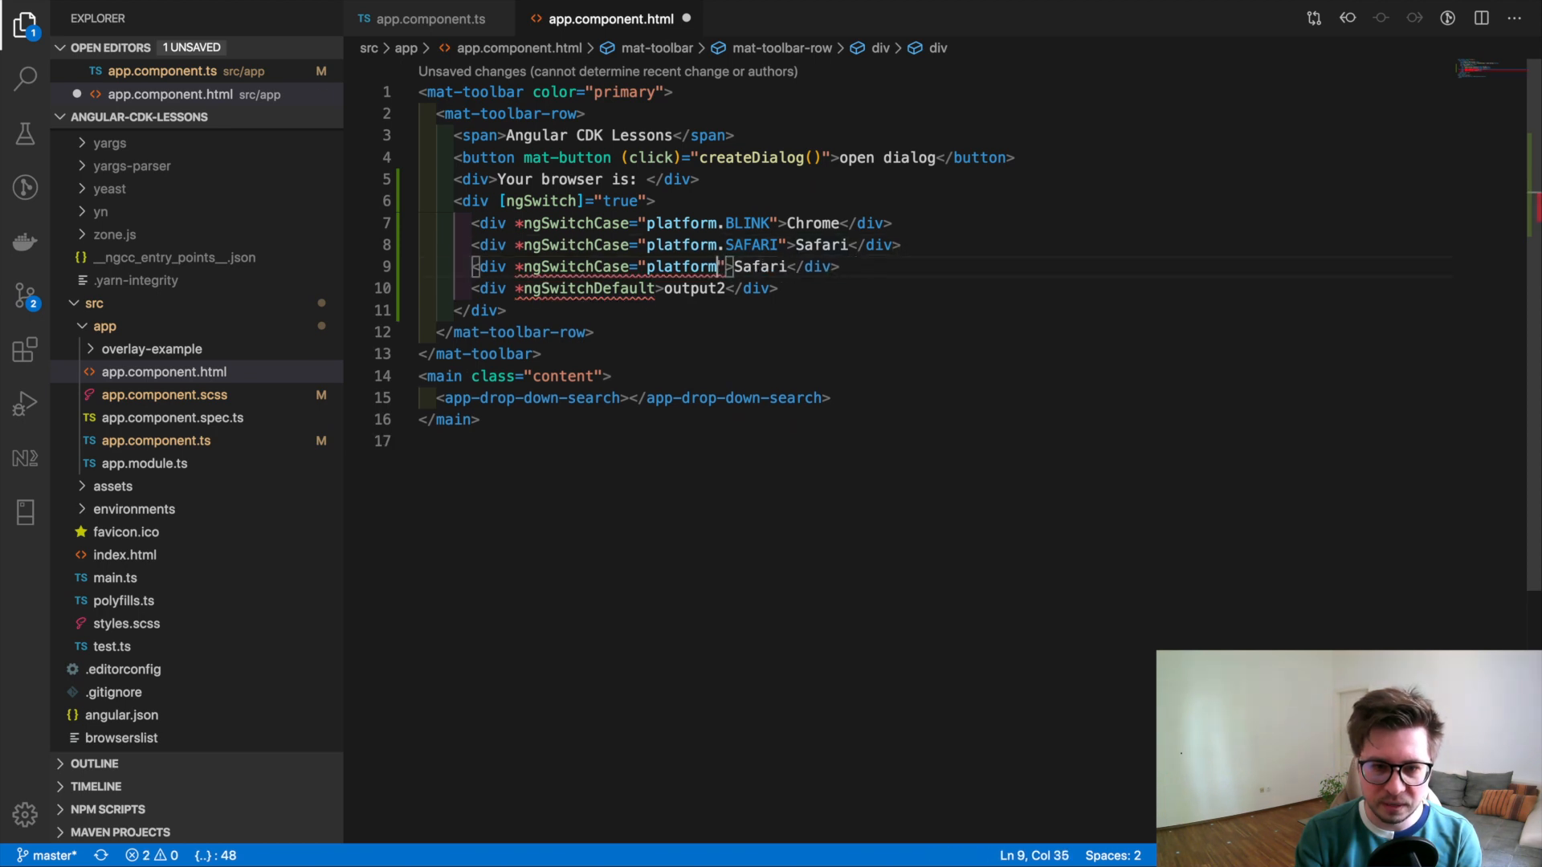
type(".")
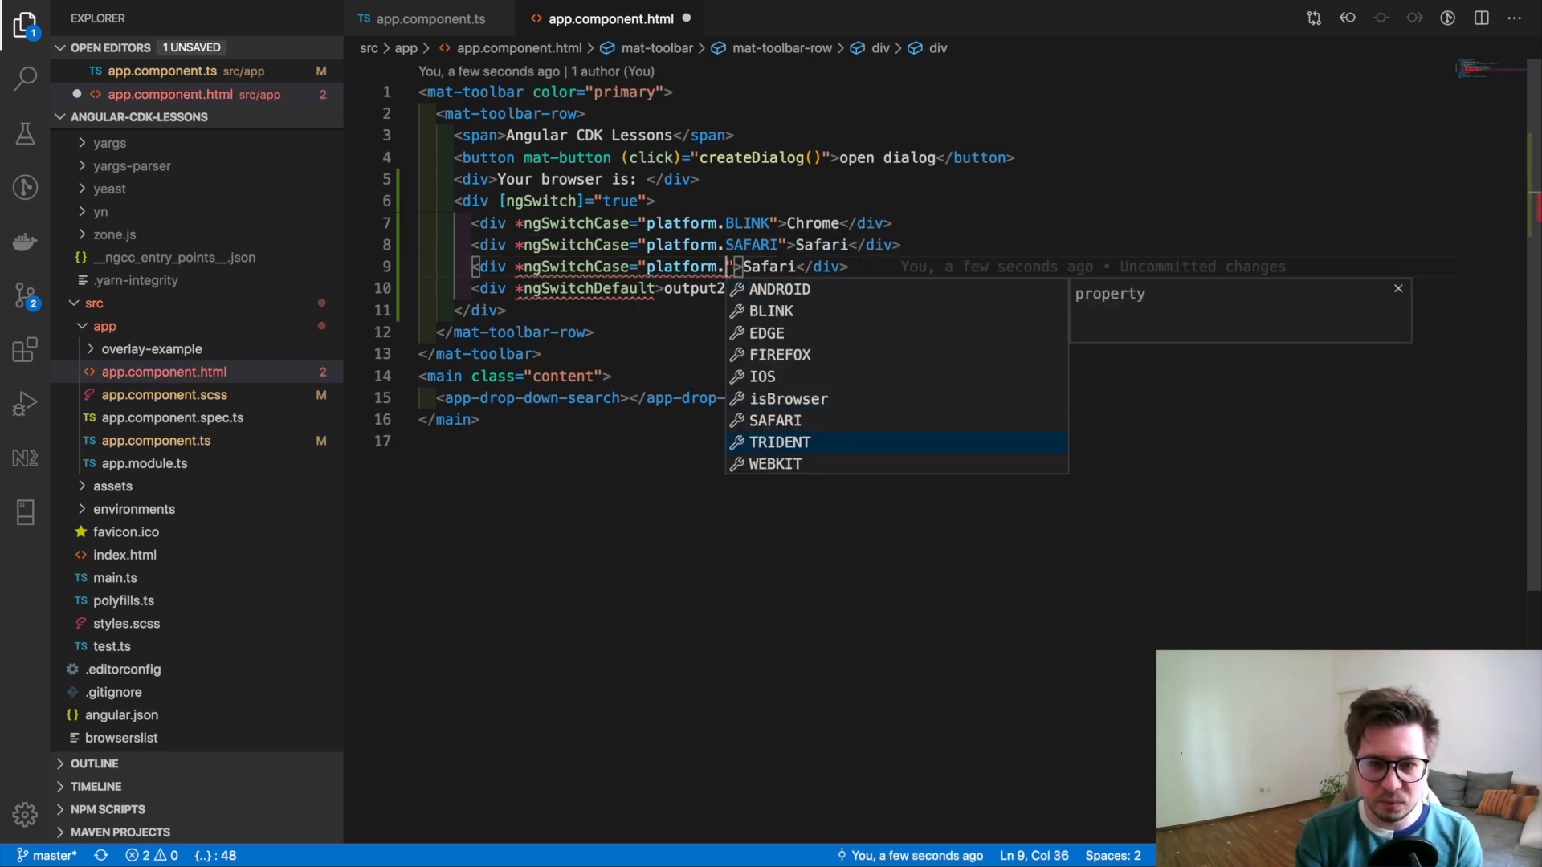
left_click(779, 442)
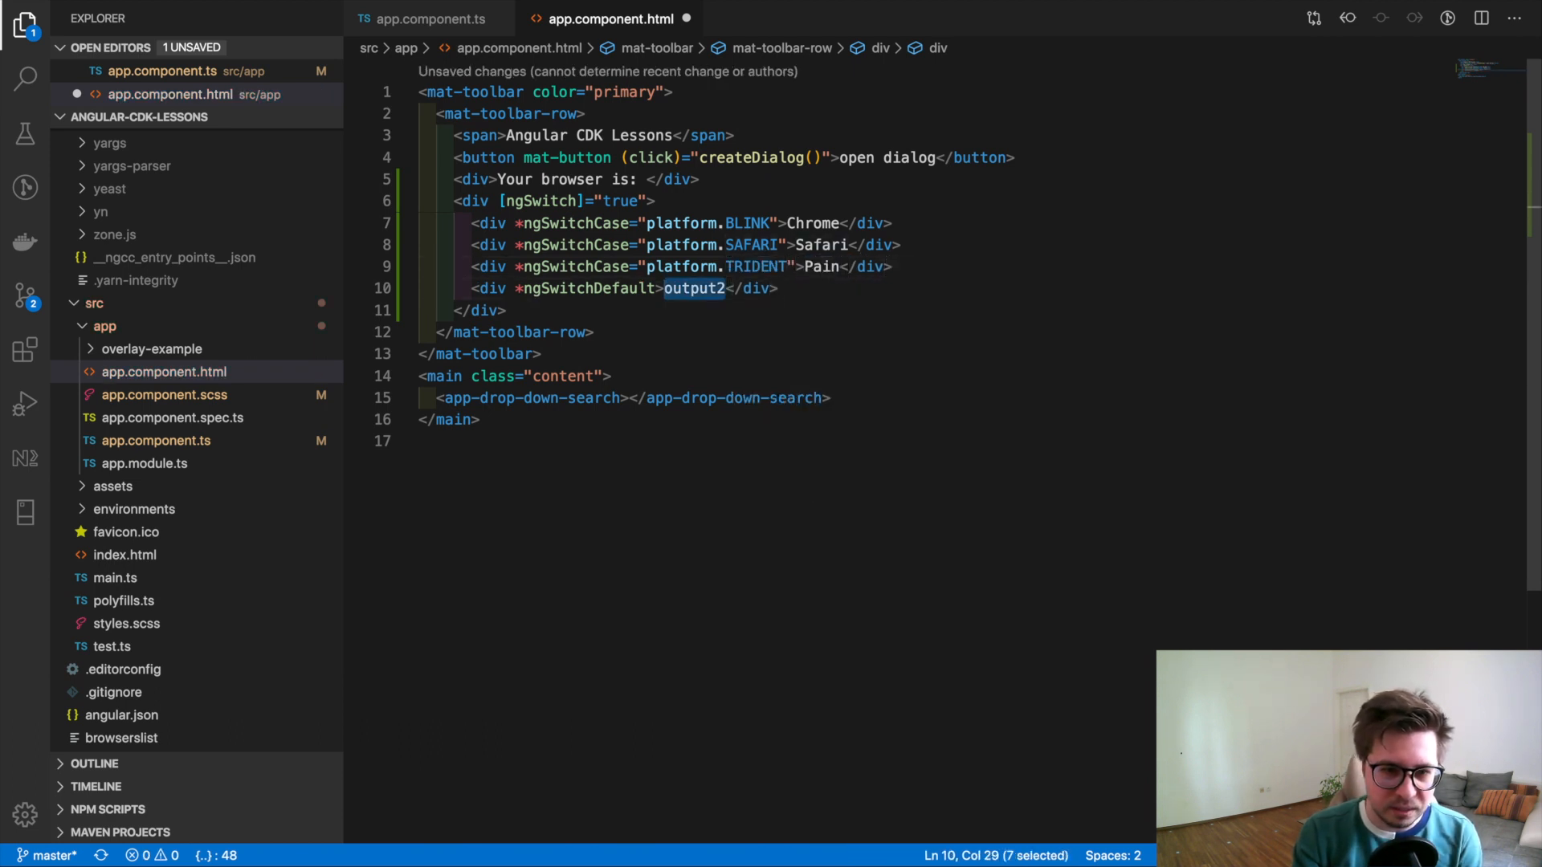
type("Undefined browser")
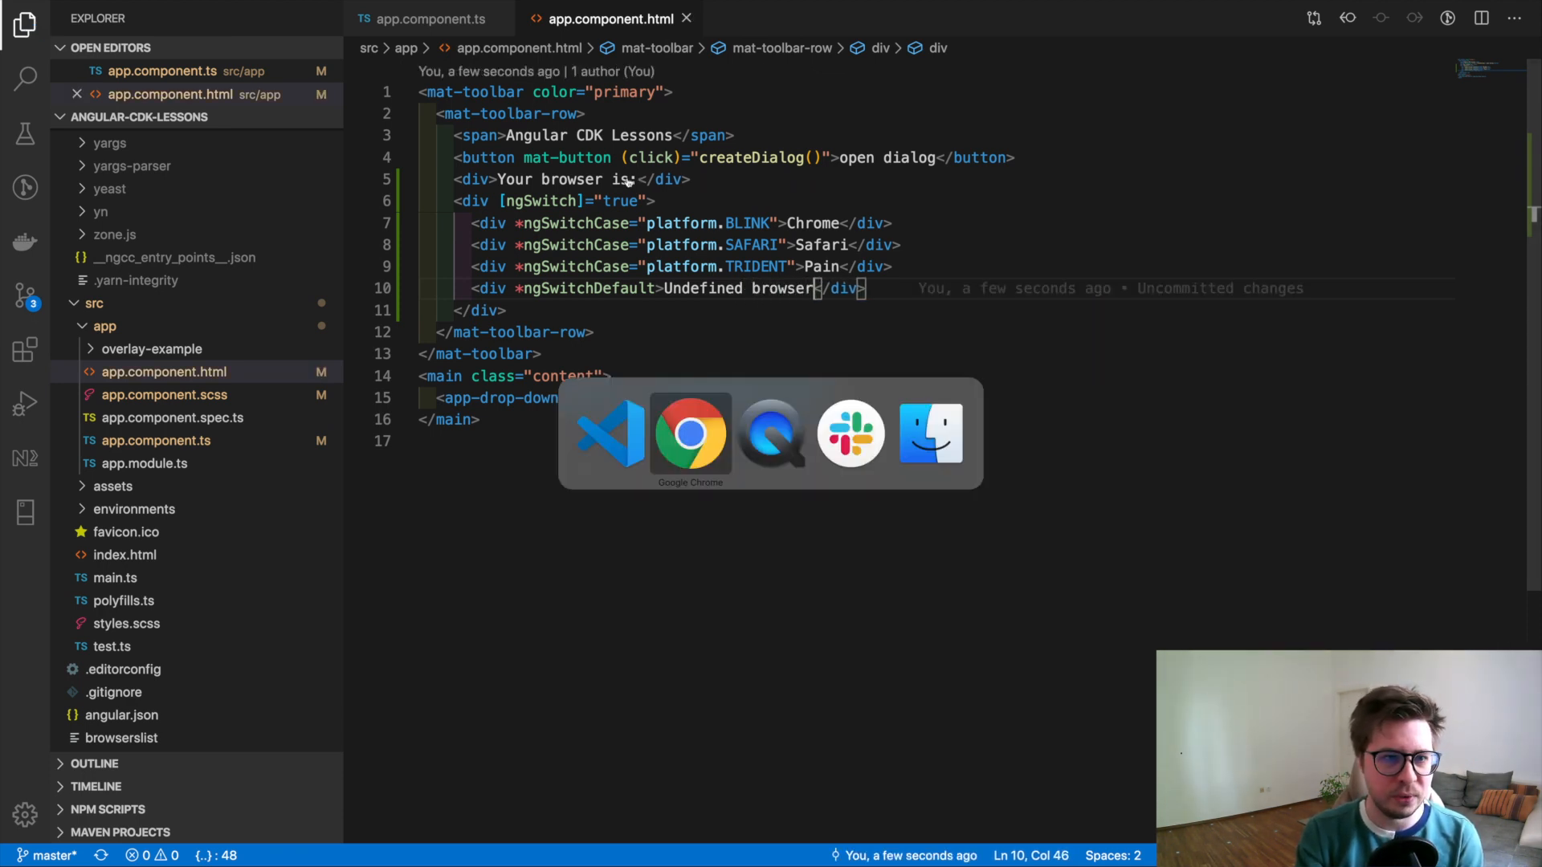
- Check the header reads 'Your browser is:Chrome' and bring up DevTools' responsive device preview
left_click(689, 432)
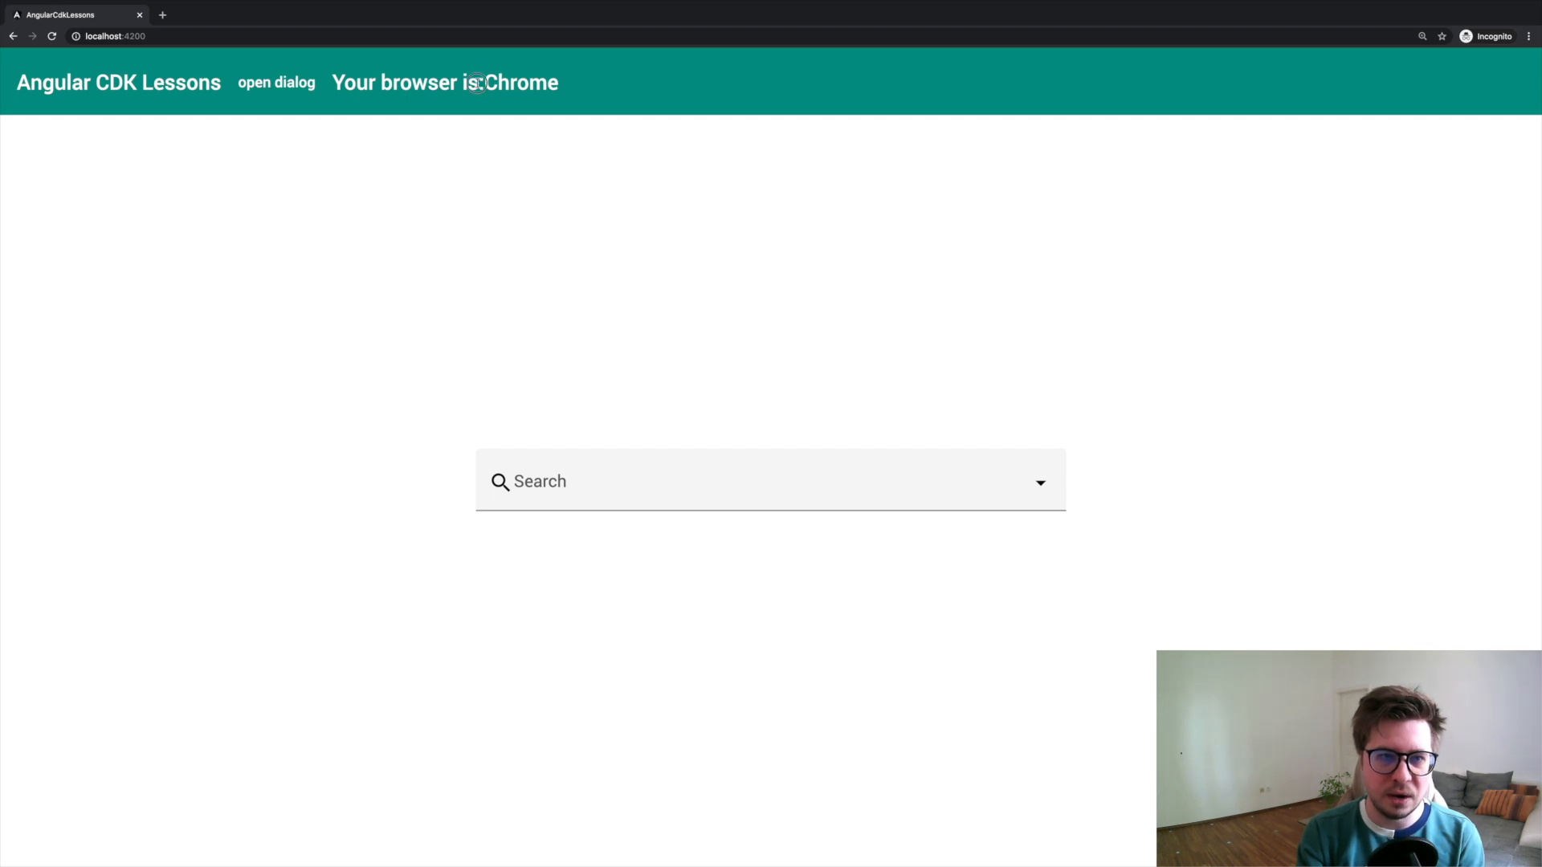
double_click(519, 82)
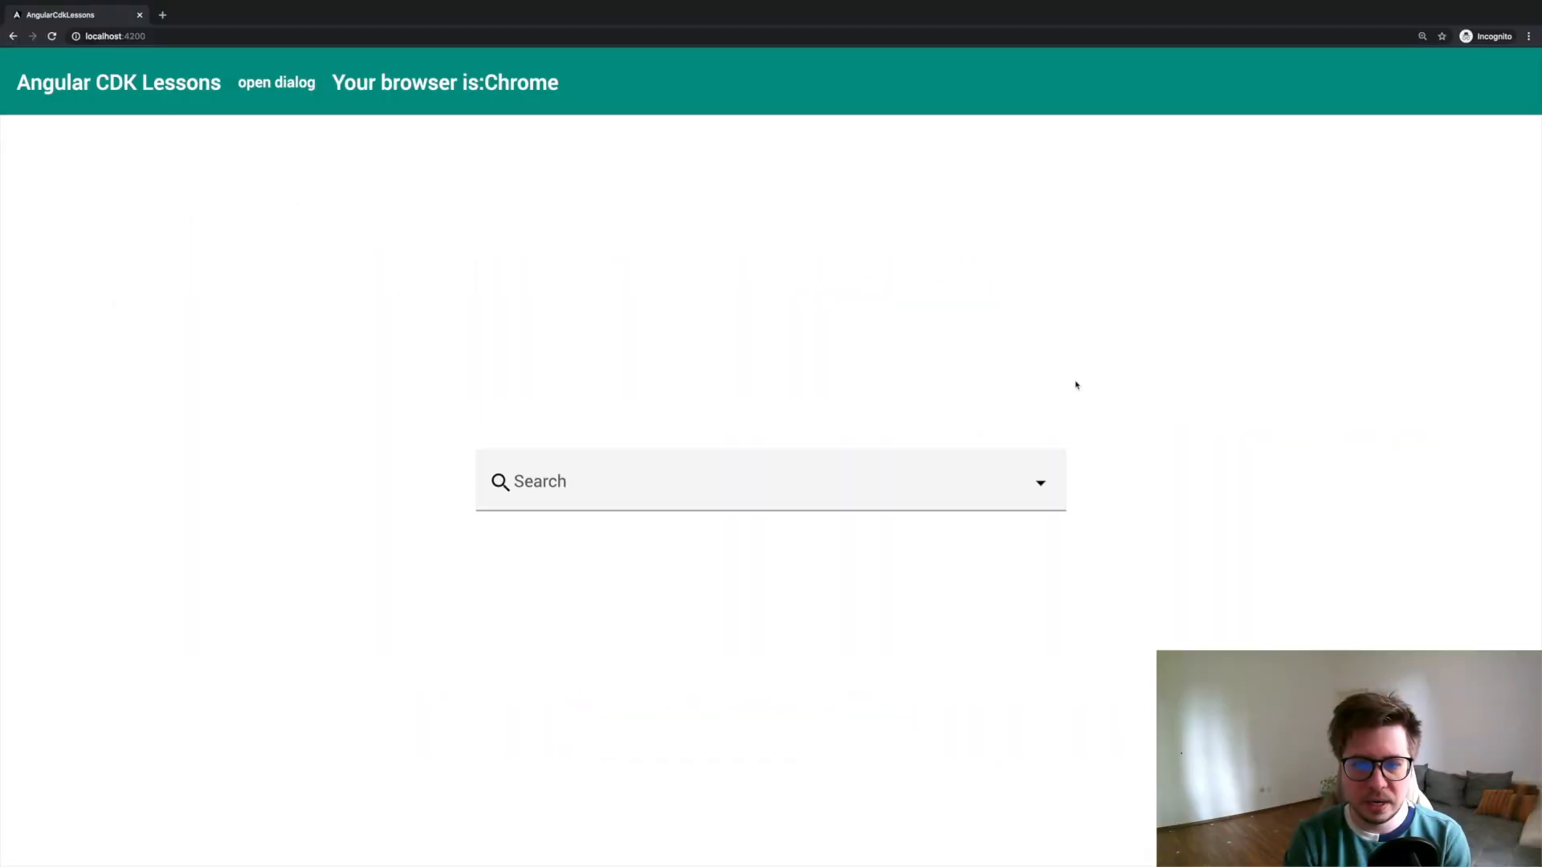
key("F12")
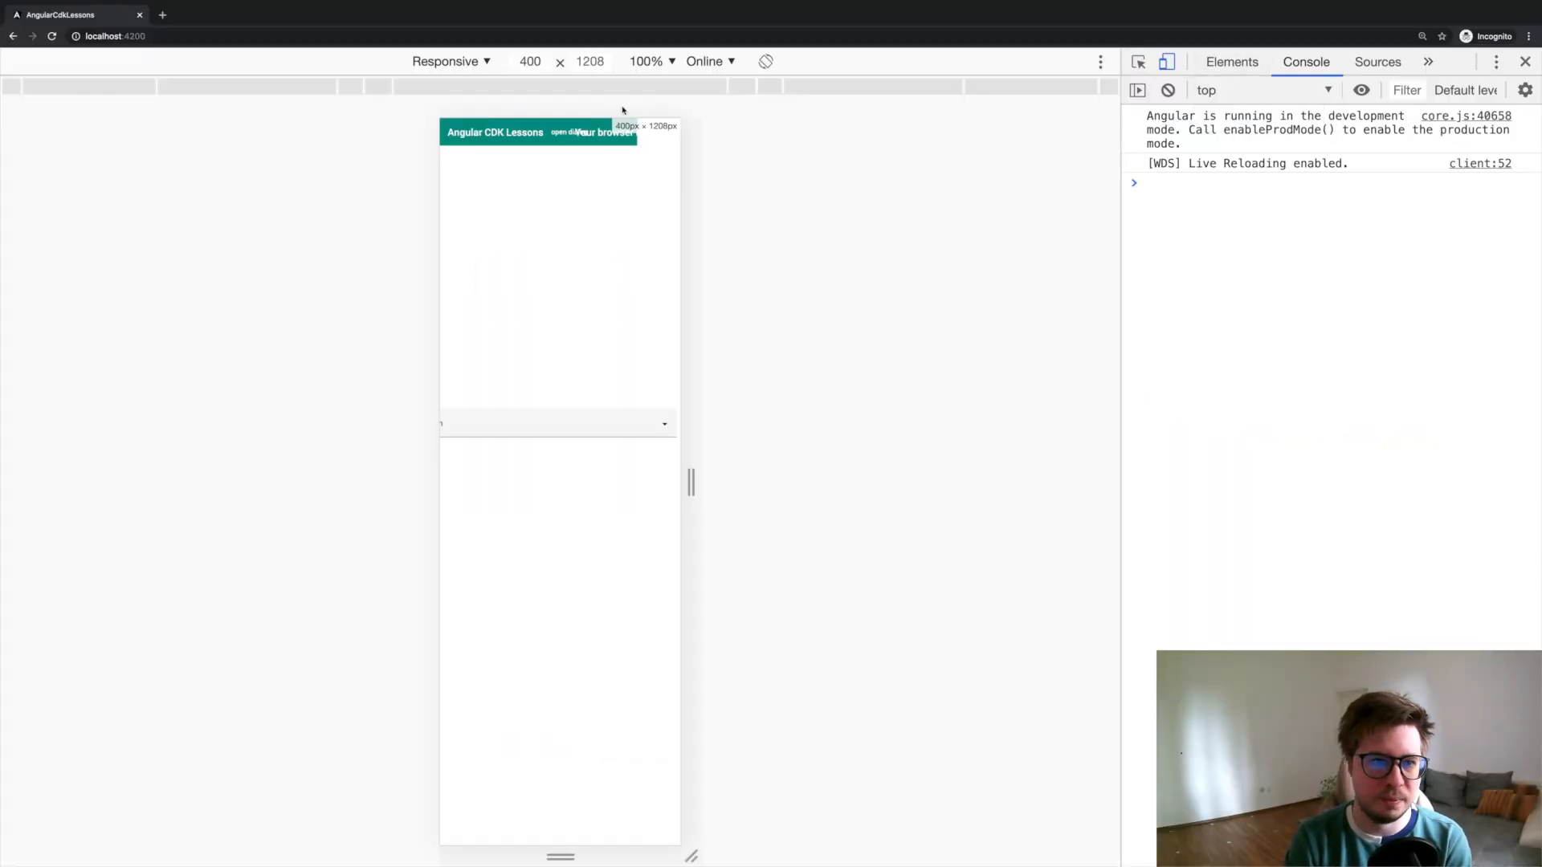
- Emulate an iPhone X in landscape, confirming the header still shows Chrome
left_click(449, 61)
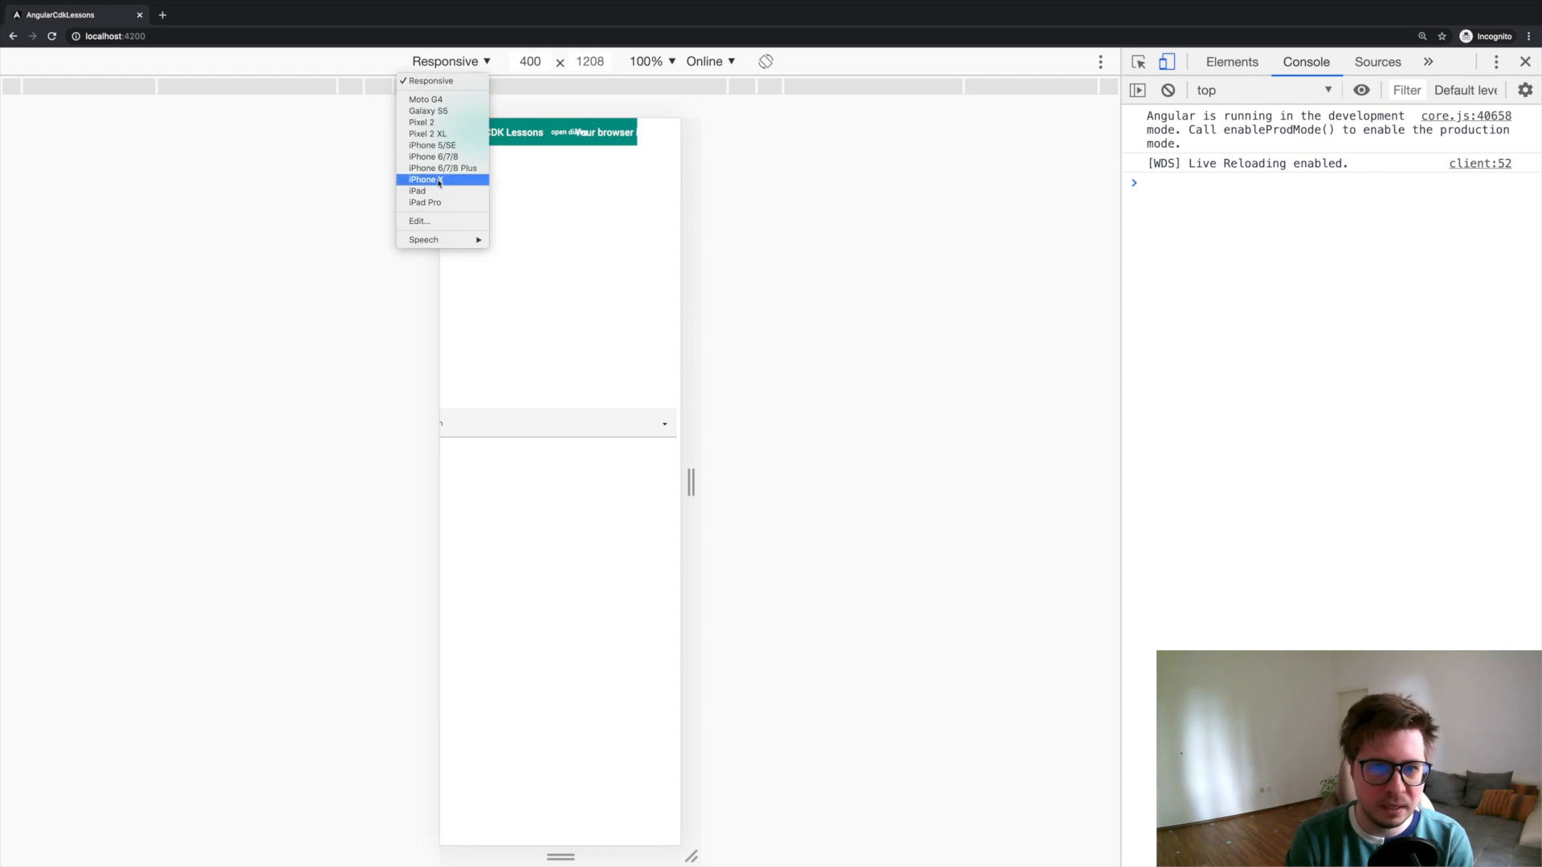
left_click(425, 178)
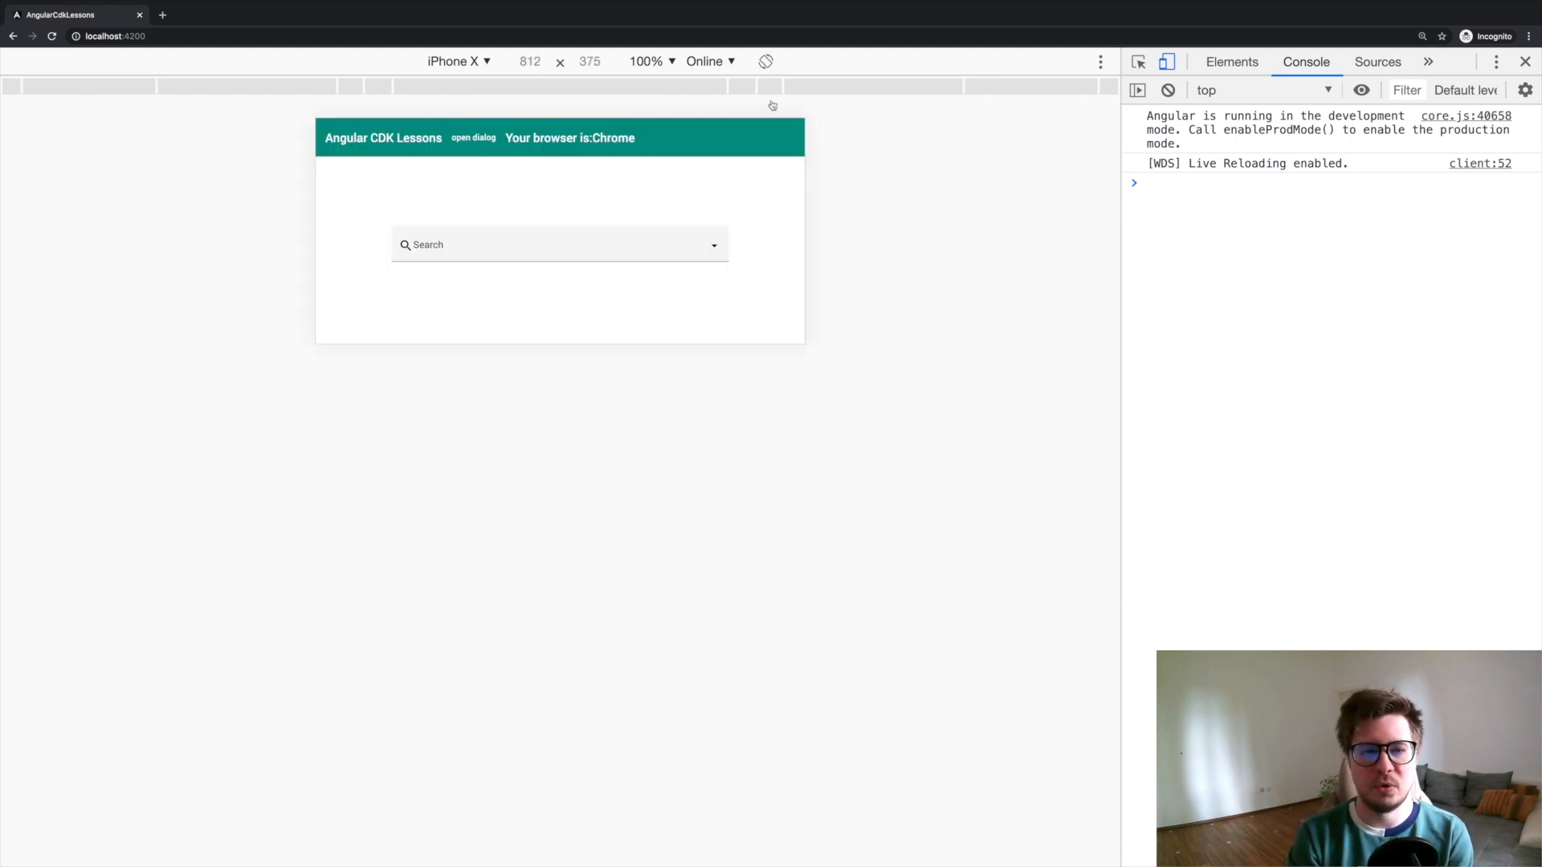
left_click(472, 138)
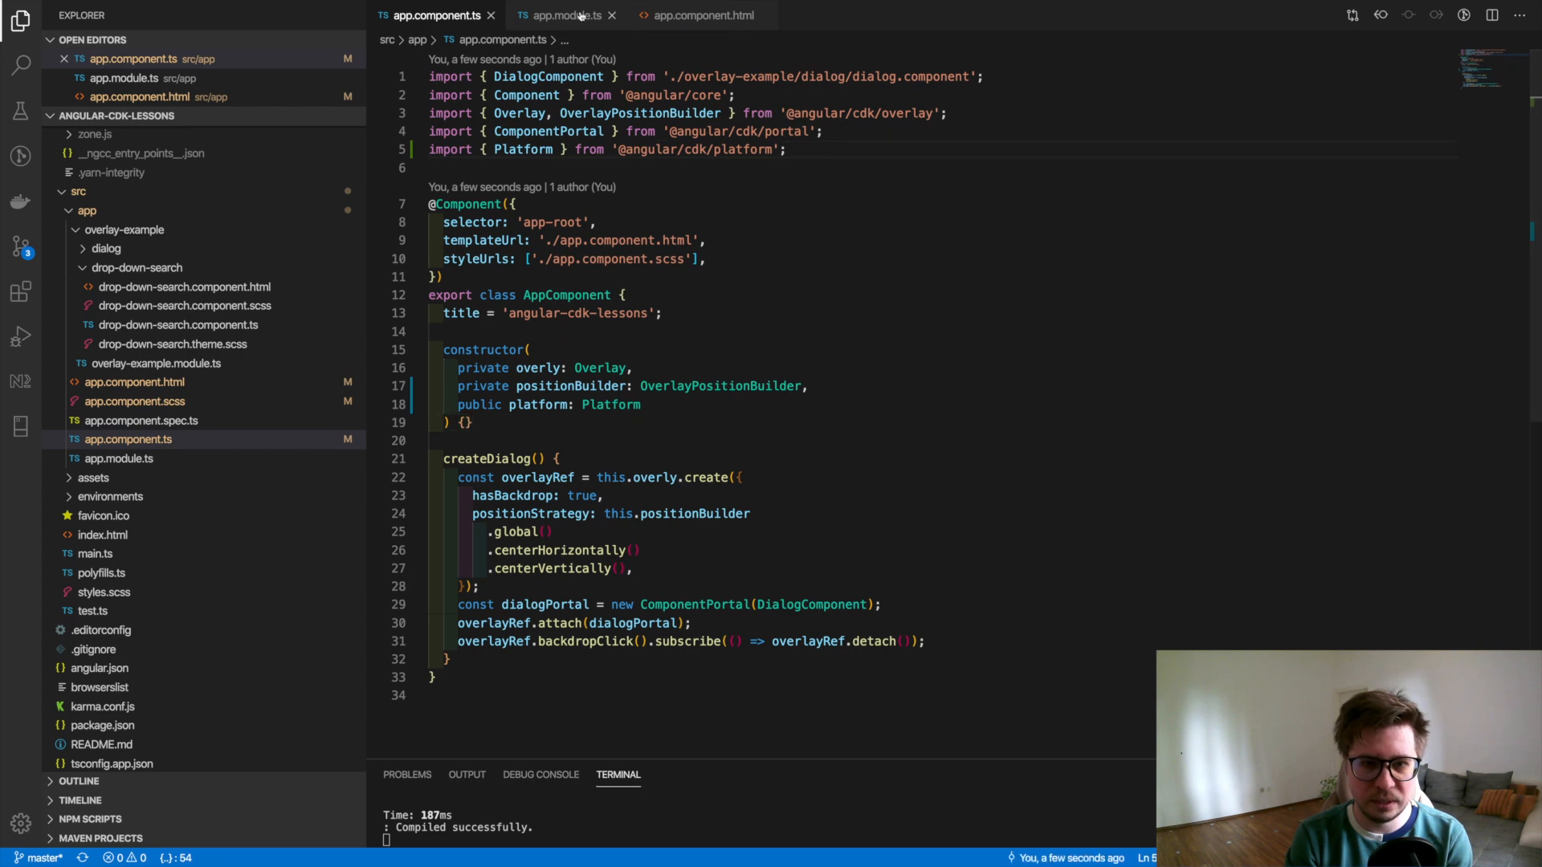
type("impor")
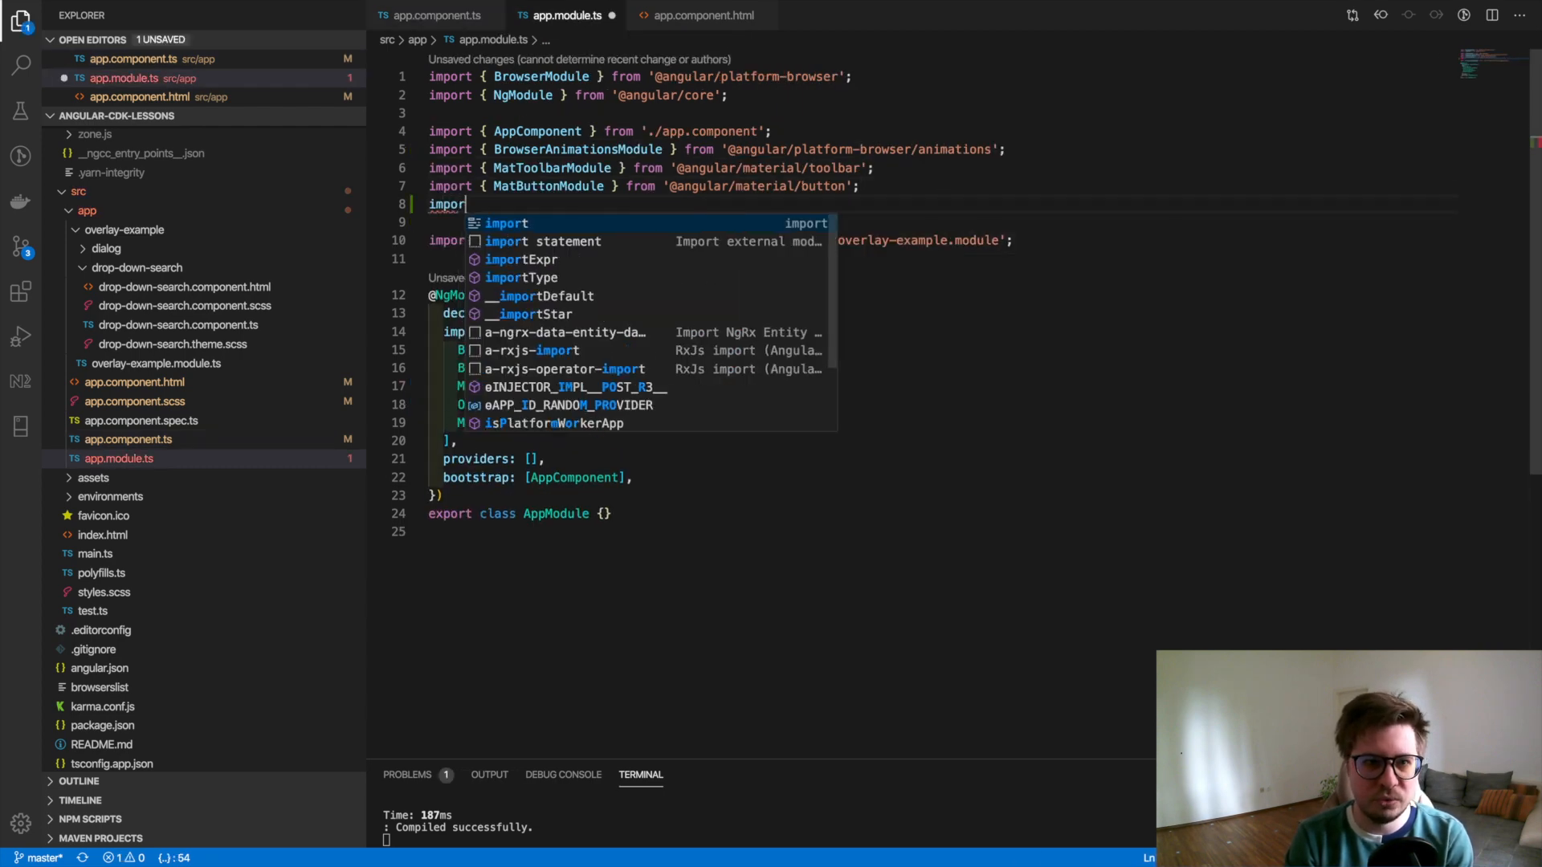
type("{ LayoutModule")
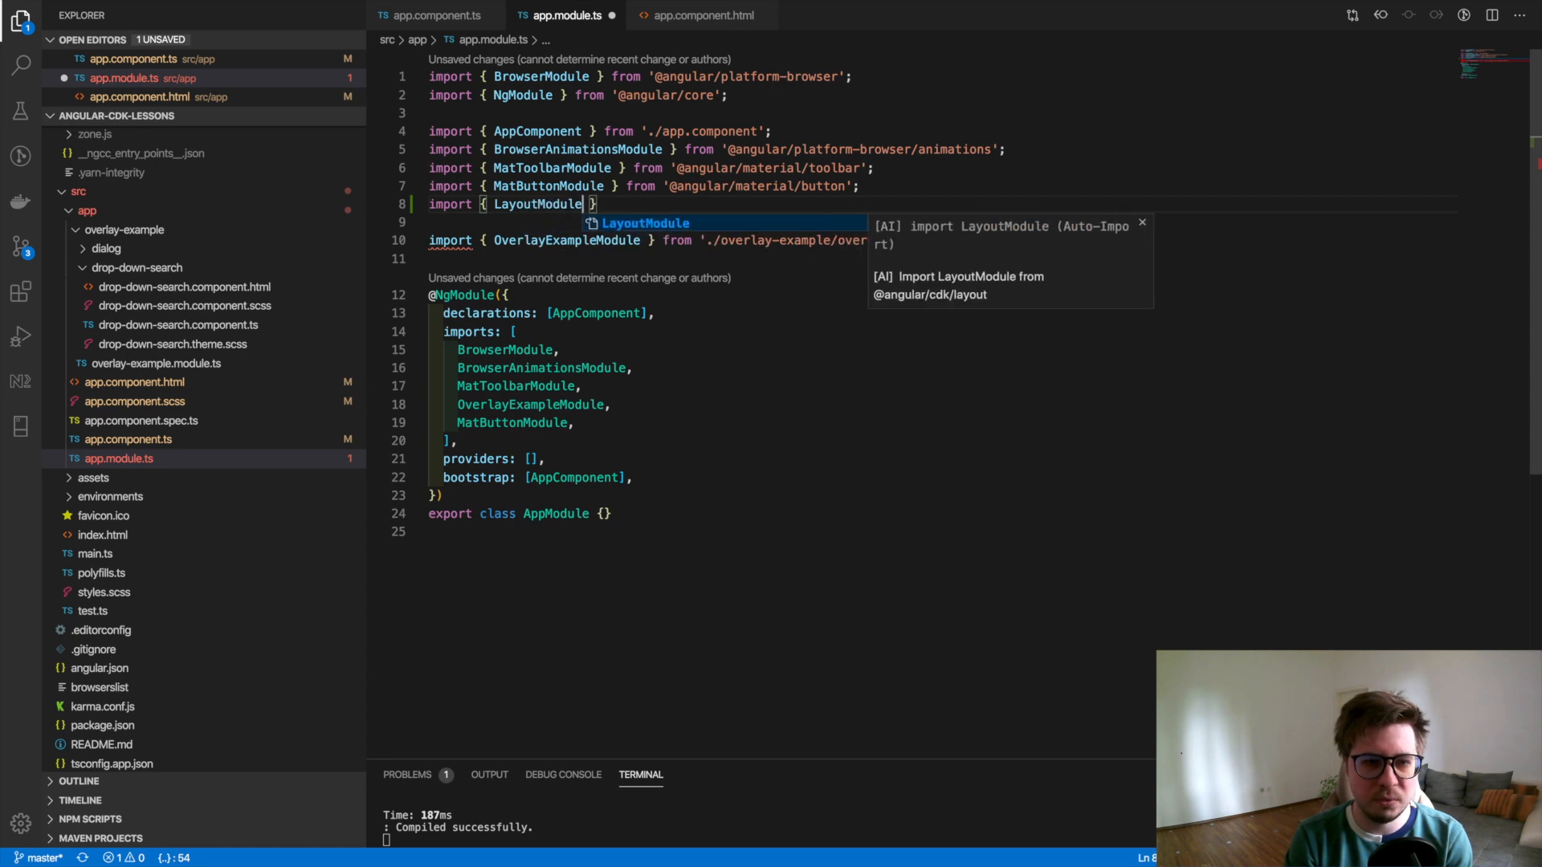
type("} from '")
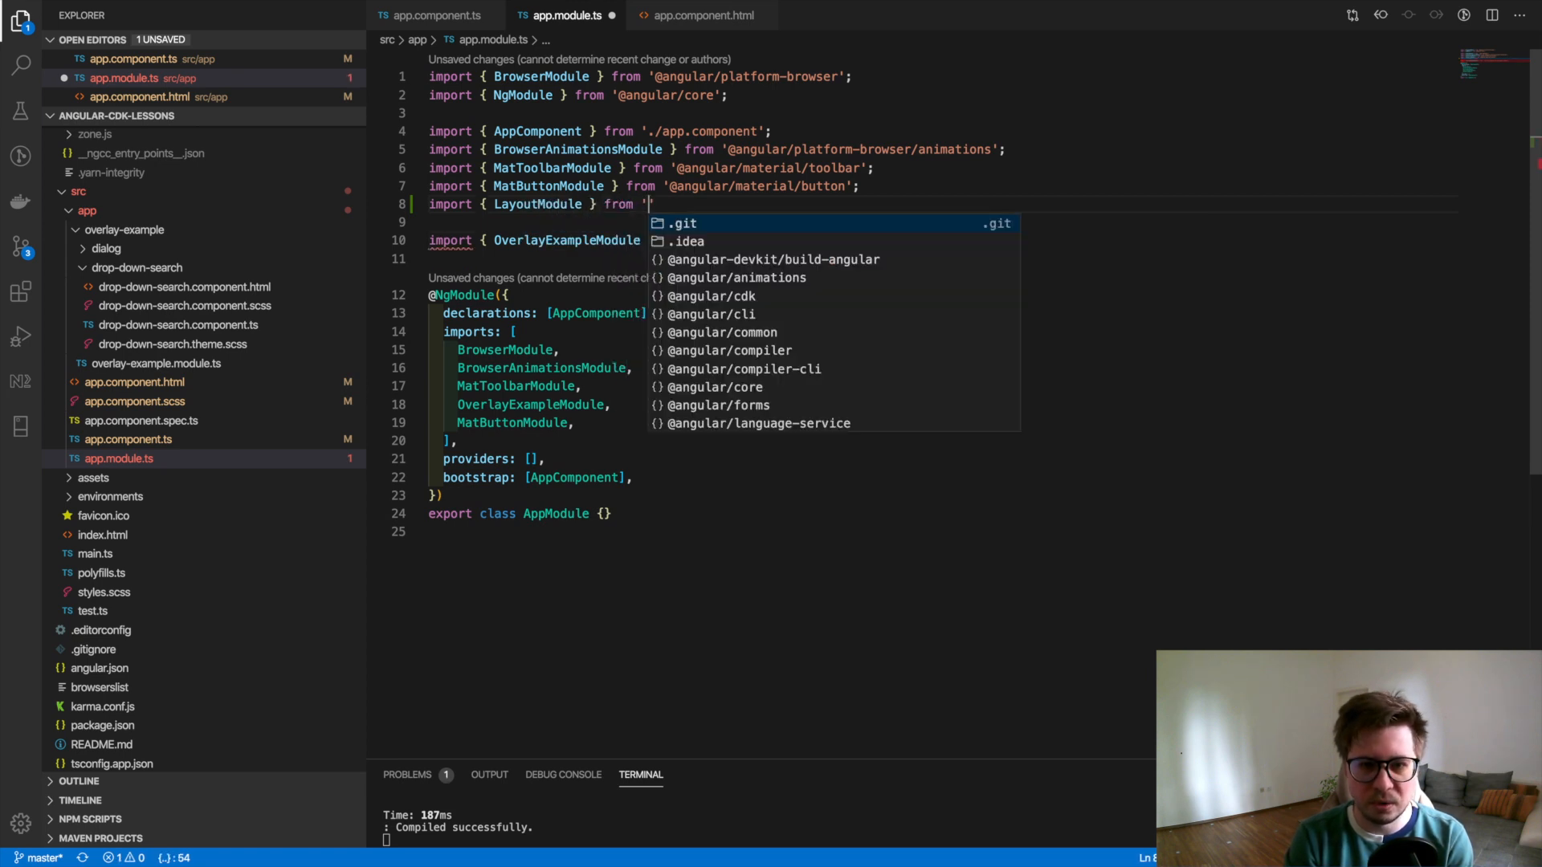
type("@angular/cdk/layout';")
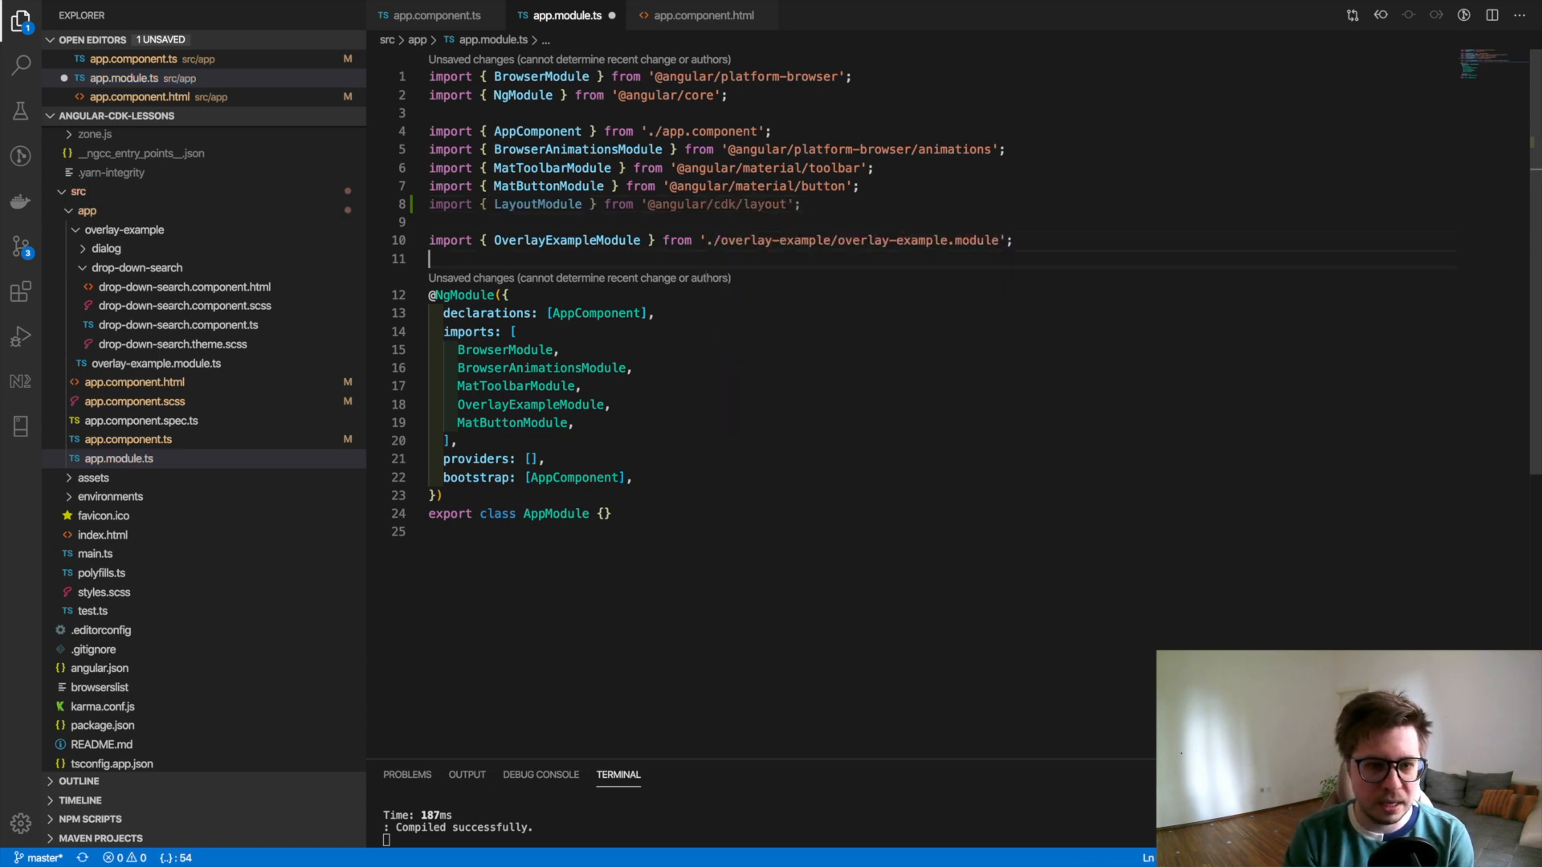
type("LayoutModule,")
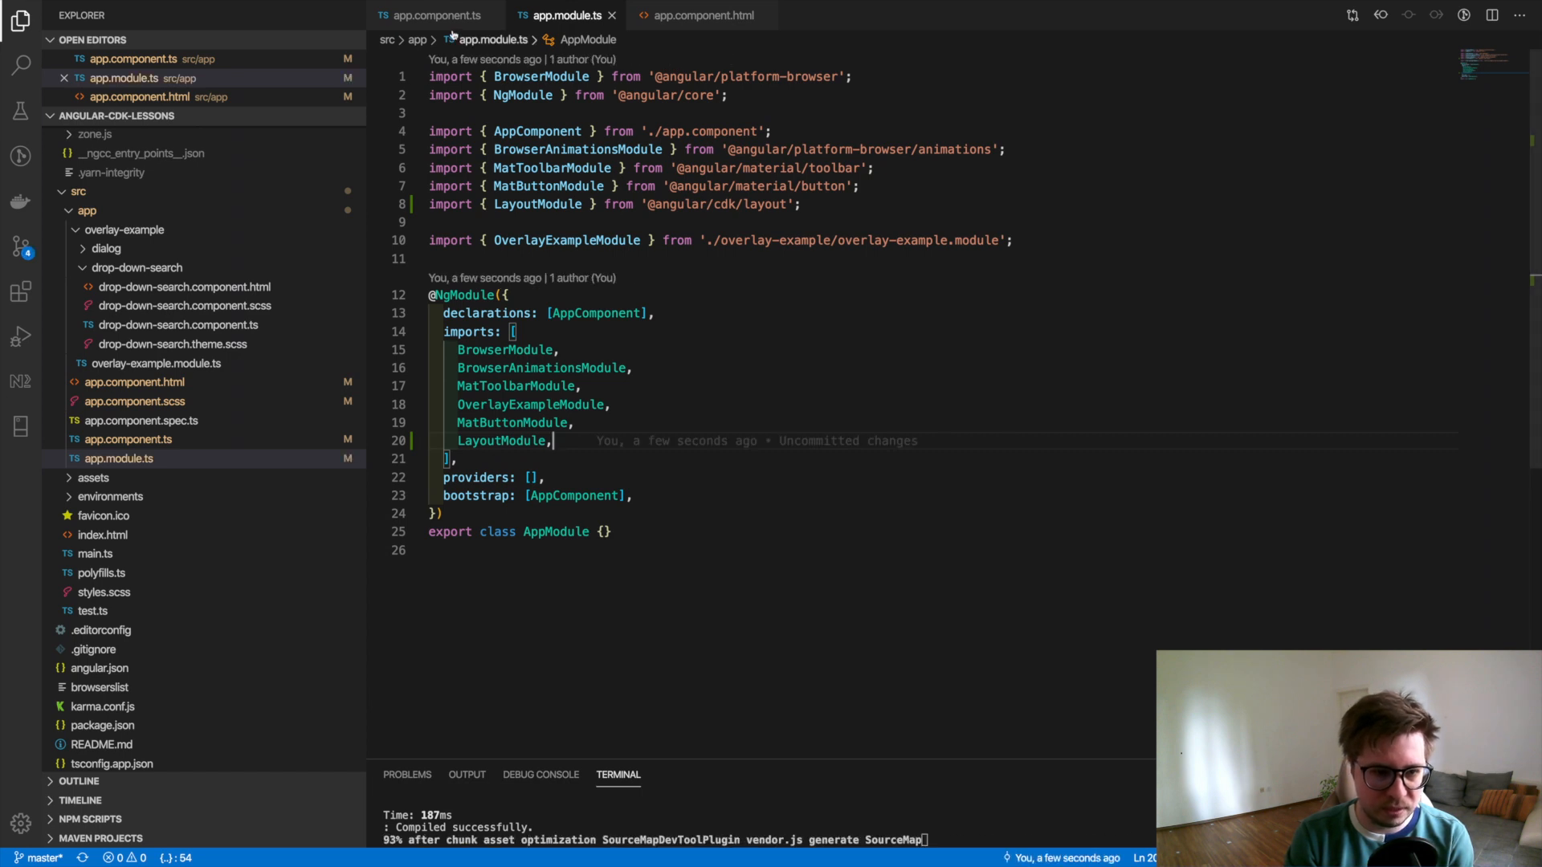
left_click(435, 15)
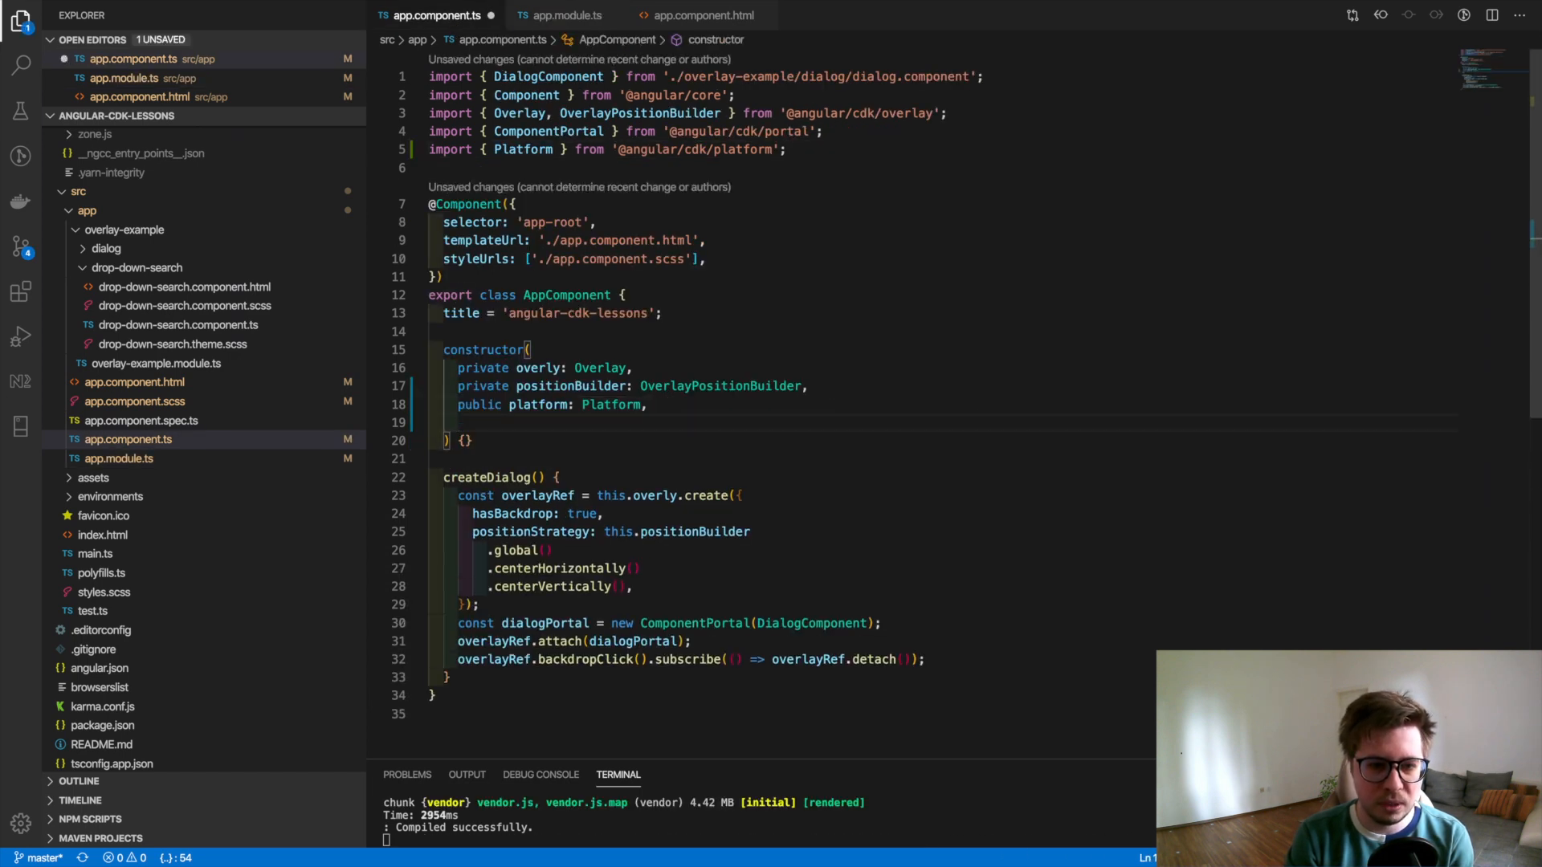
type("private")
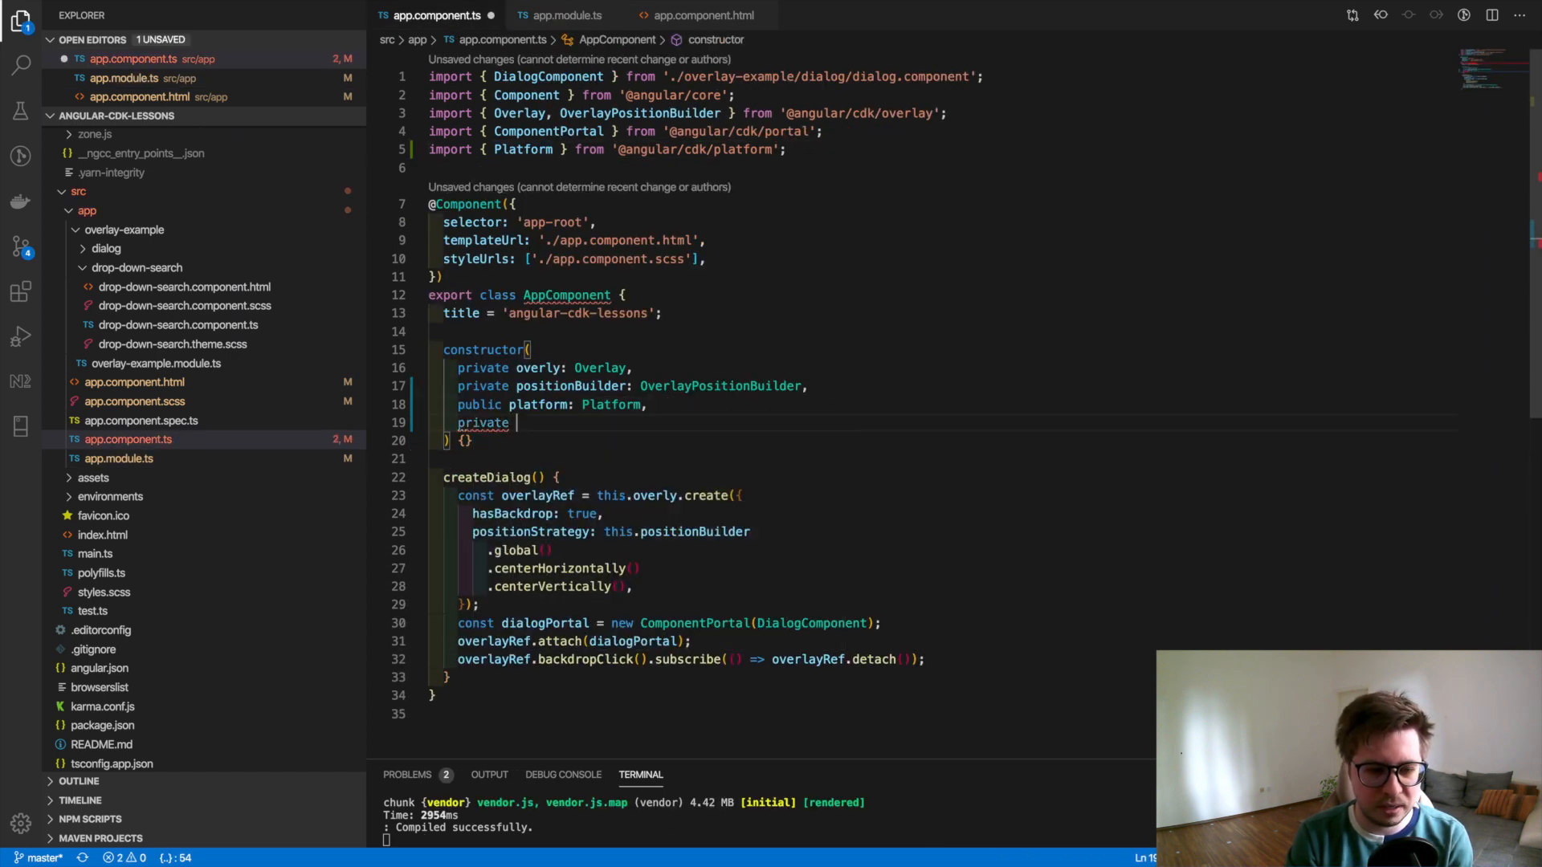
type("brea")
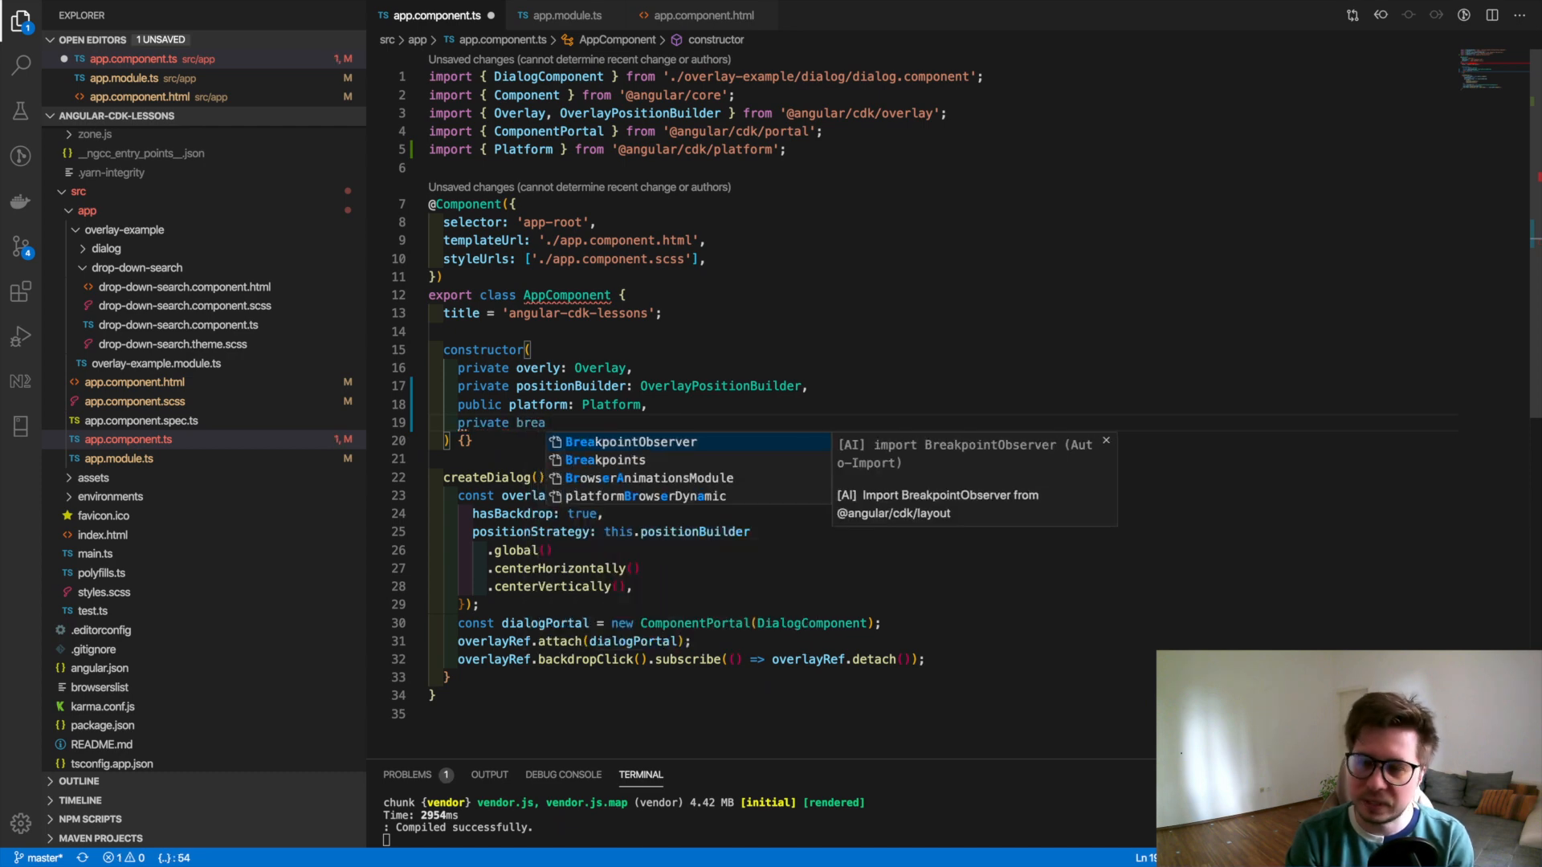
type("kpoint")
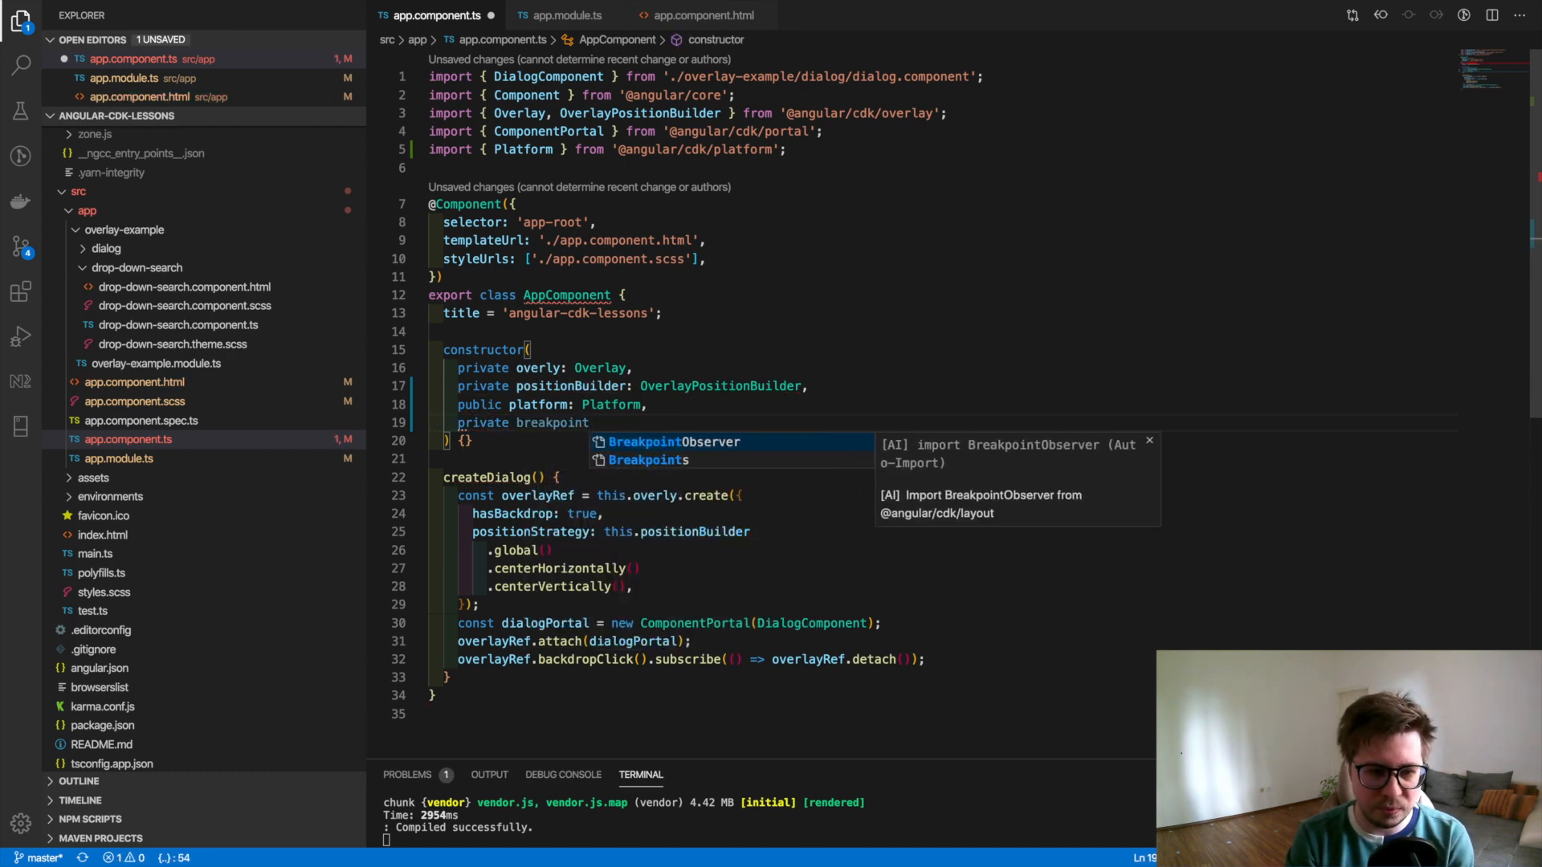
type("Observer: BreakpointObserver")
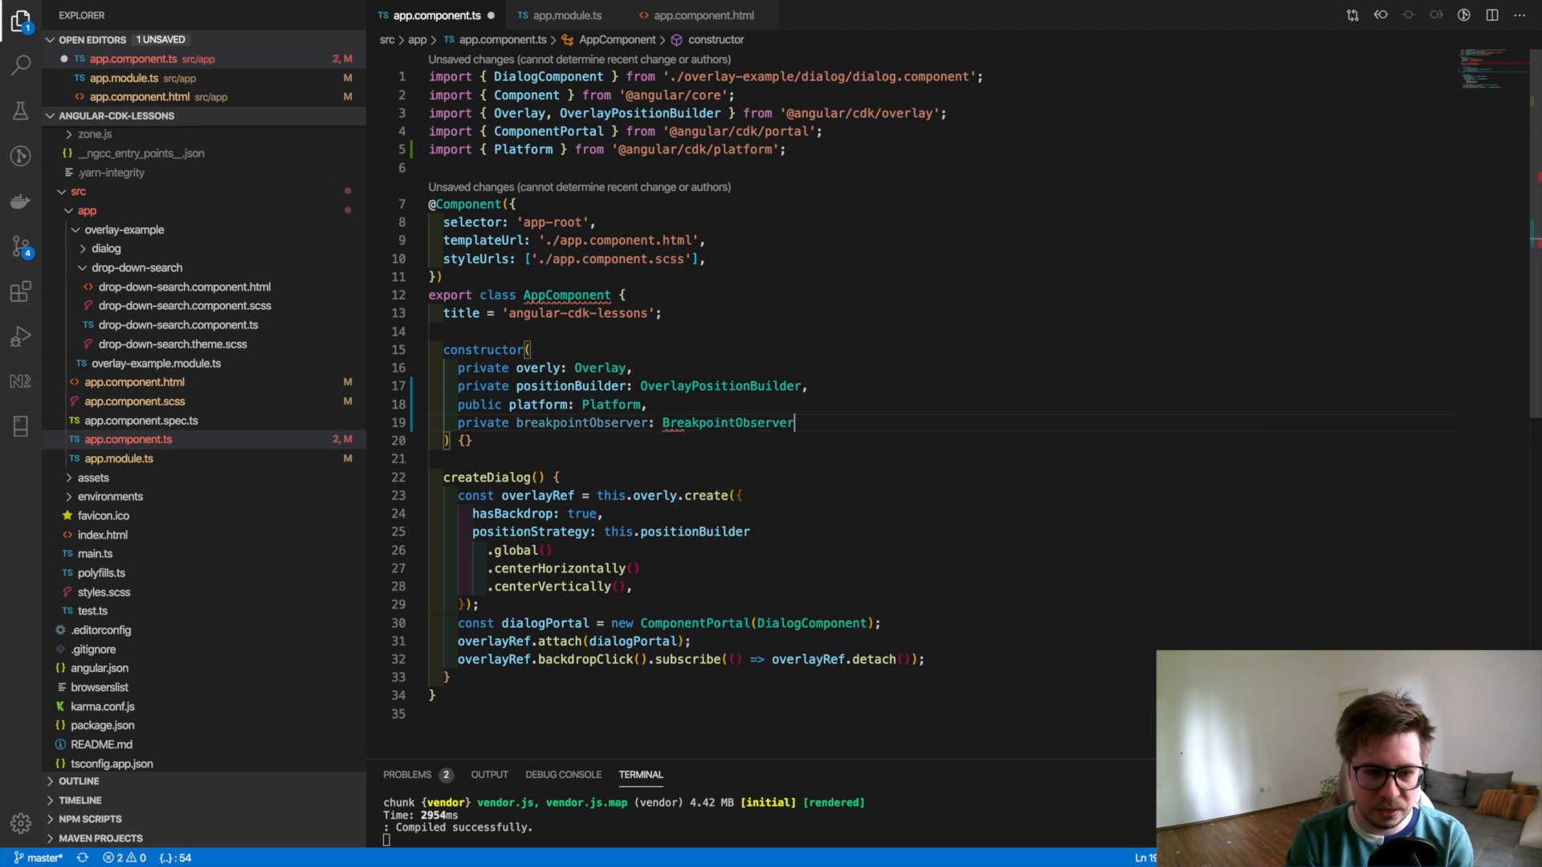
type("import { BreakpointObserver } from '@angular/cdk/layout';")
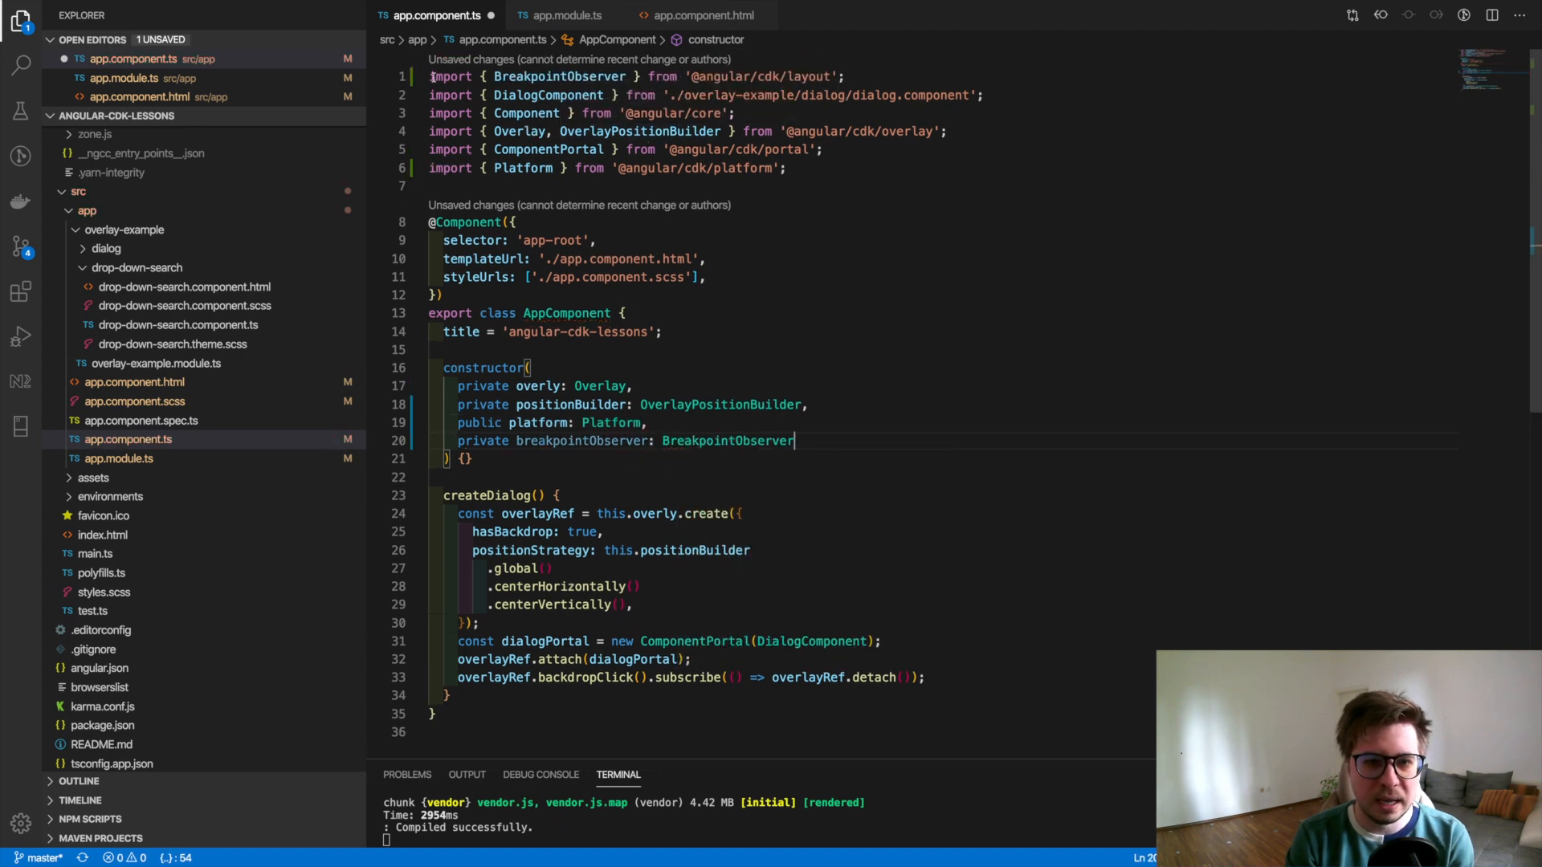
key("ctrl+s")
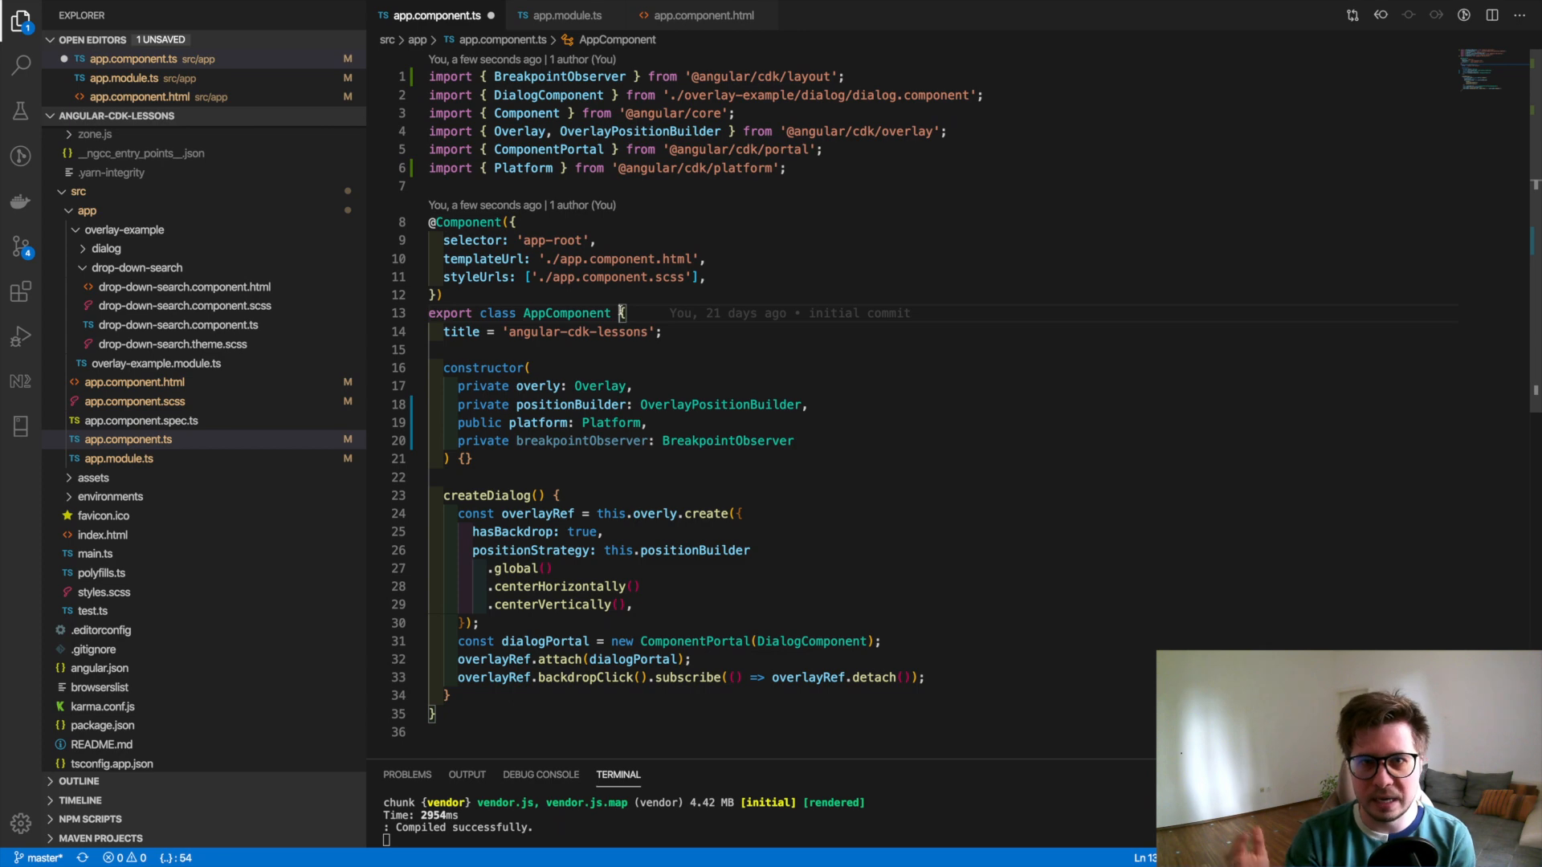
type("implements OnIni")
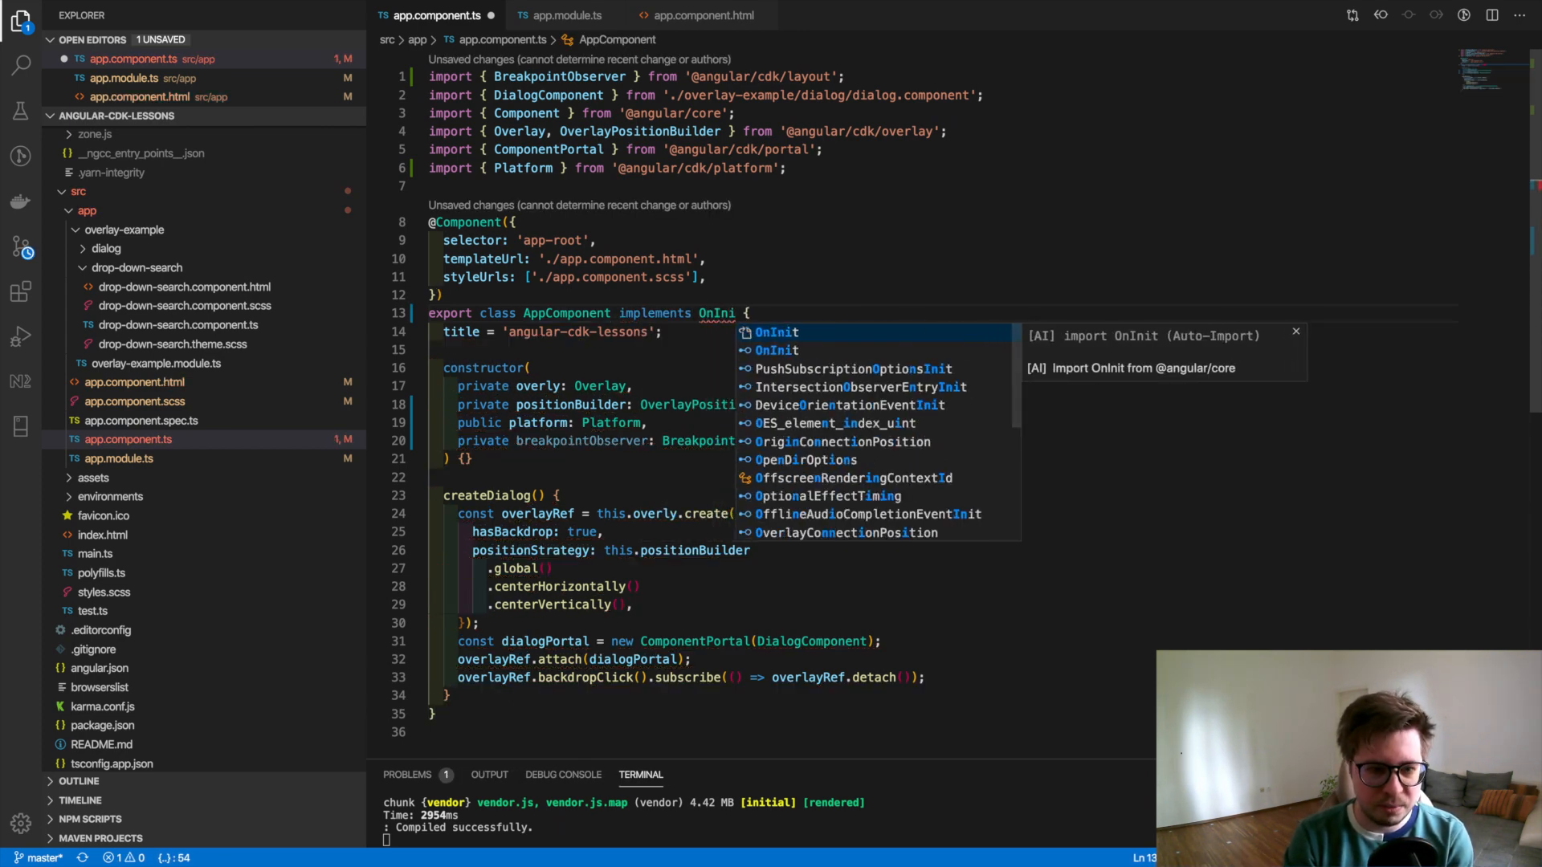
- Implement OnInit with an ngOnInit calling breakpointObserver.isMatched('(max-width: 600px)')
key("Enter")
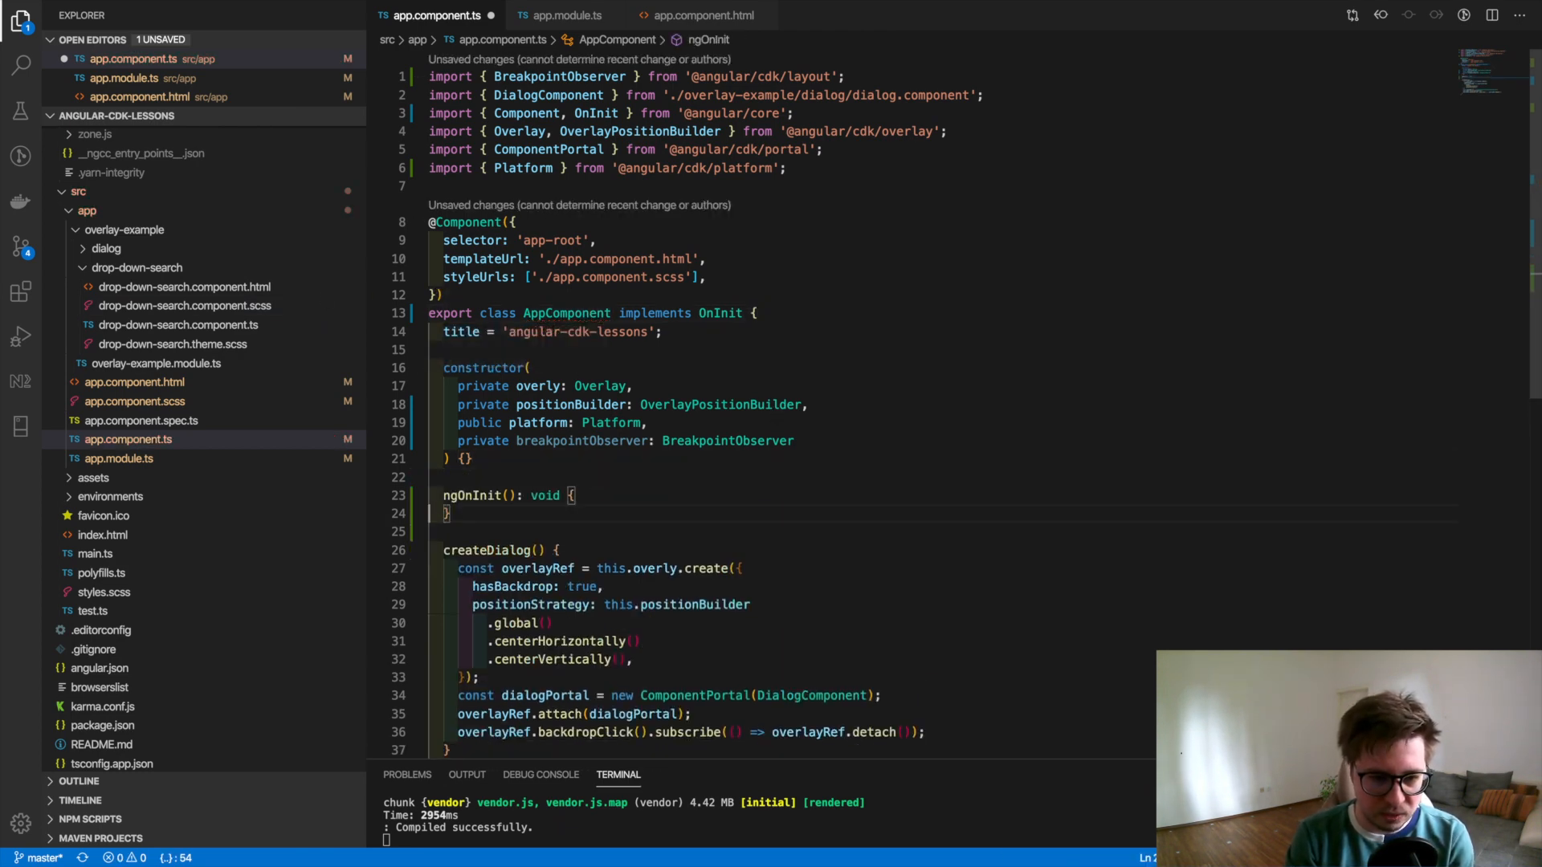
type("t")
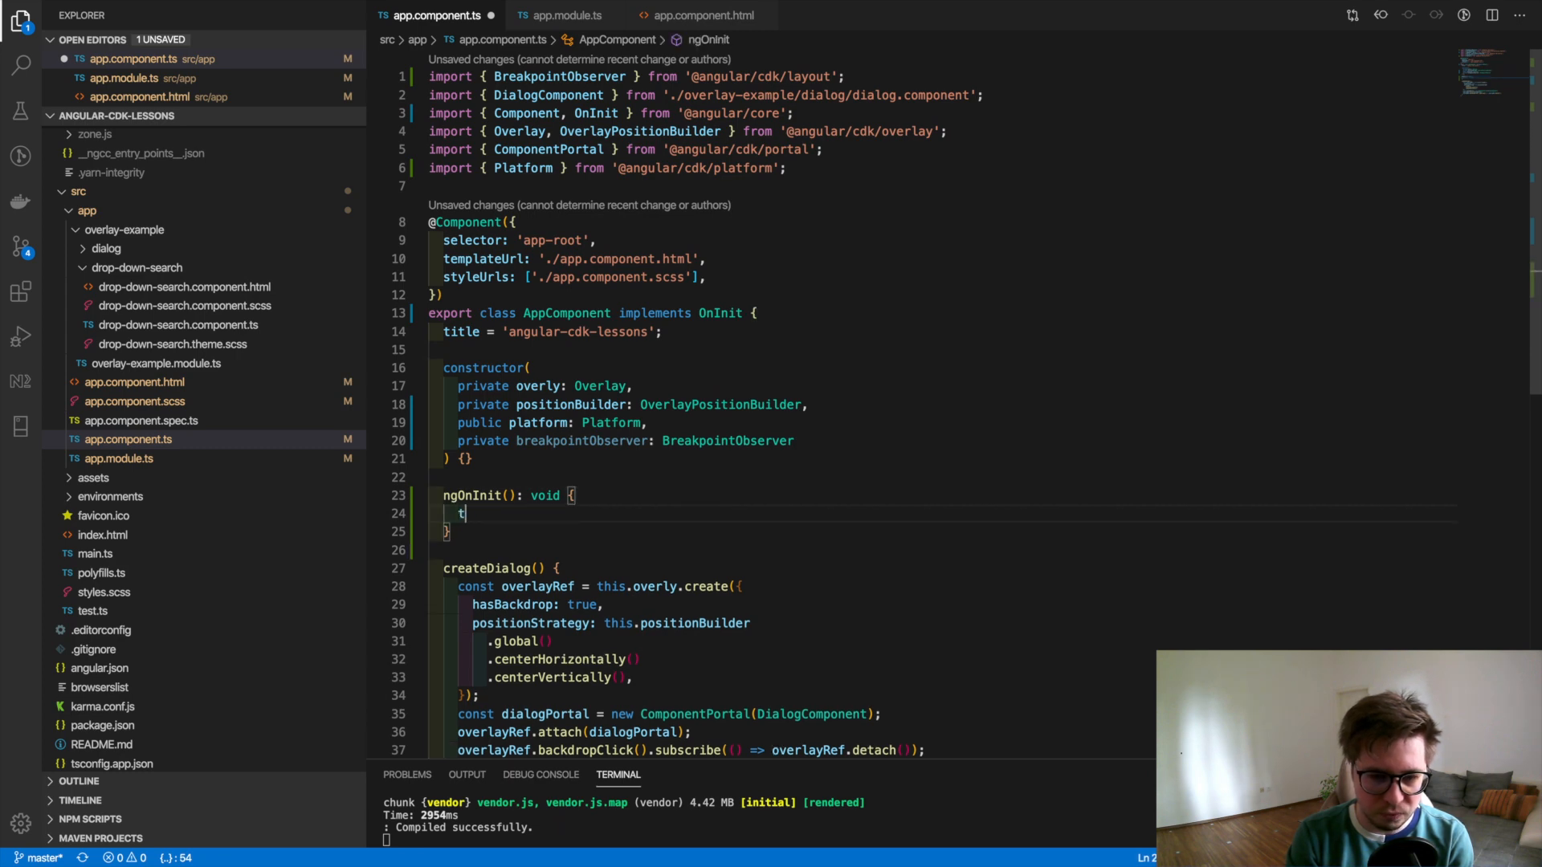
type("his.breakpointObserver.")
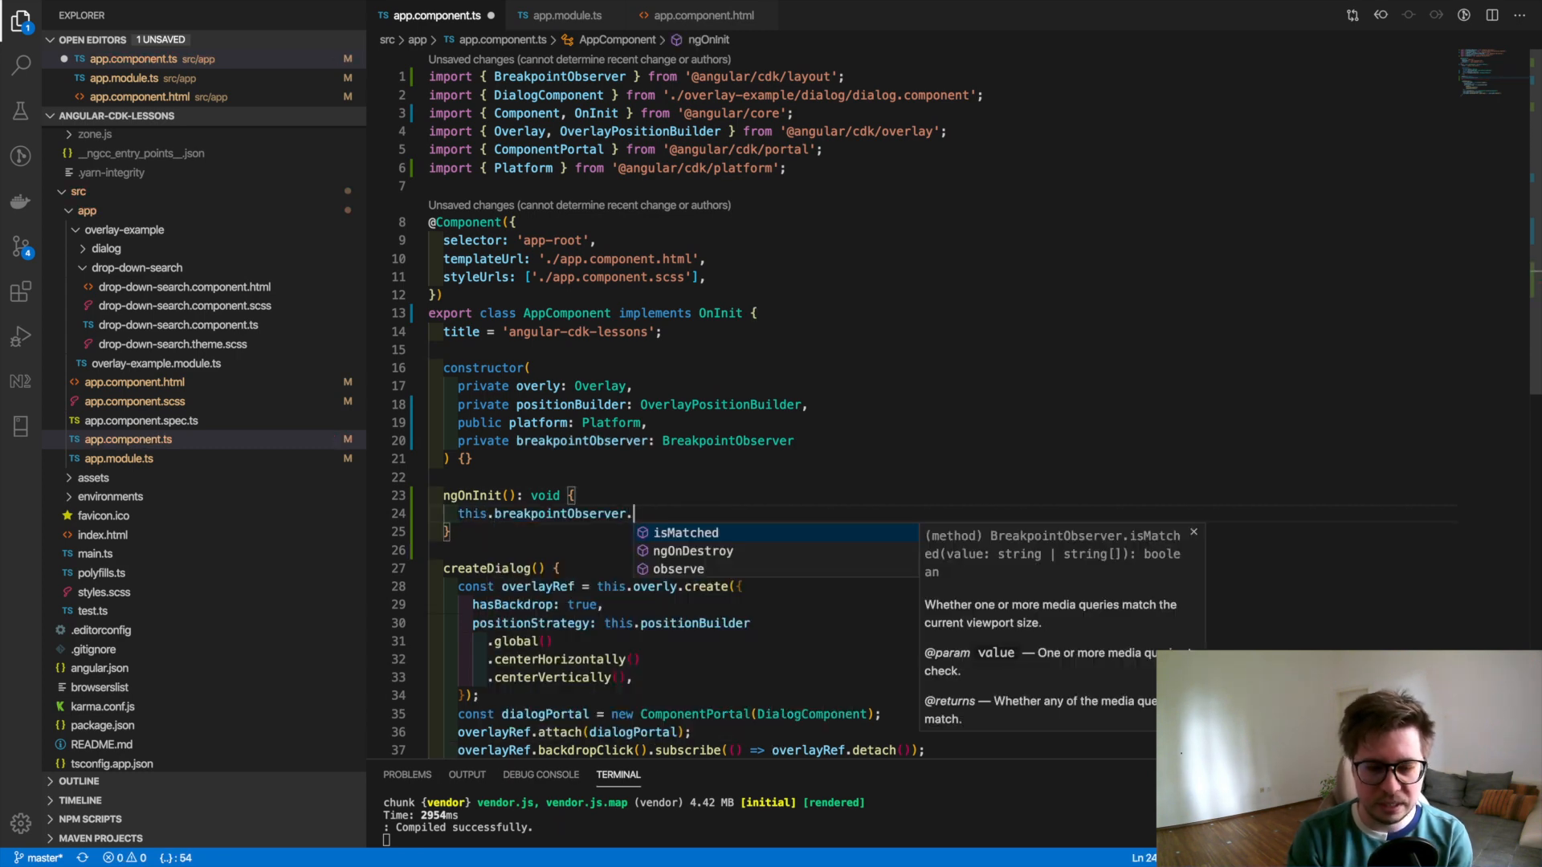
key("Tab")
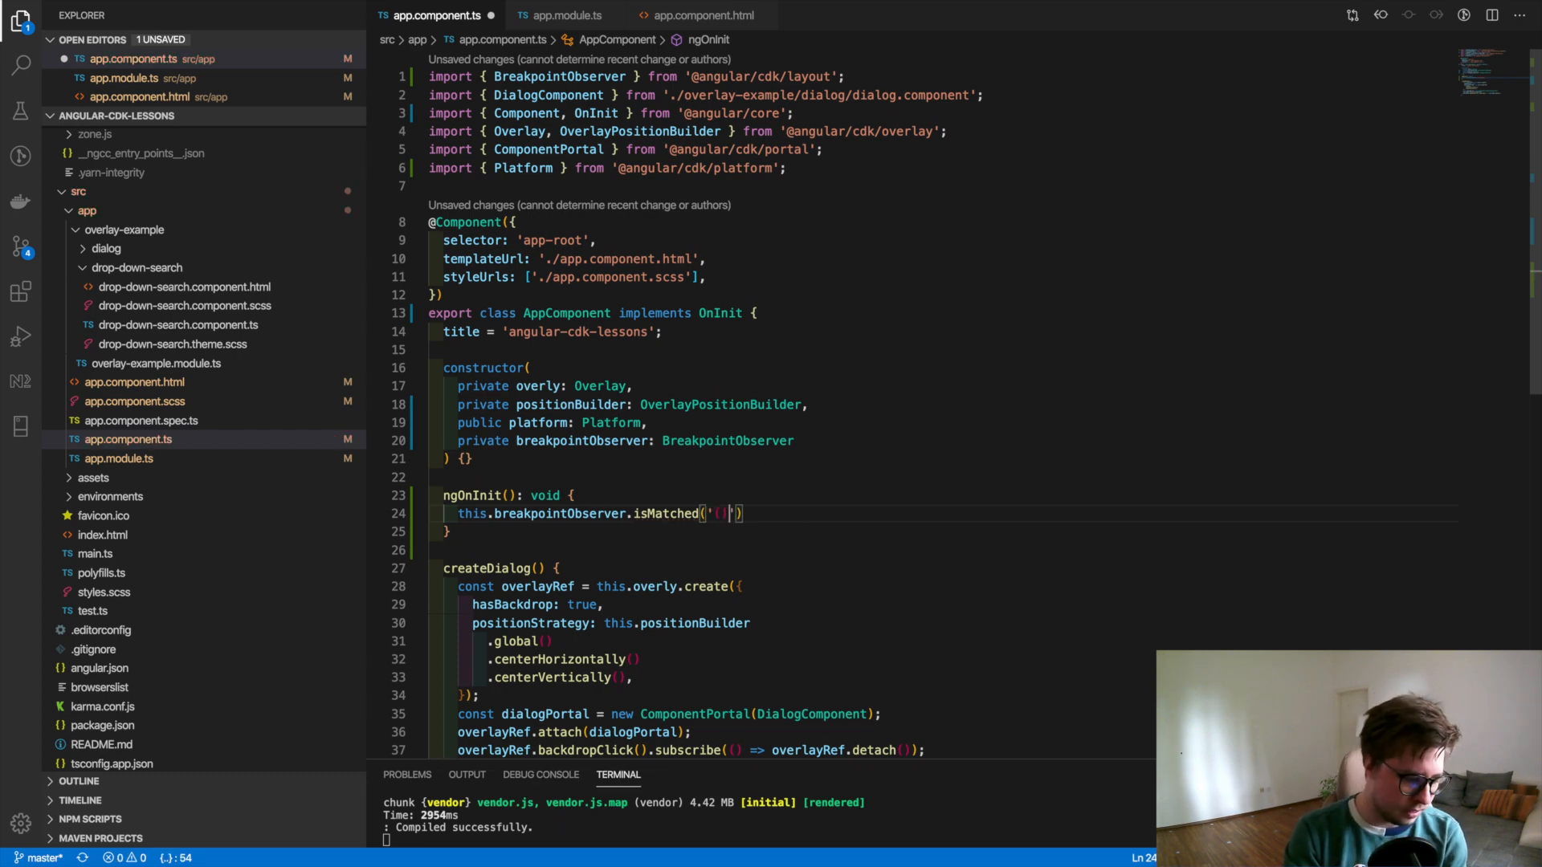
type("ms")
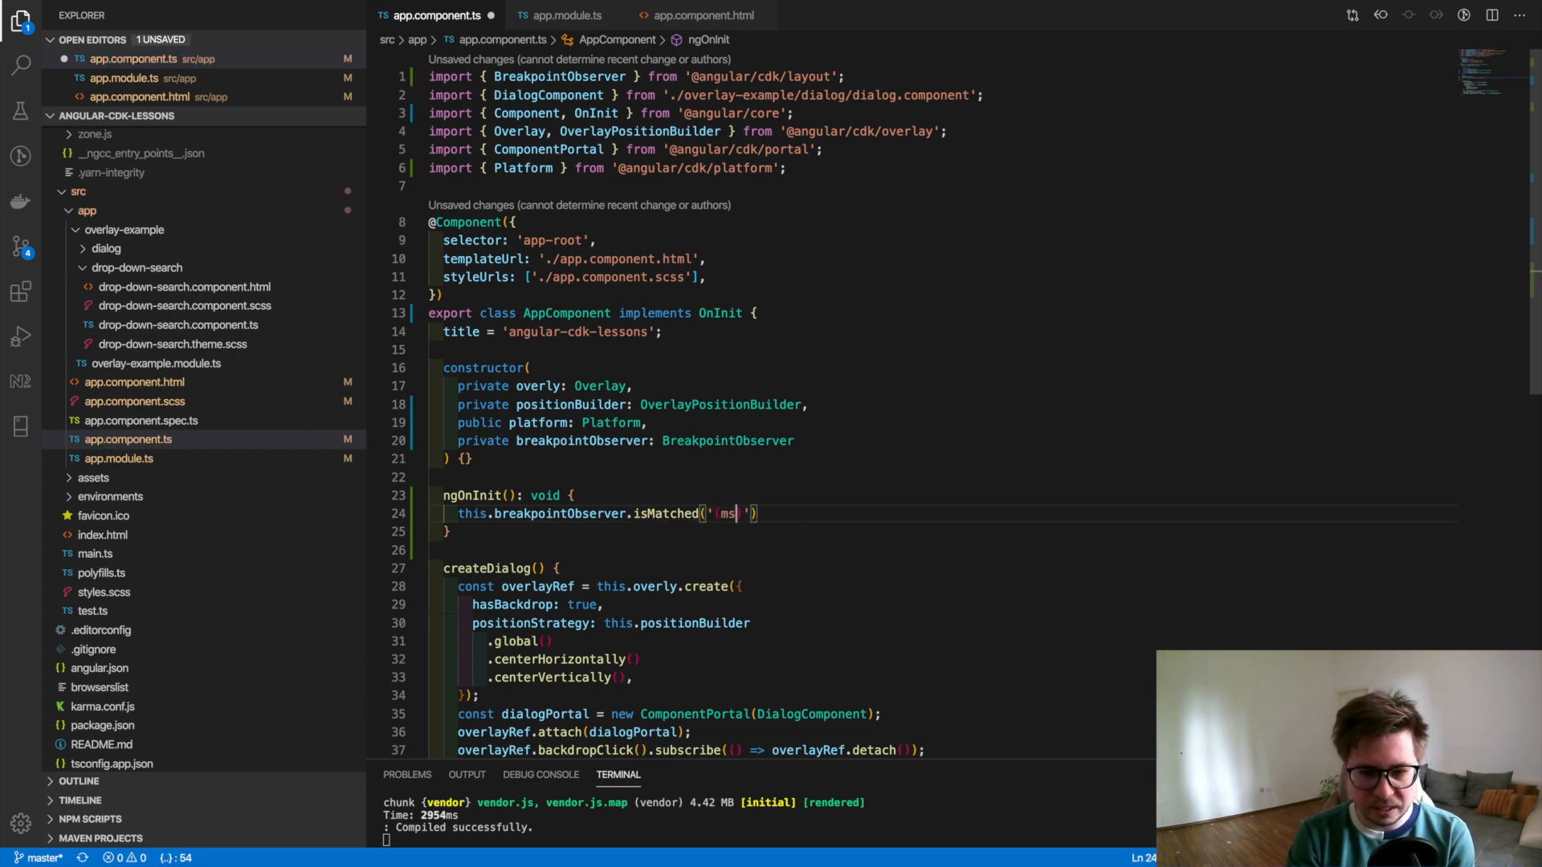
type("max-wit")
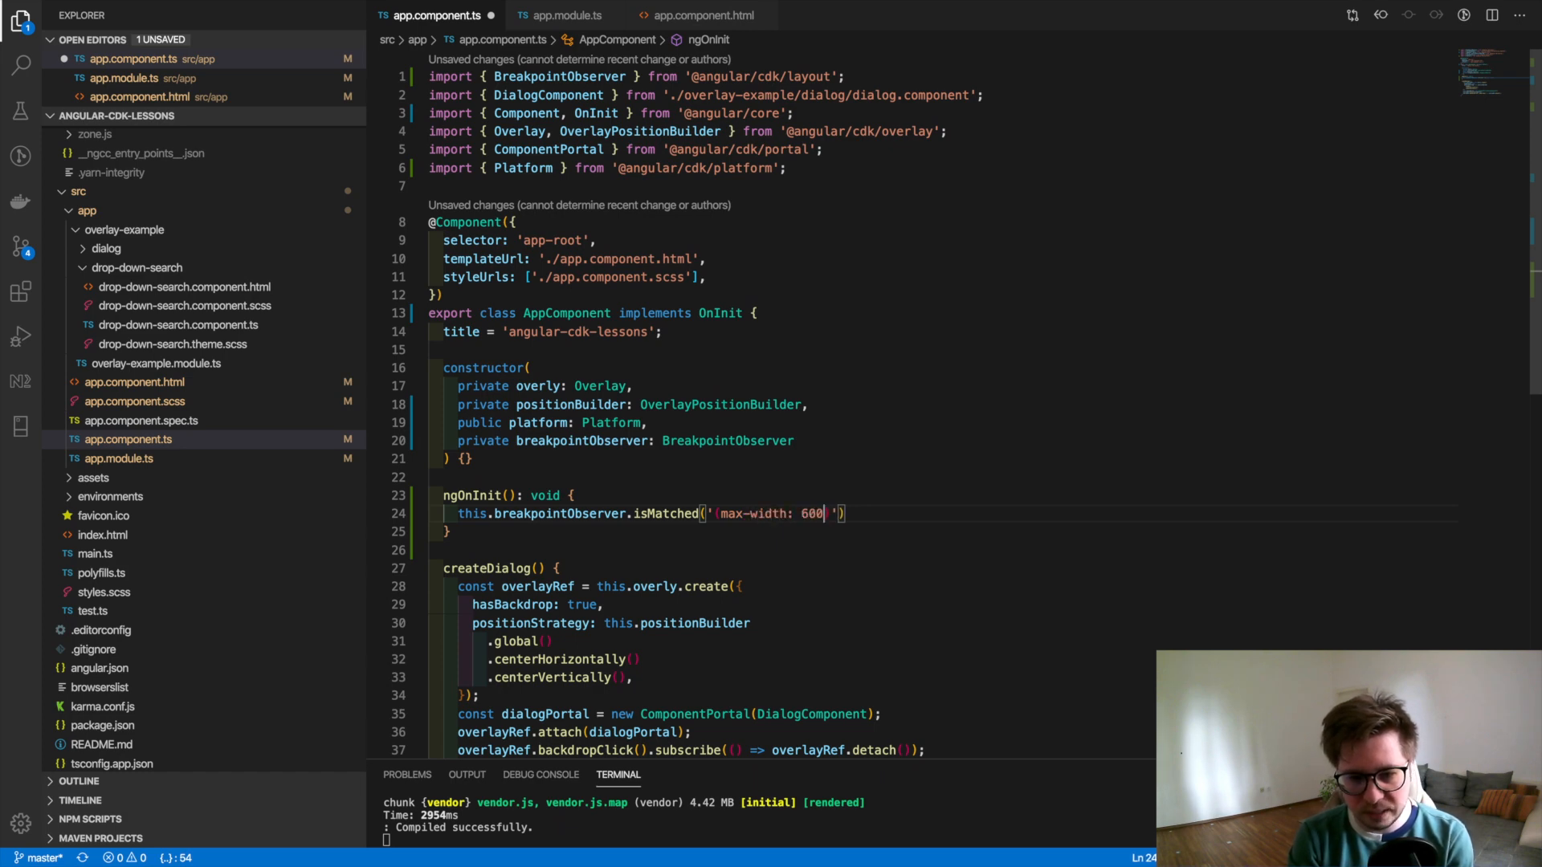
type("px")
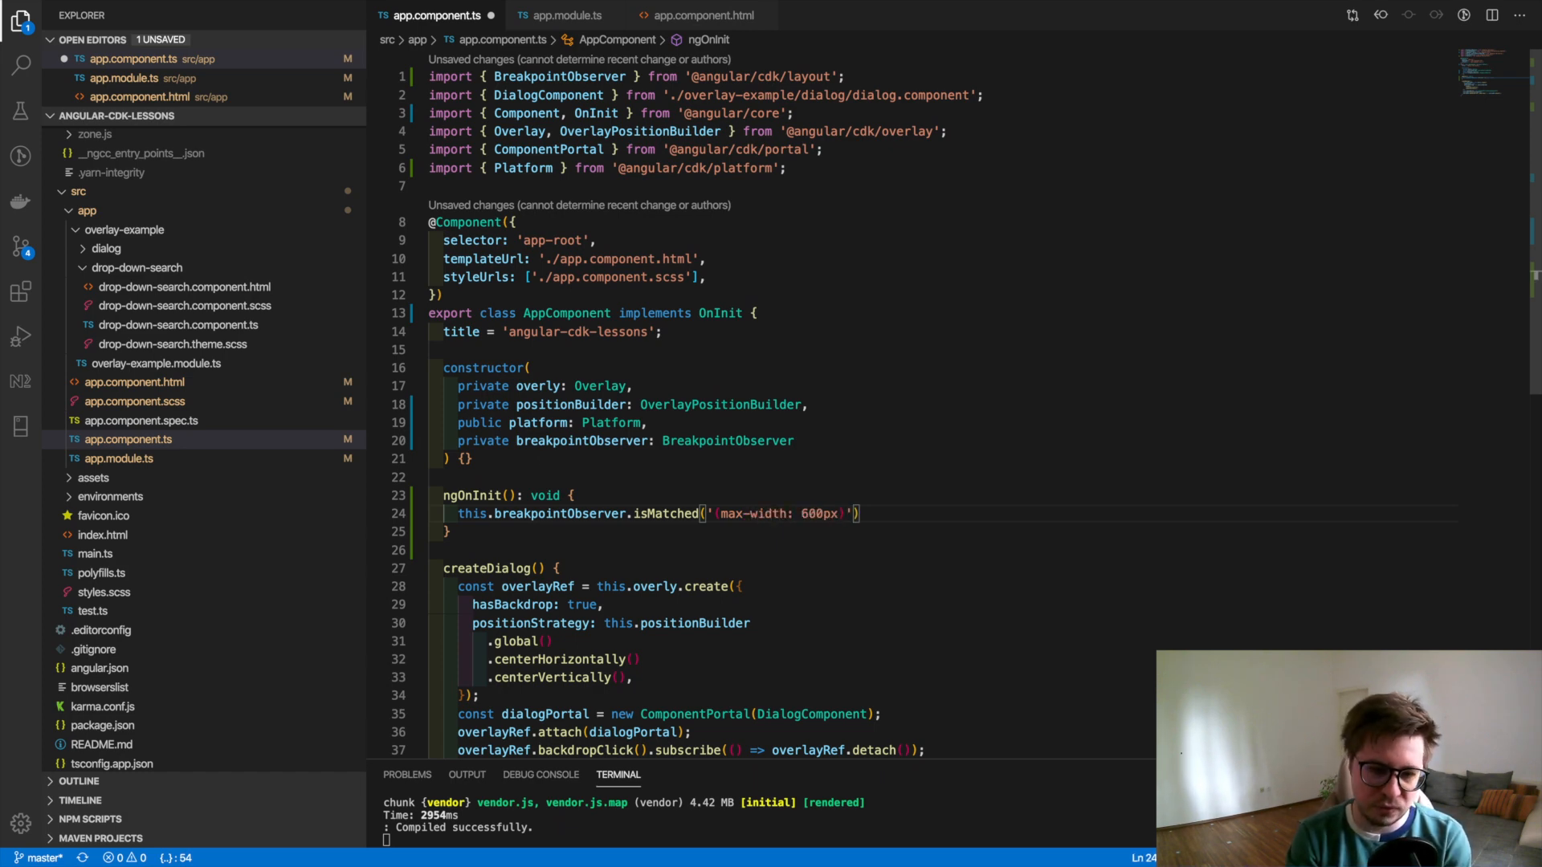
mouse_move(668, 514)
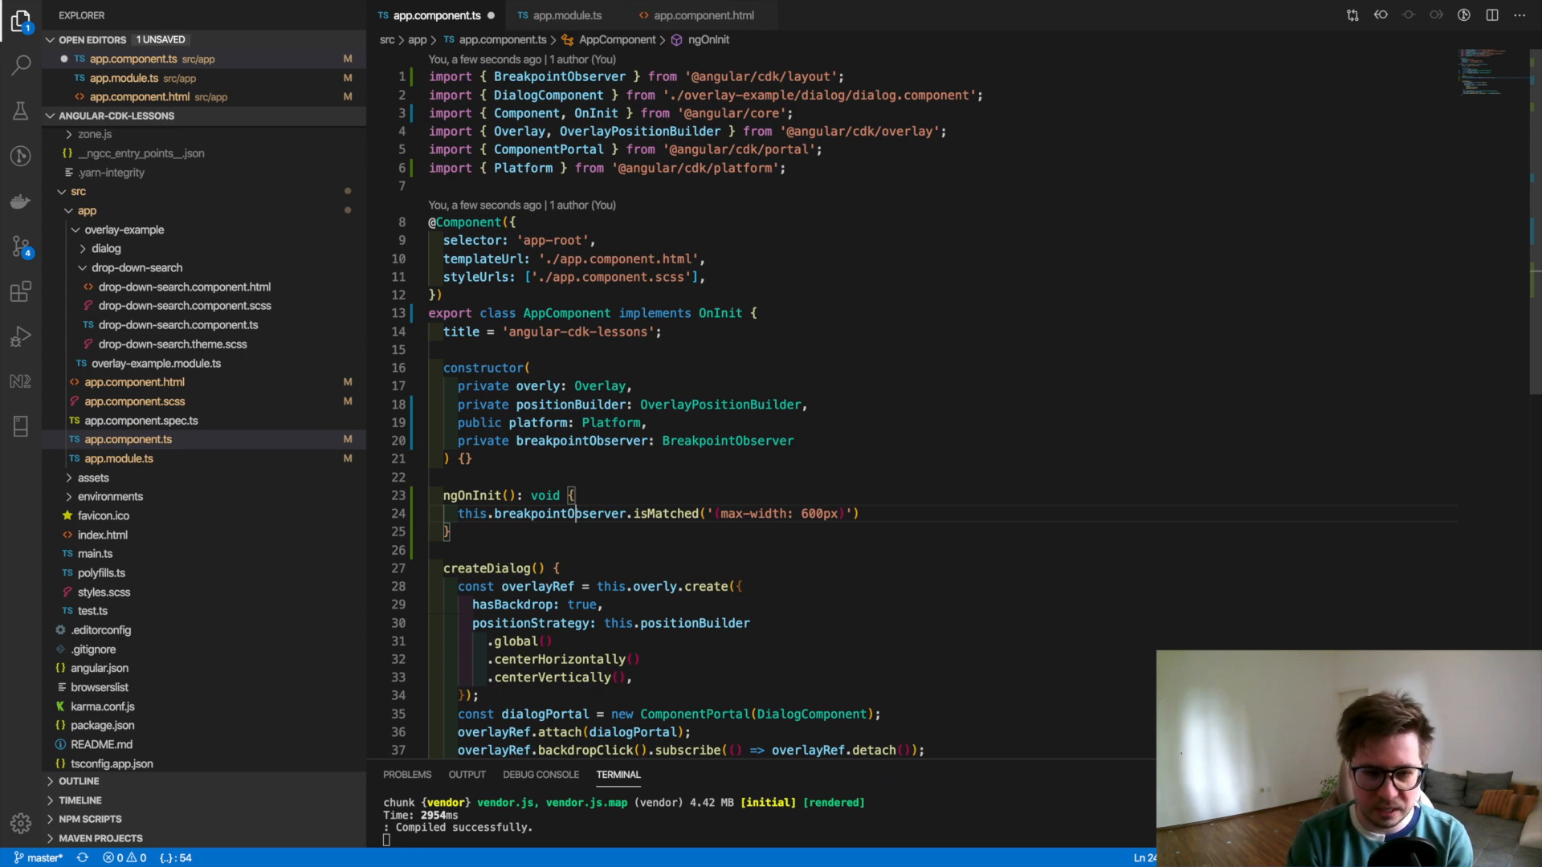
- Wrap the check in an if that logs 'The screen width is less than 600px' via console.info
type("if (")
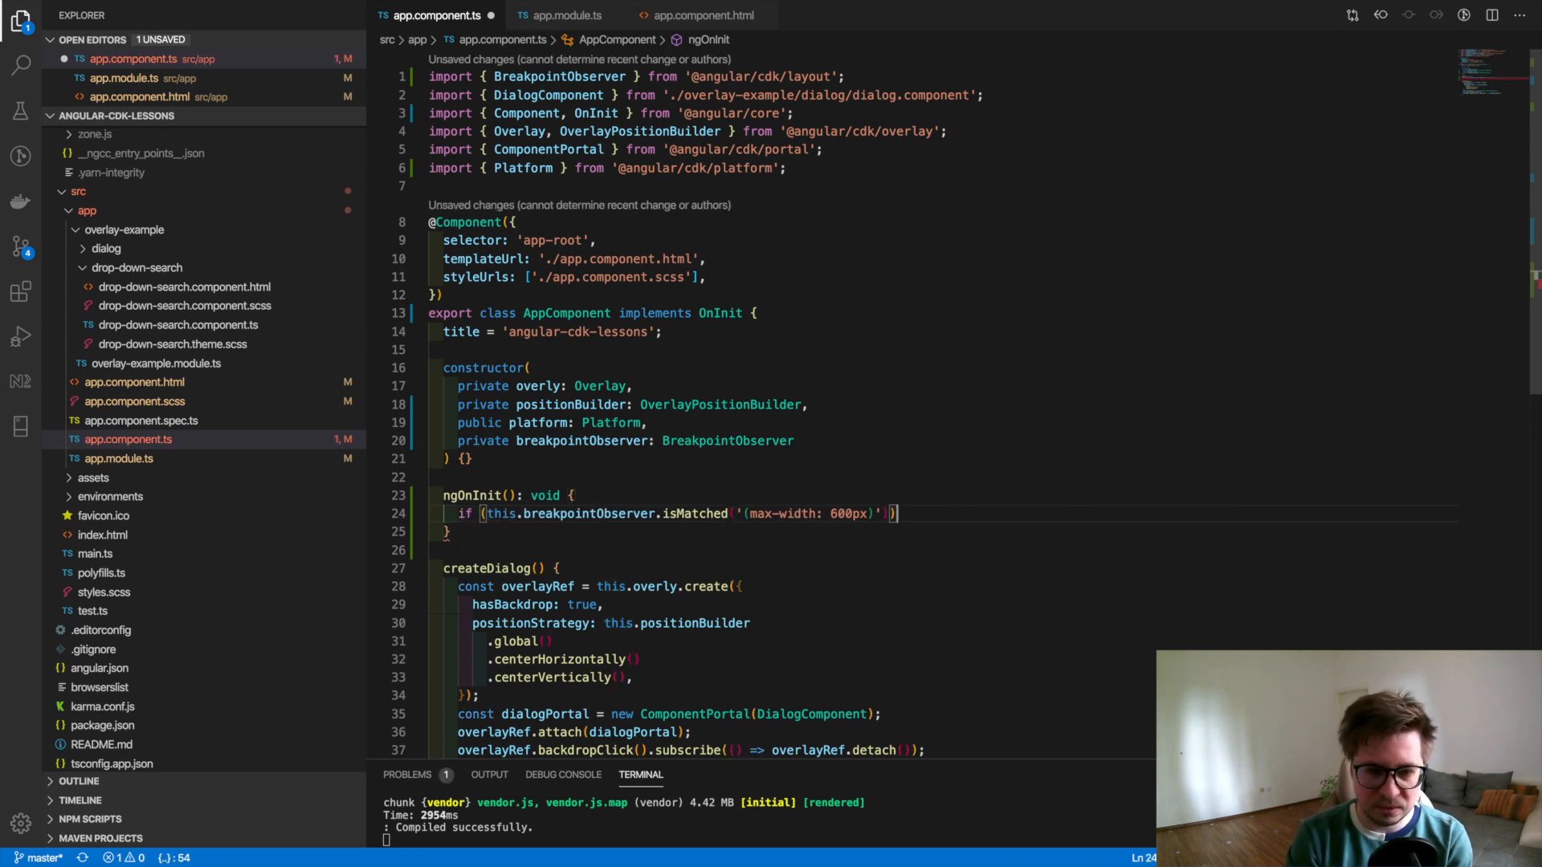
type("console.info('The screen width")
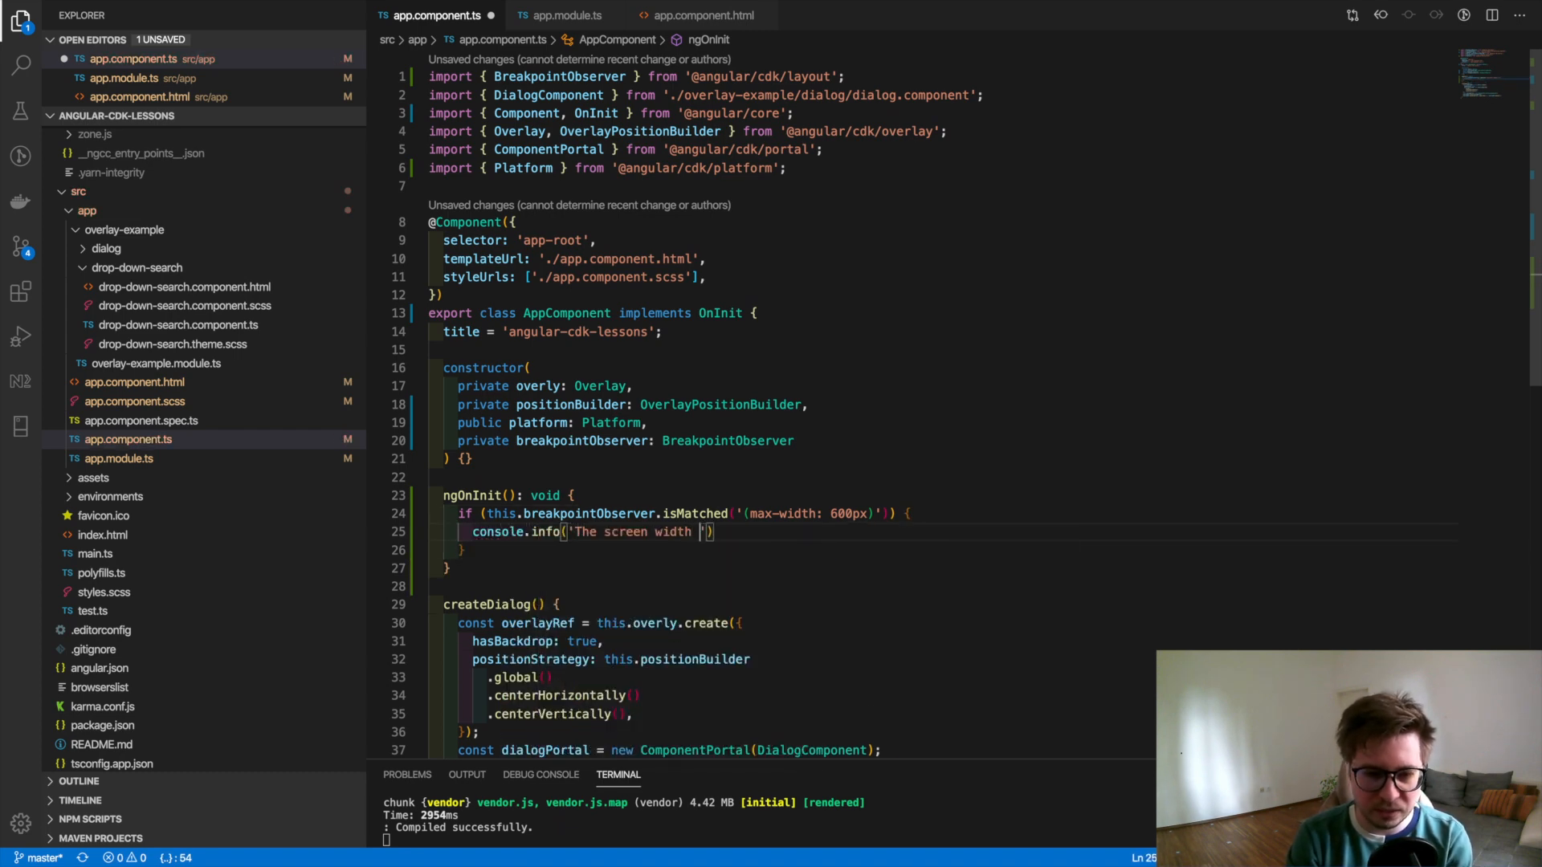
type("is less than")
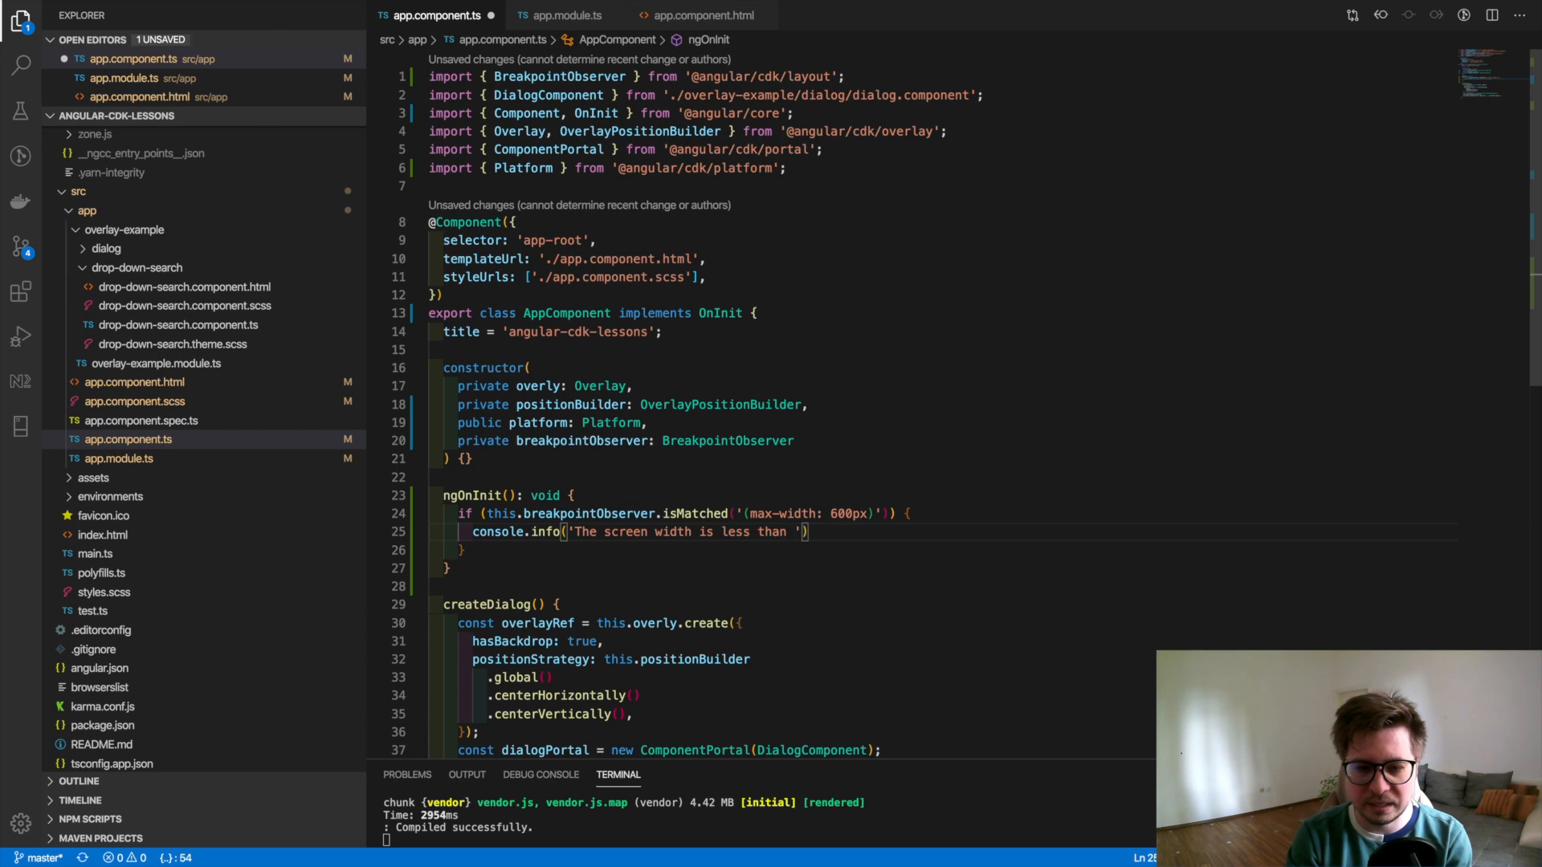
type("600px")
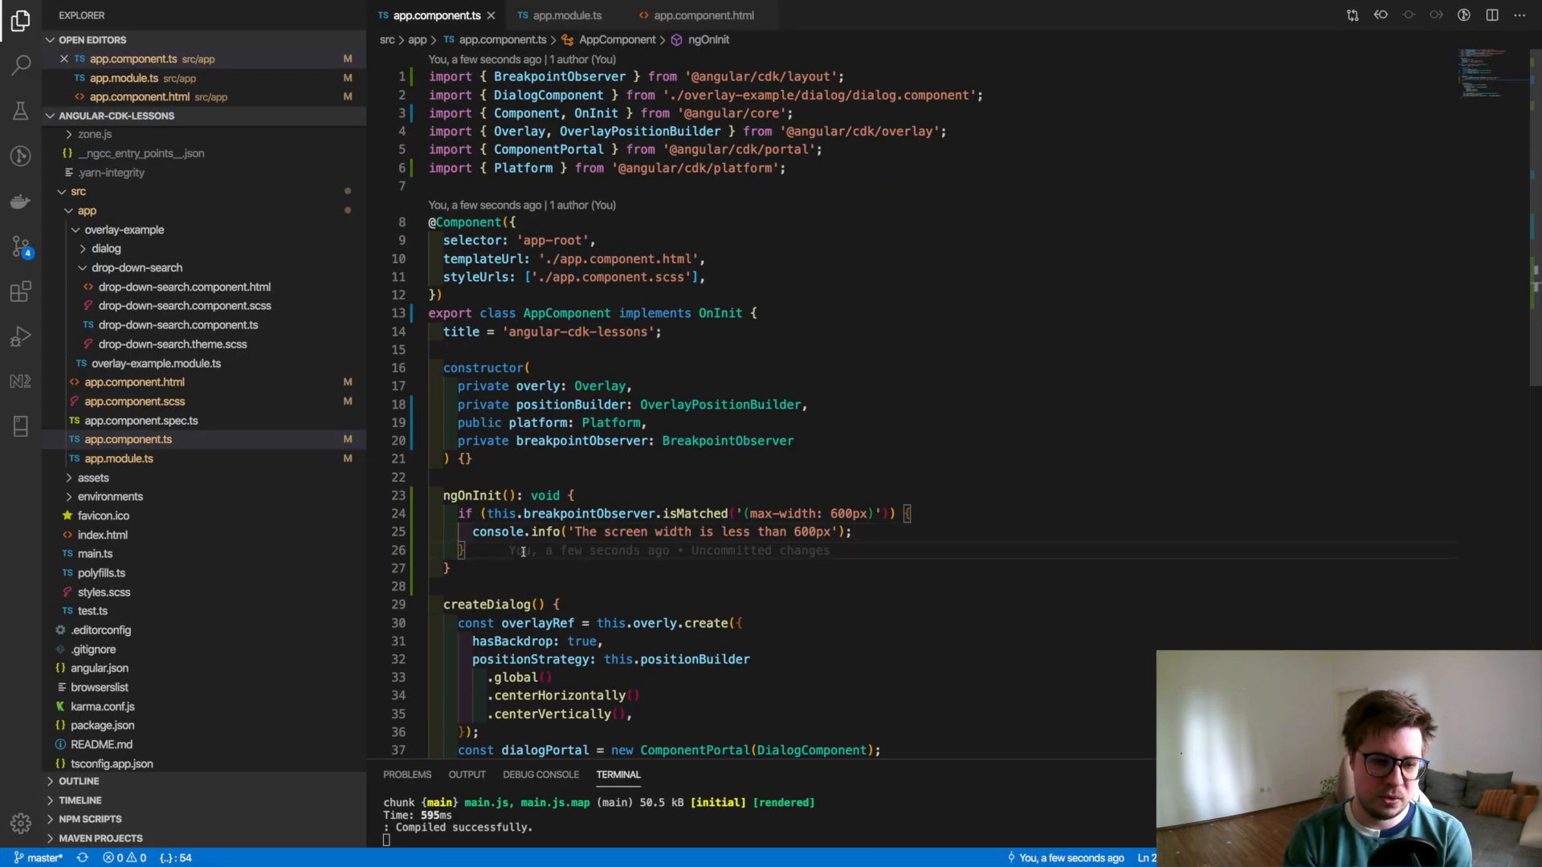
- Add this.breakpointObserver.observe('(max-width: 600px)').subscribe(console.info) in ngOnInit
type("this")
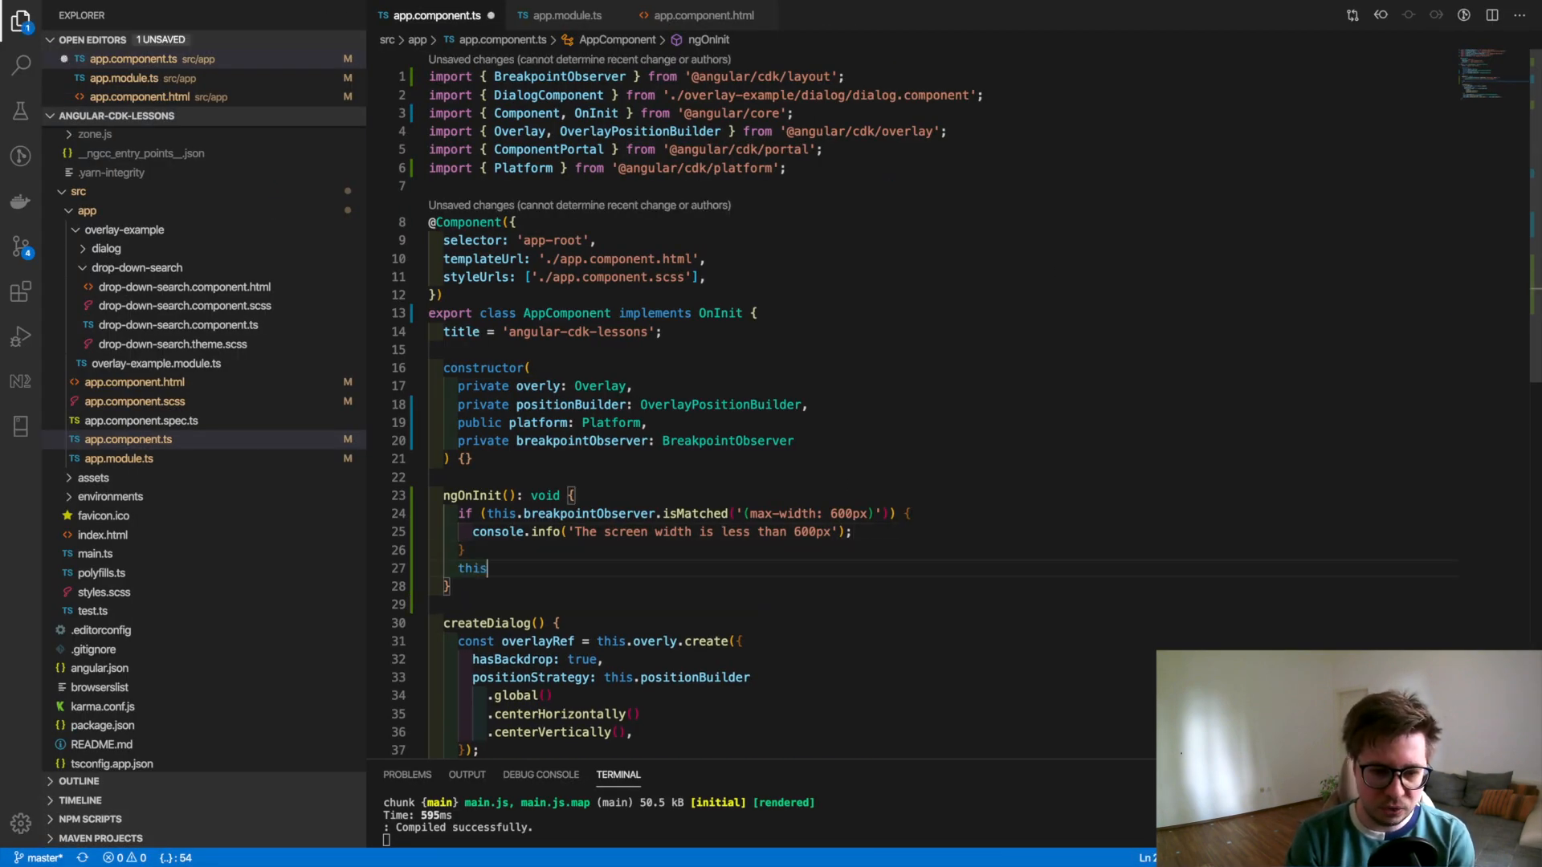
type(".breakpointObserver.")
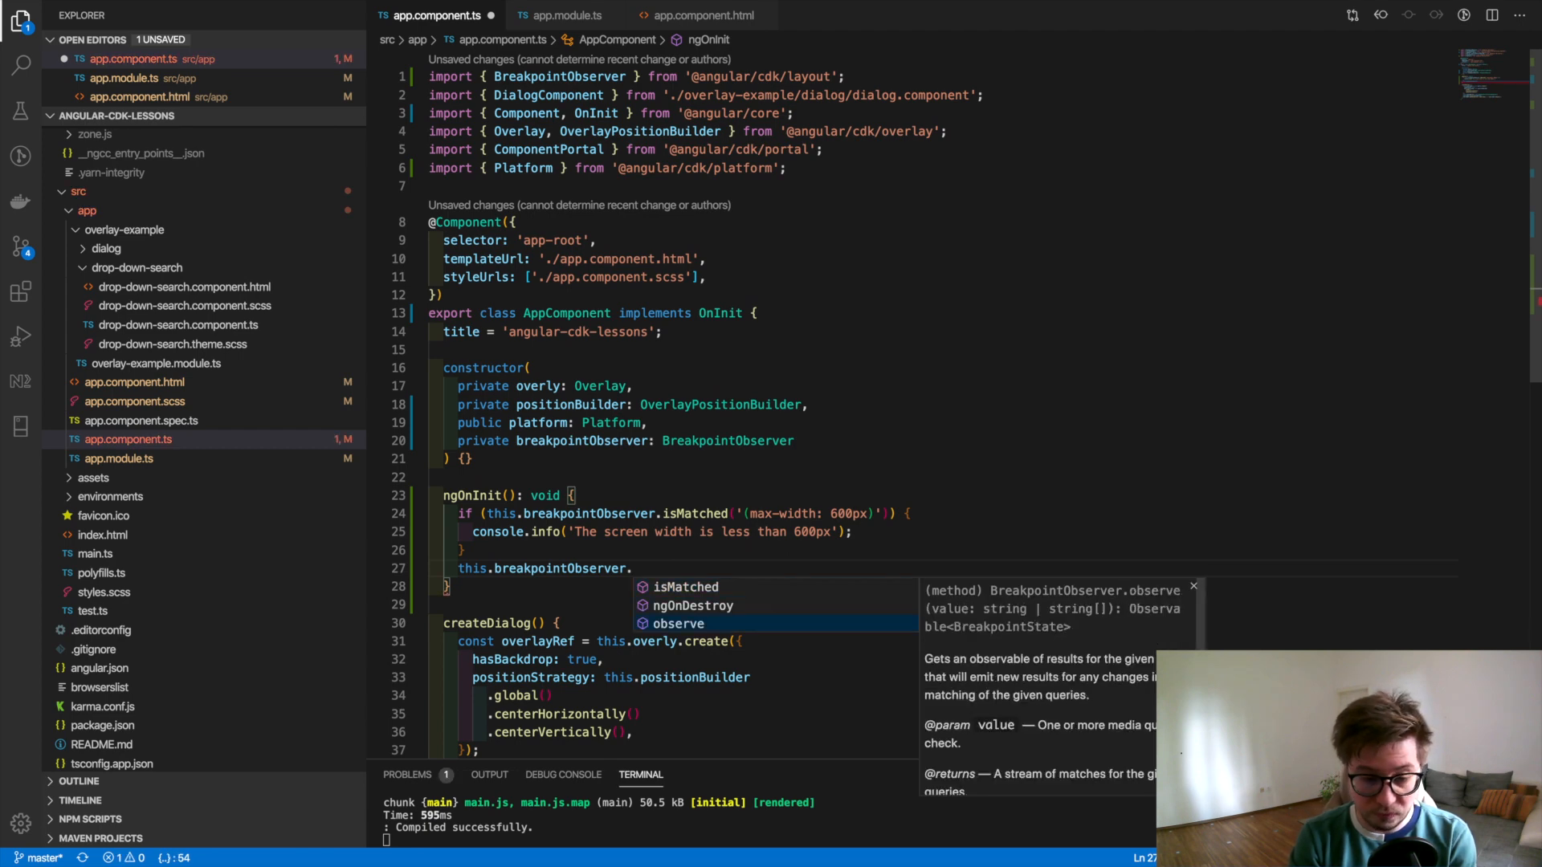
left_click(677, 623)
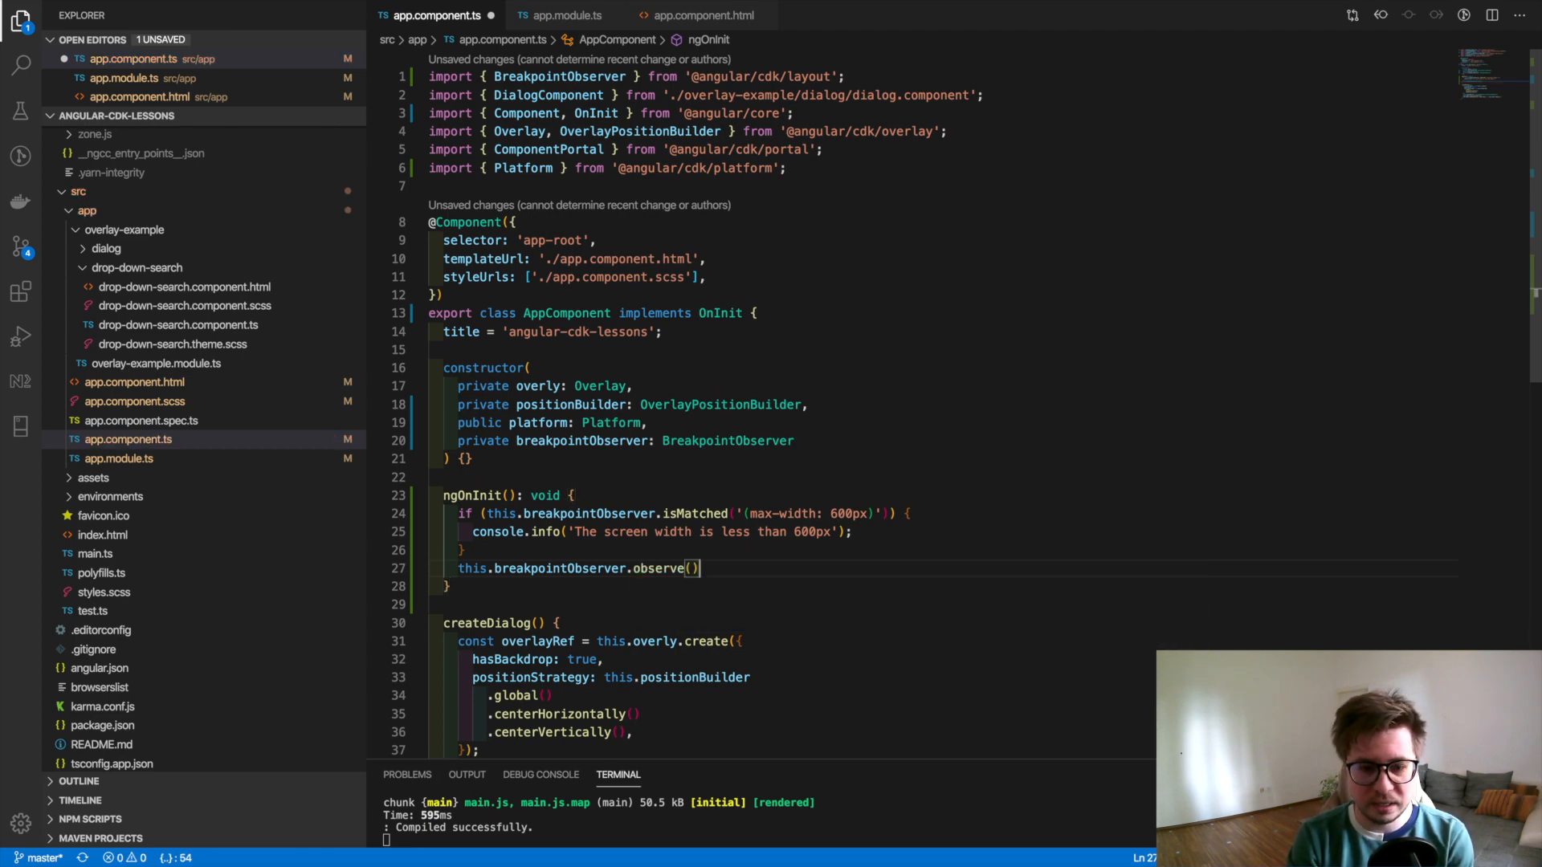
mouse_move(660, 568)
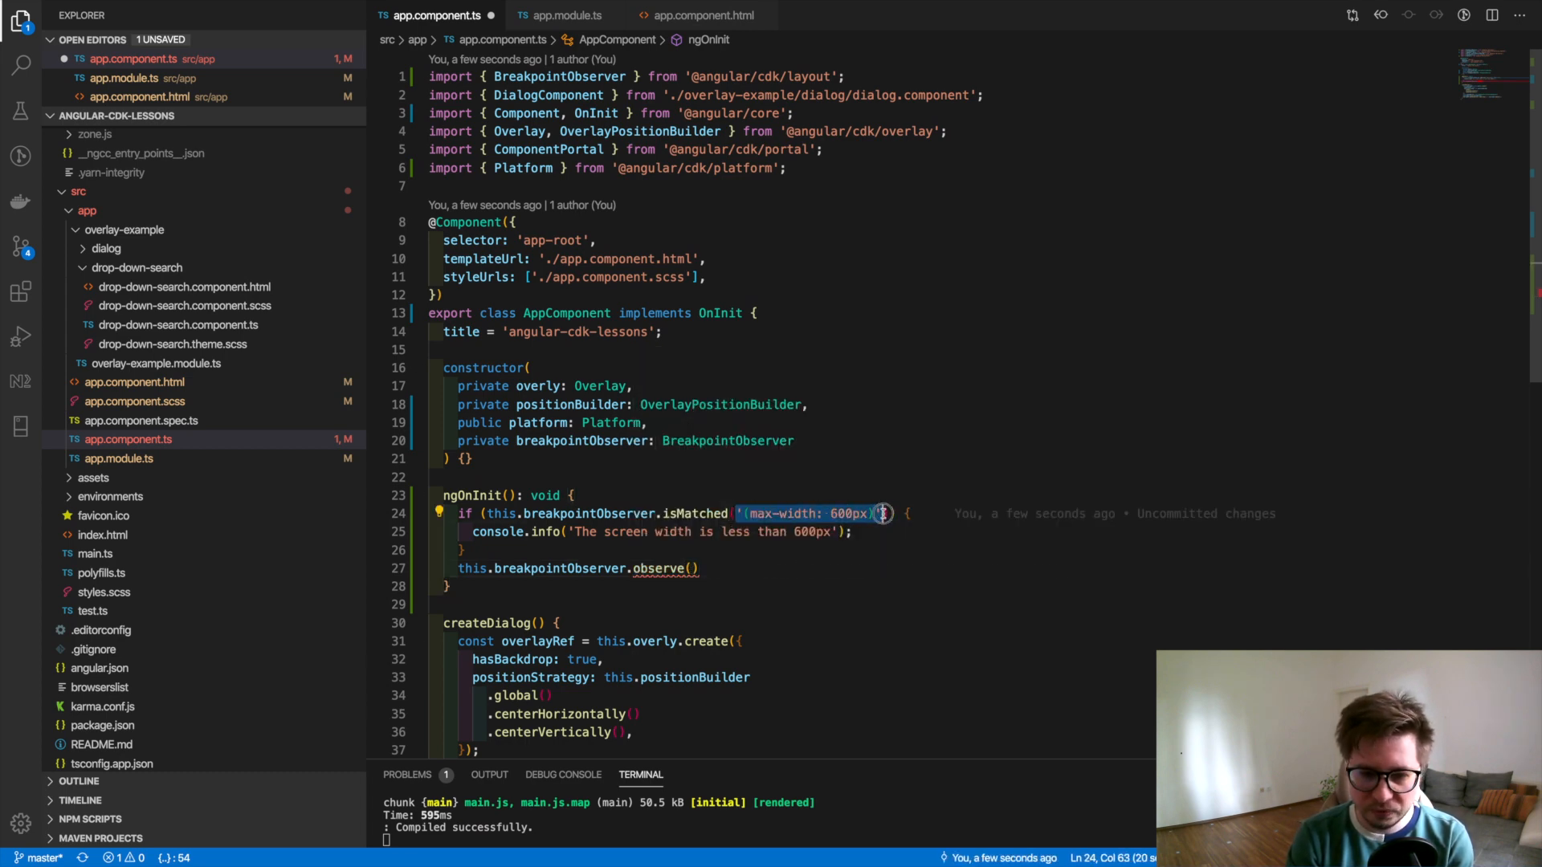
type("'(max-width: 600px)')")
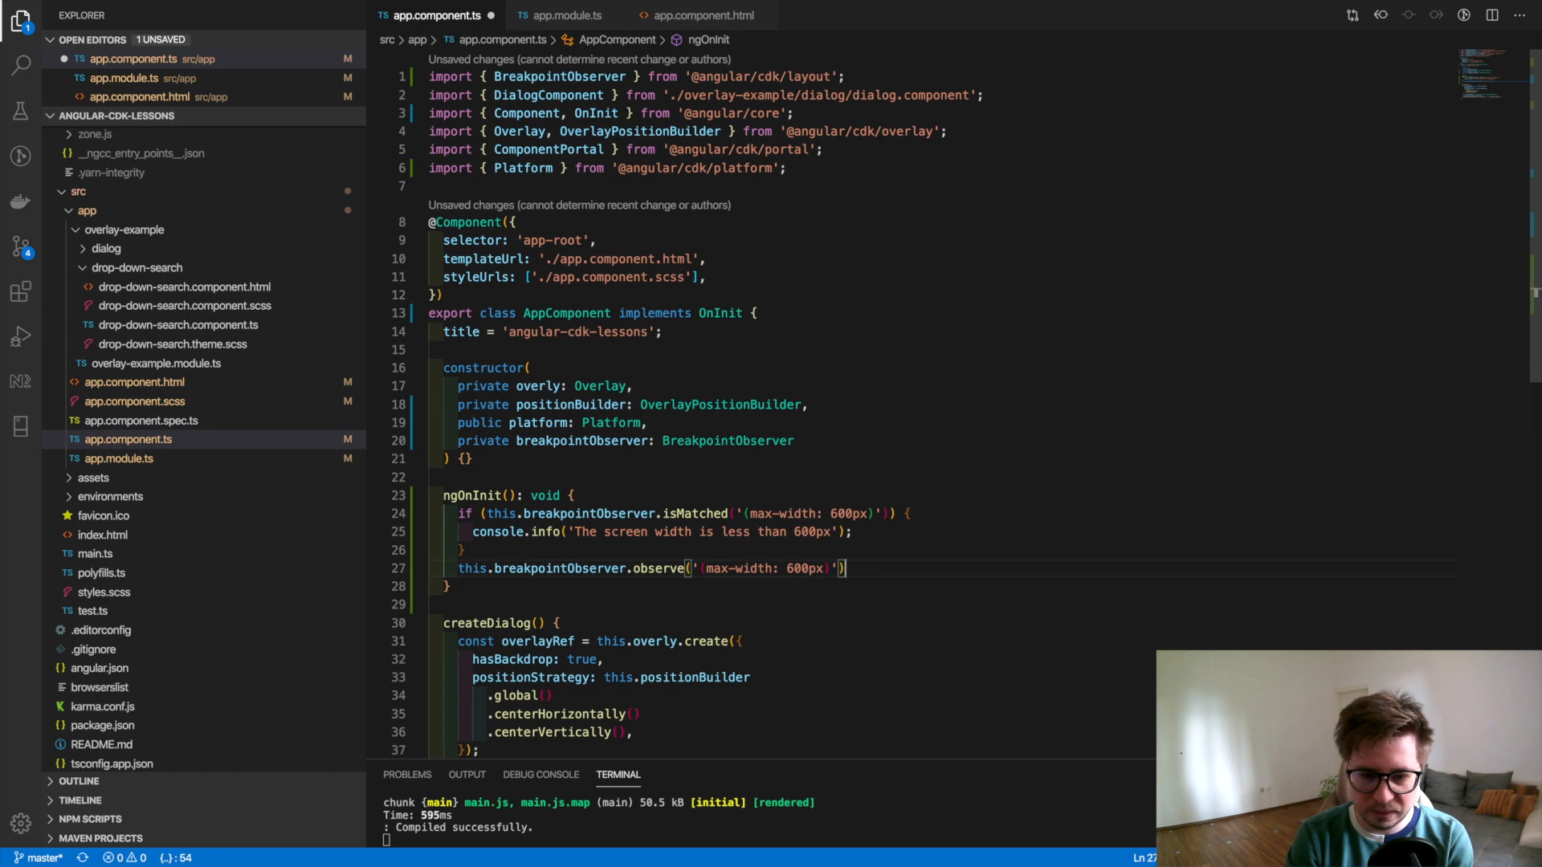
type(".subscribe()")
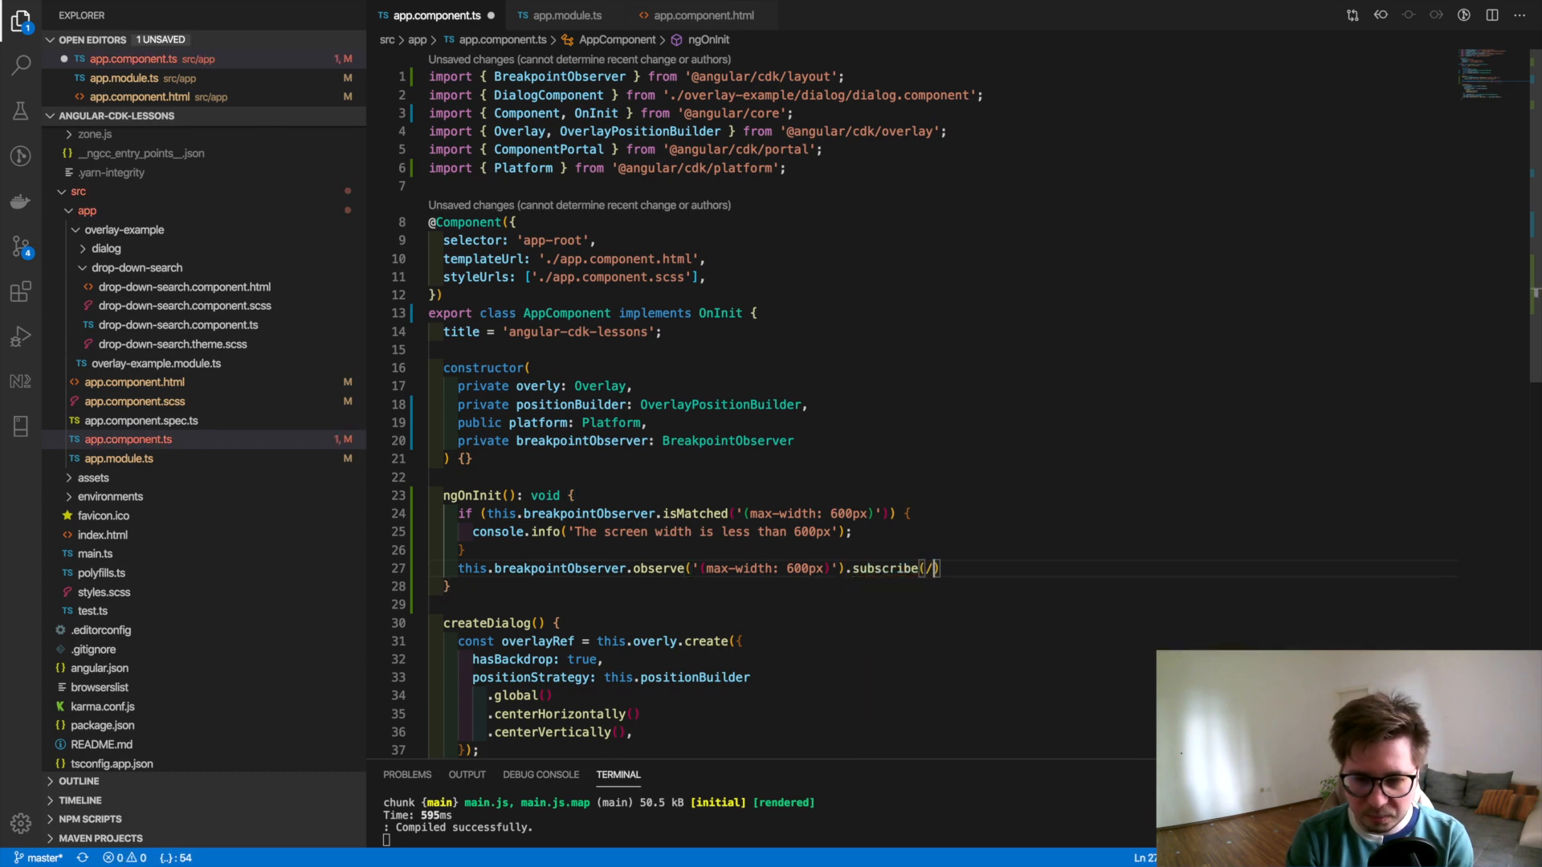
type("con")
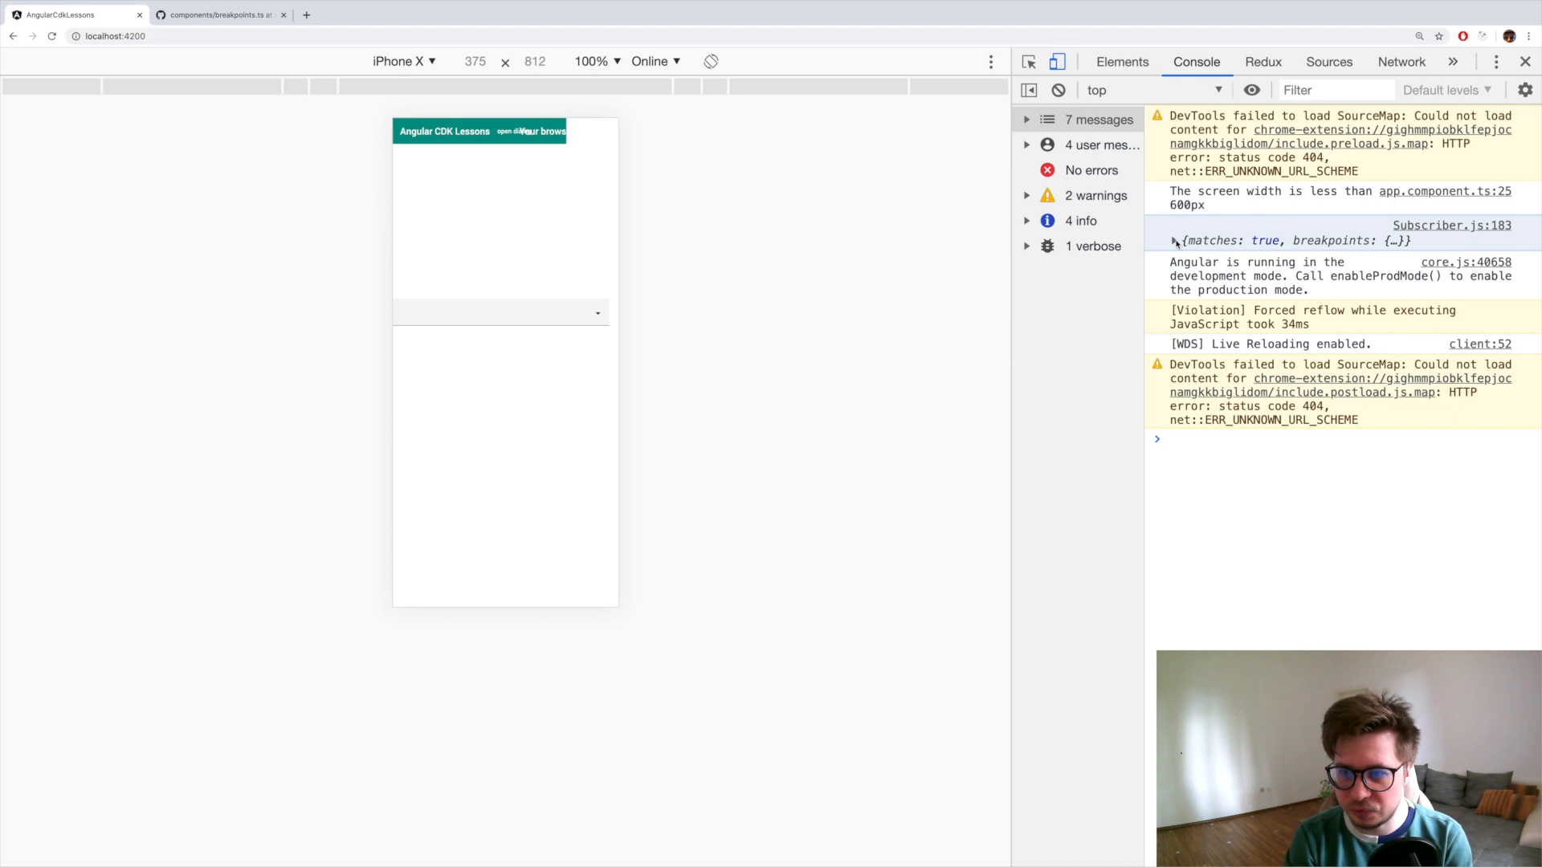
left_click(1173, 241)
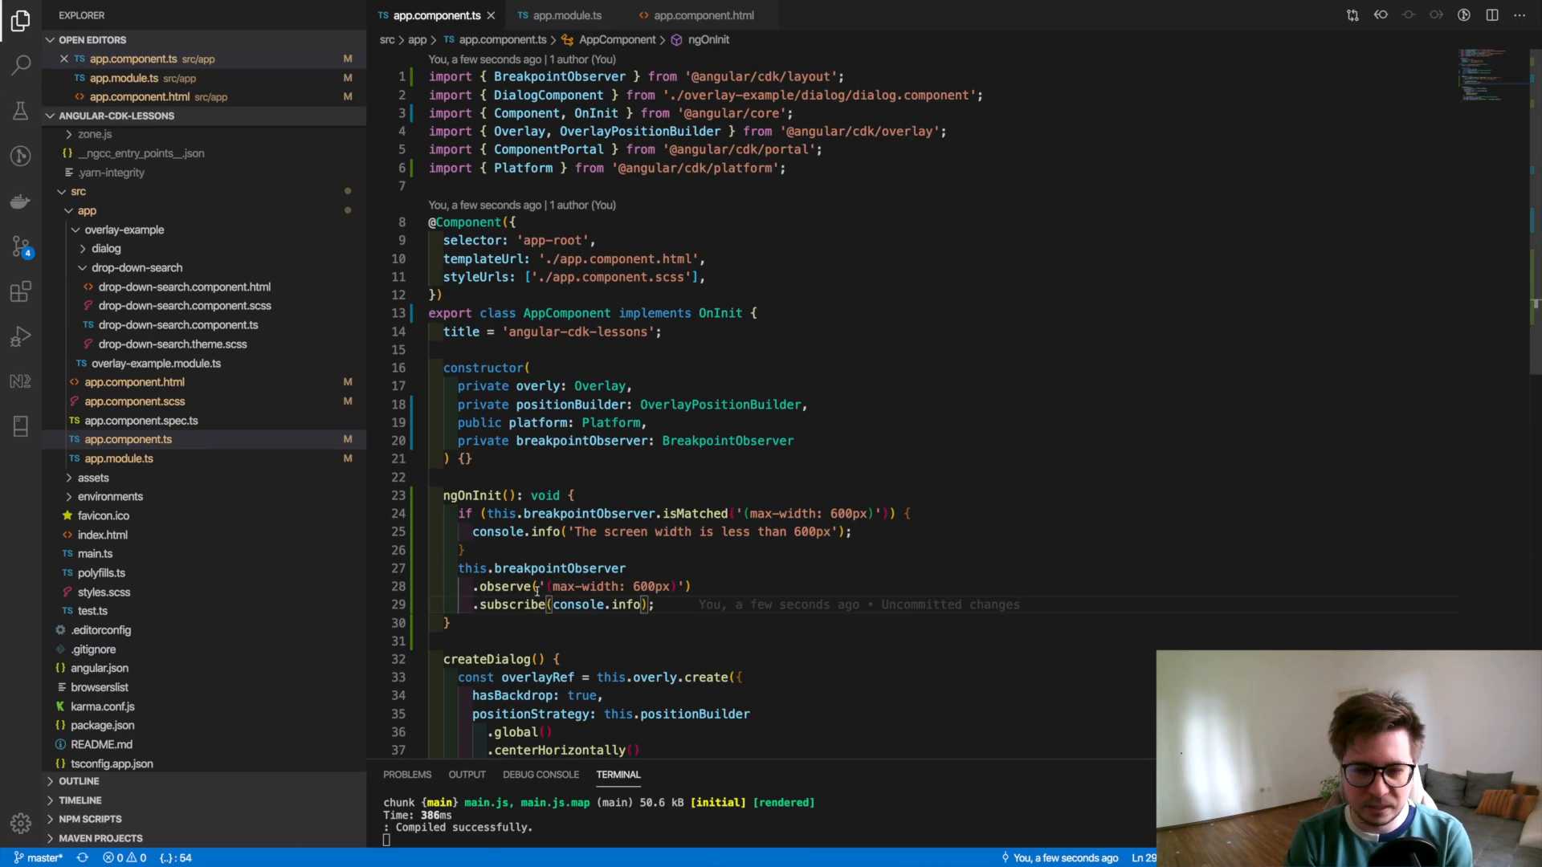
- Wrap the observe query in an array holding '(max-width: 600px)' and '(max-width: 1000px)'
double_click(610, 587)
type("[")
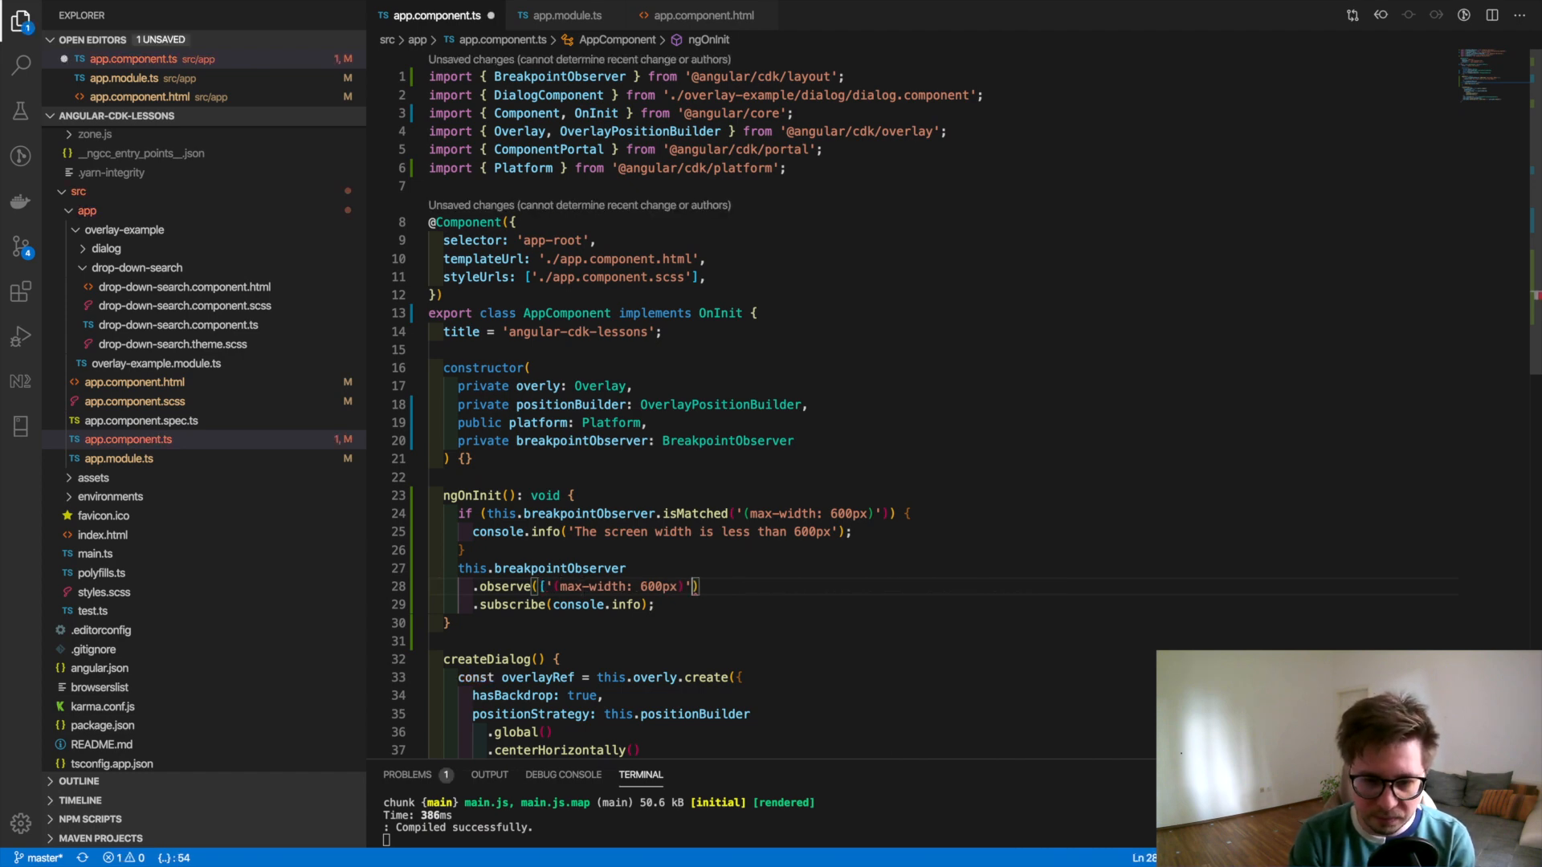
type(", '(max-width: 600px)'")
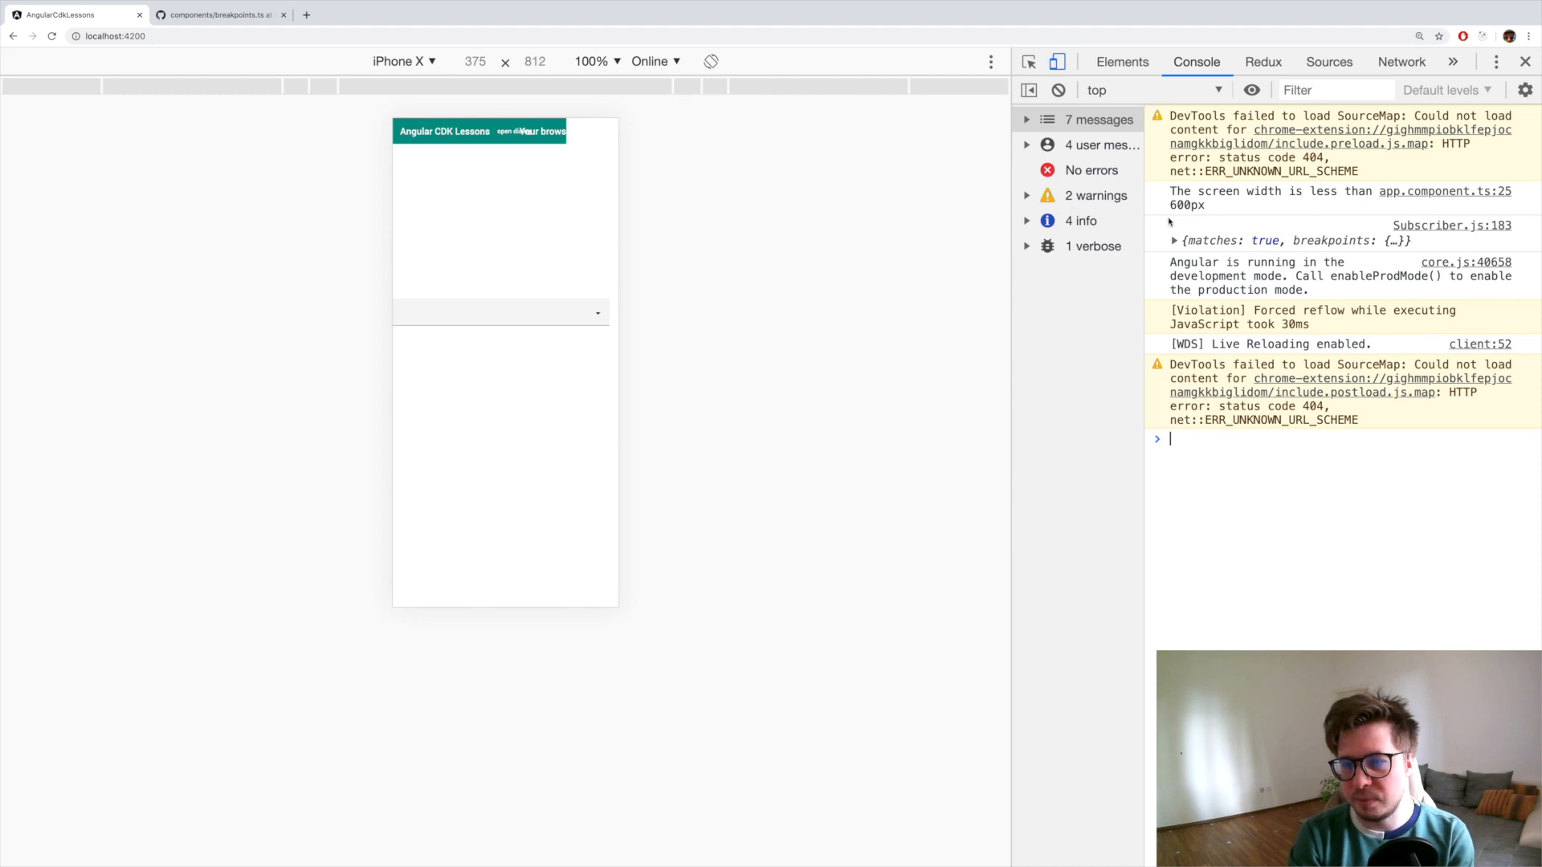
- Rotate the emulated iPhone X to landscape and expand the logged breakpoint matches
left_click(1172, 239)
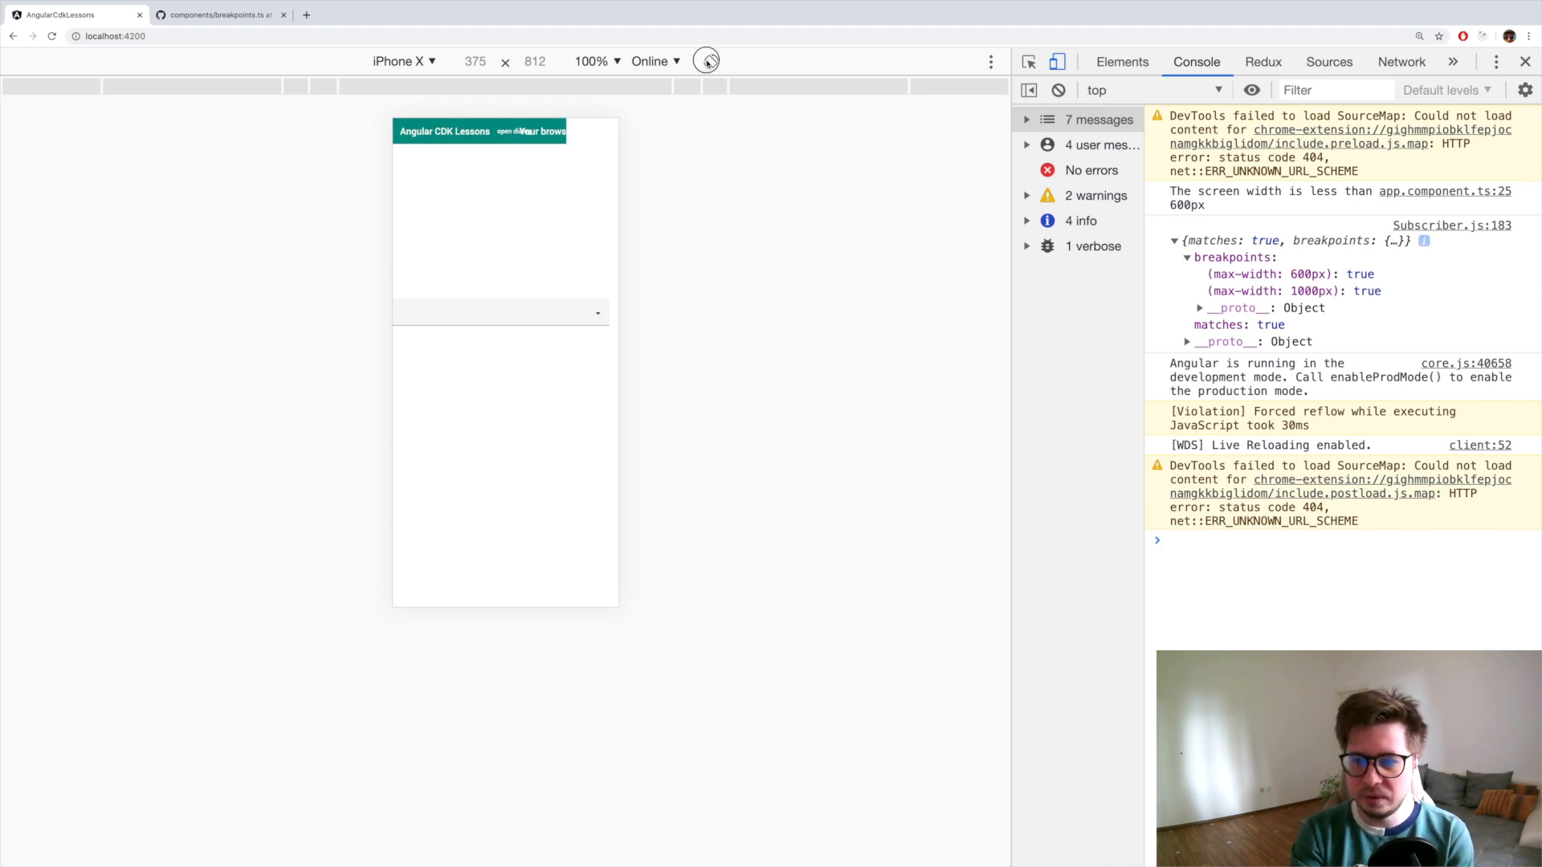
left_click(706, 59)
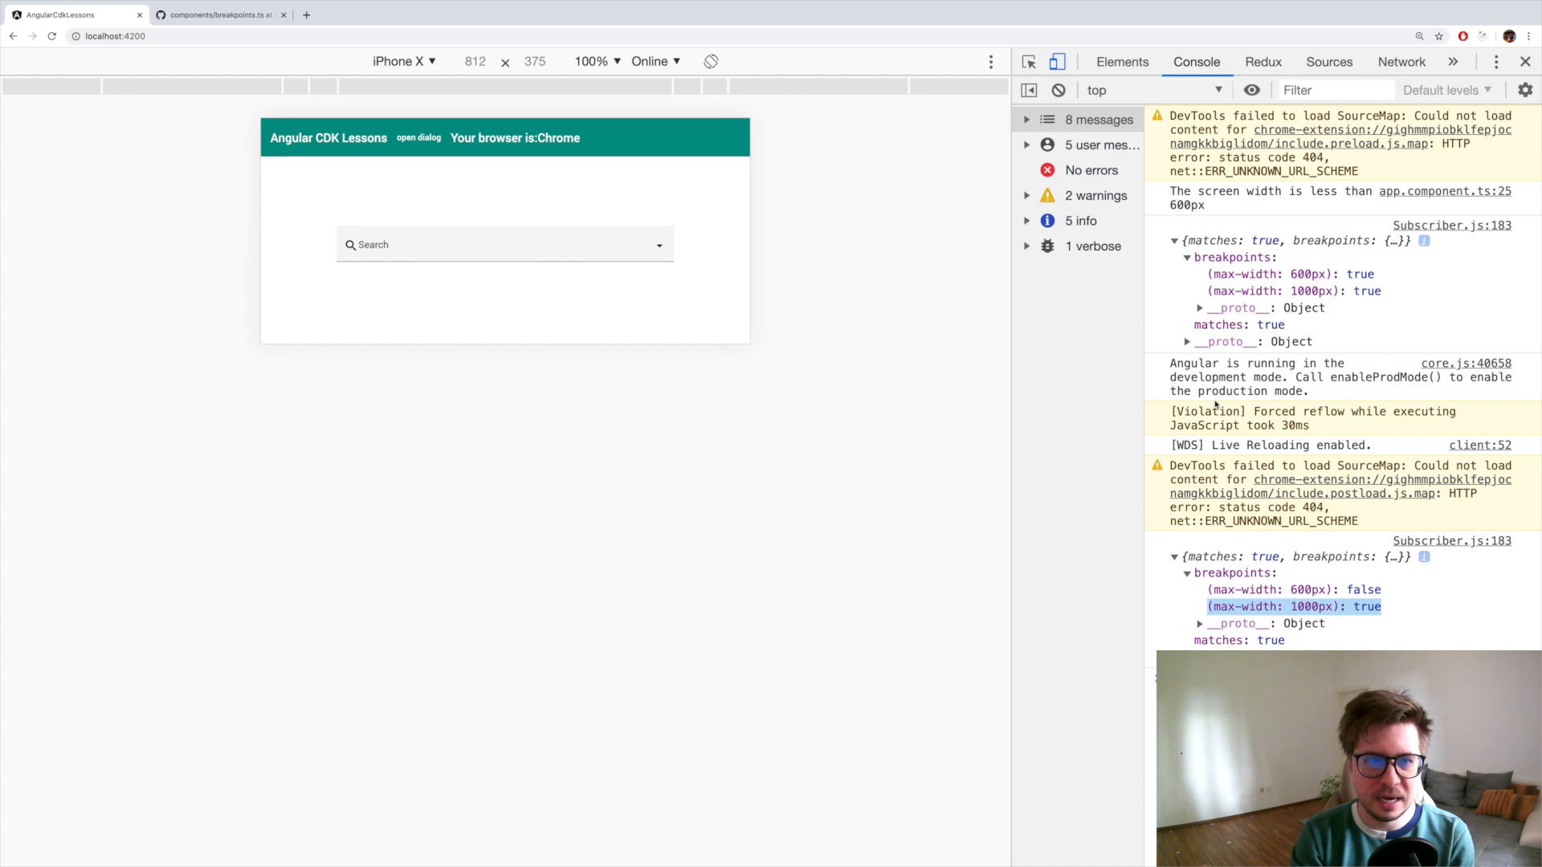
mouse_move(892, 238)
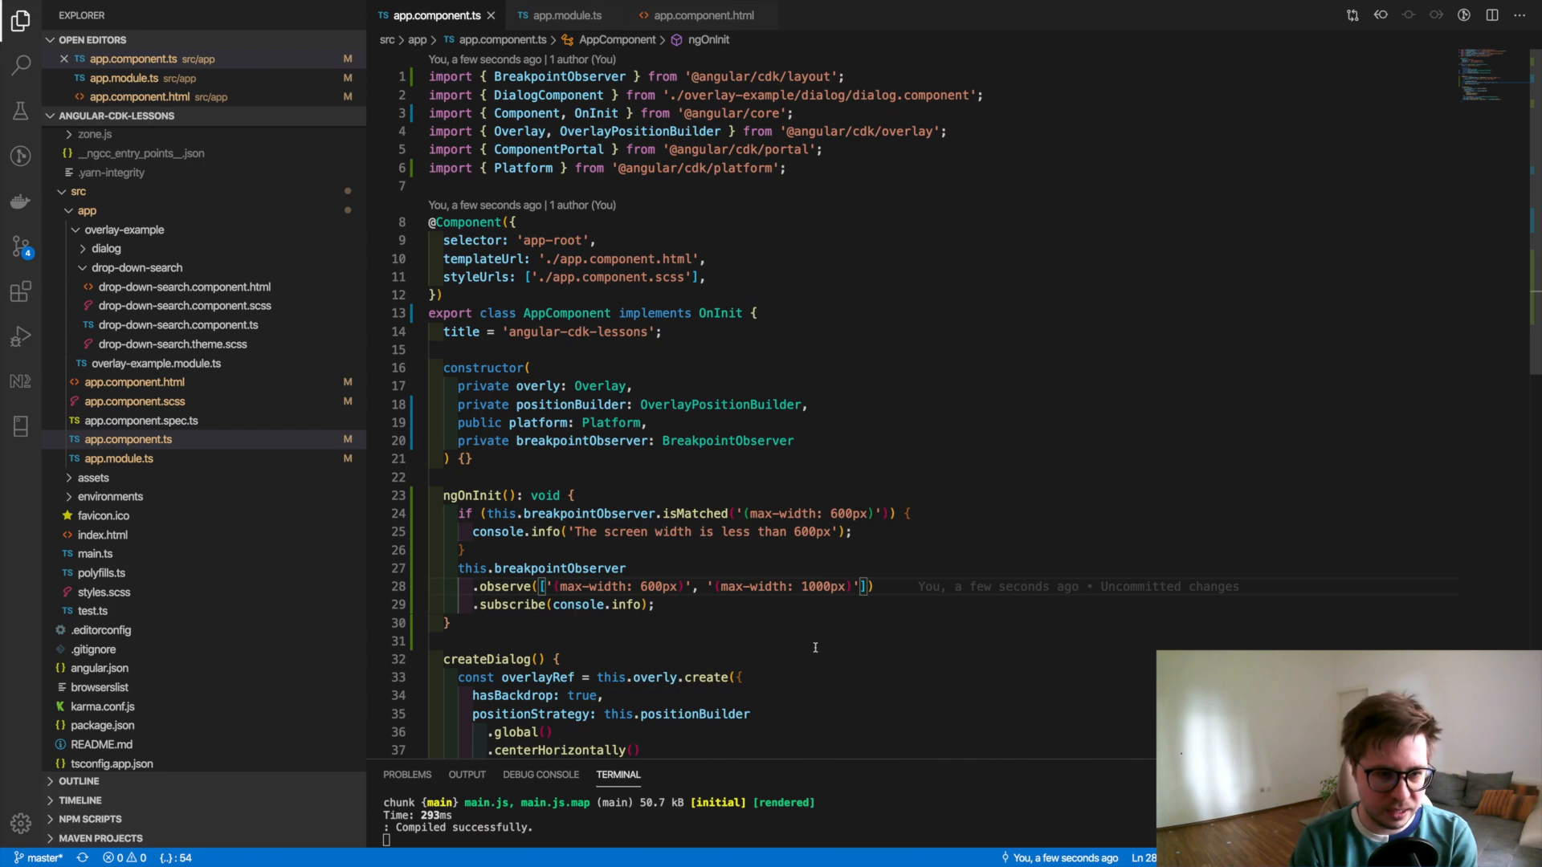
- Declare an isScreenSmall$ Observable<boolean> property and assign it from breakpointObserver.observe
type("isScreen")
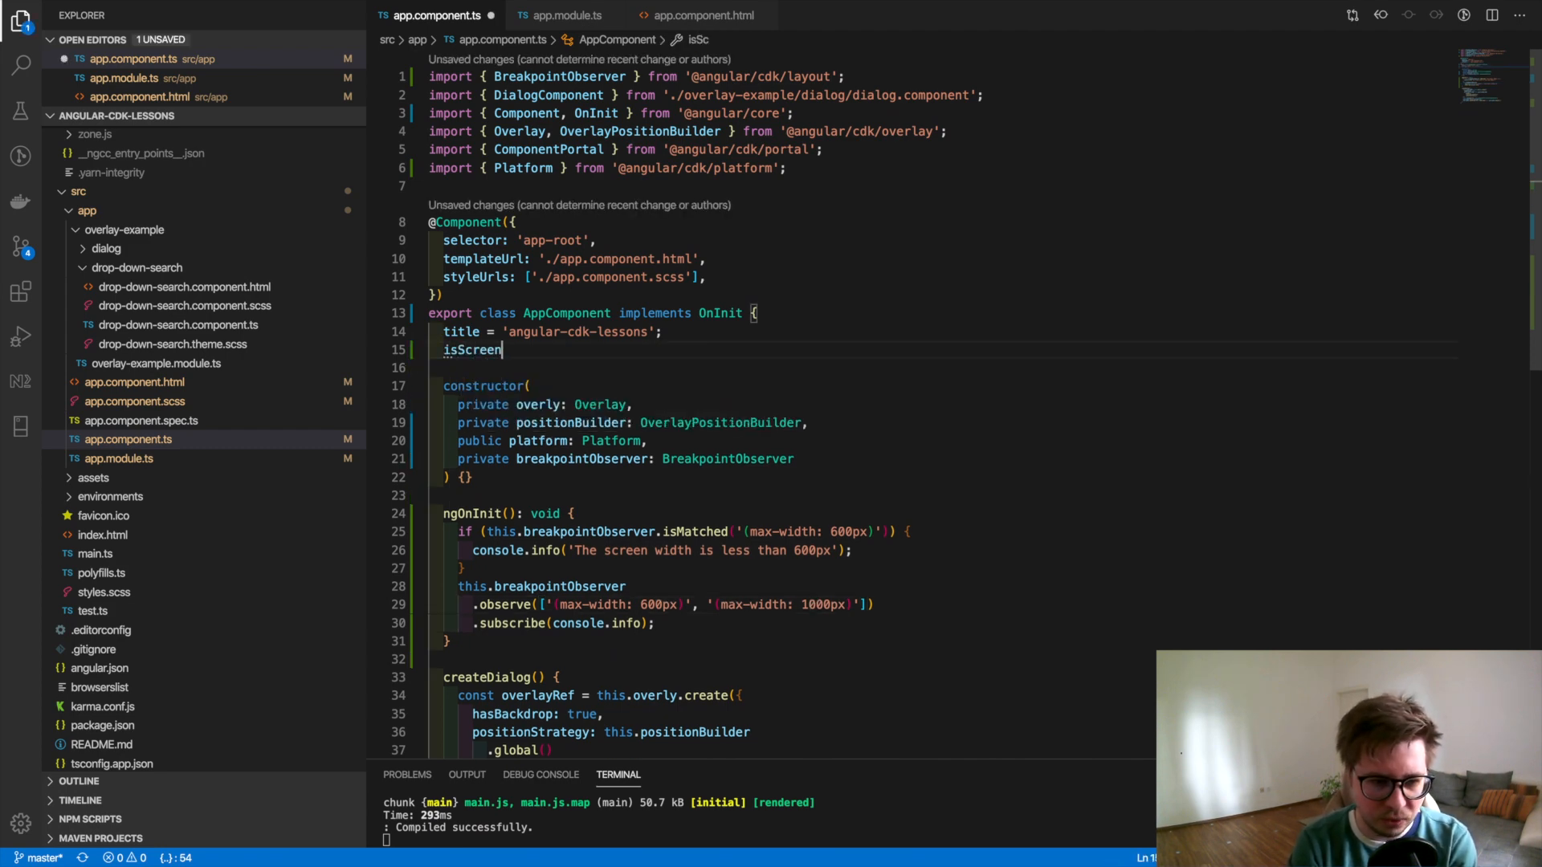
type("Small: On")
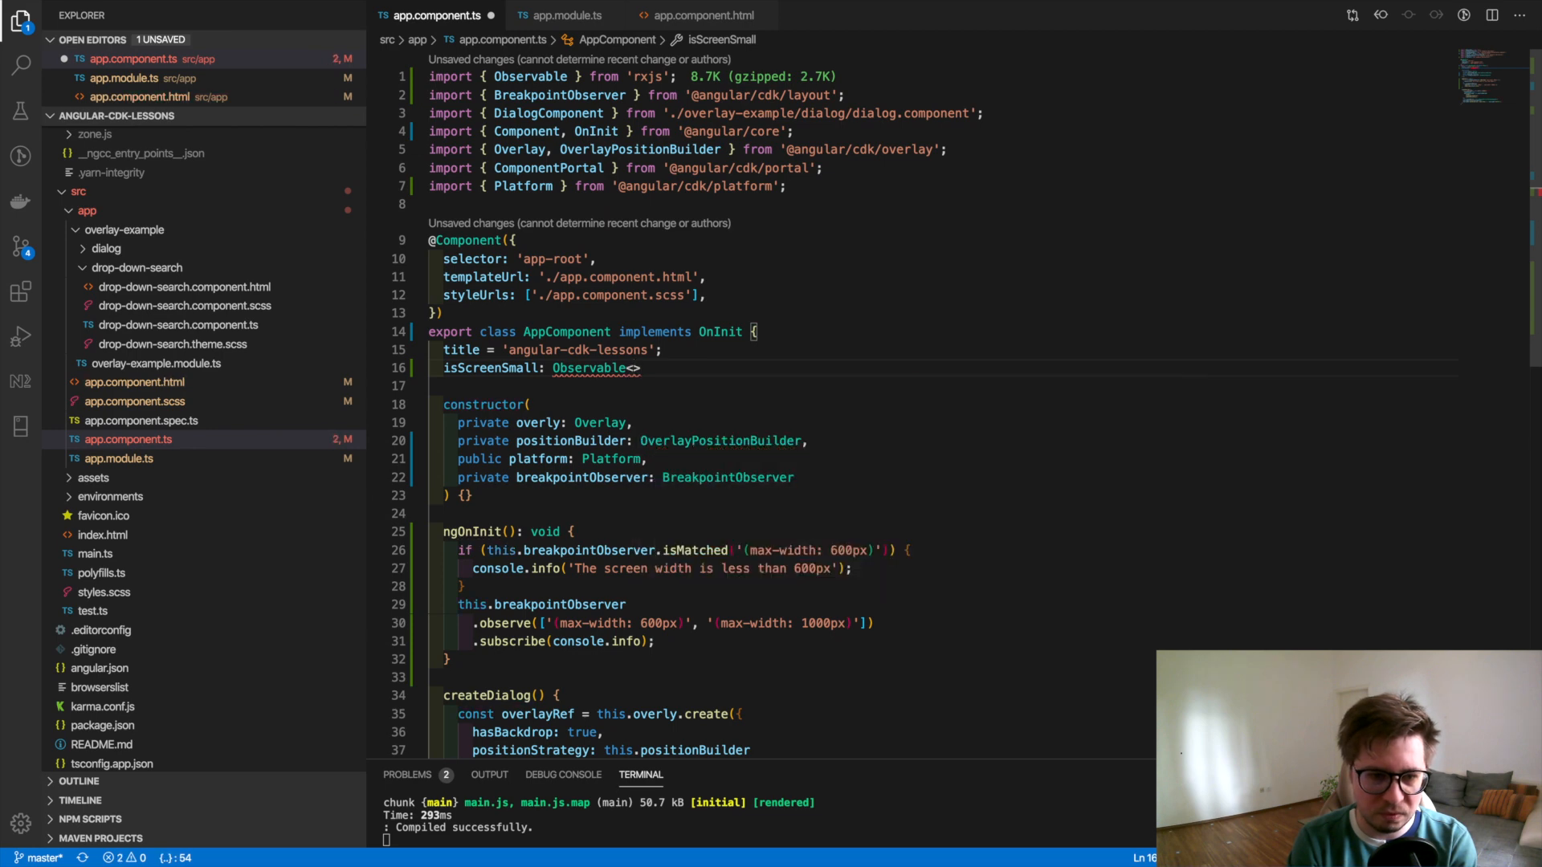
type("boolean")
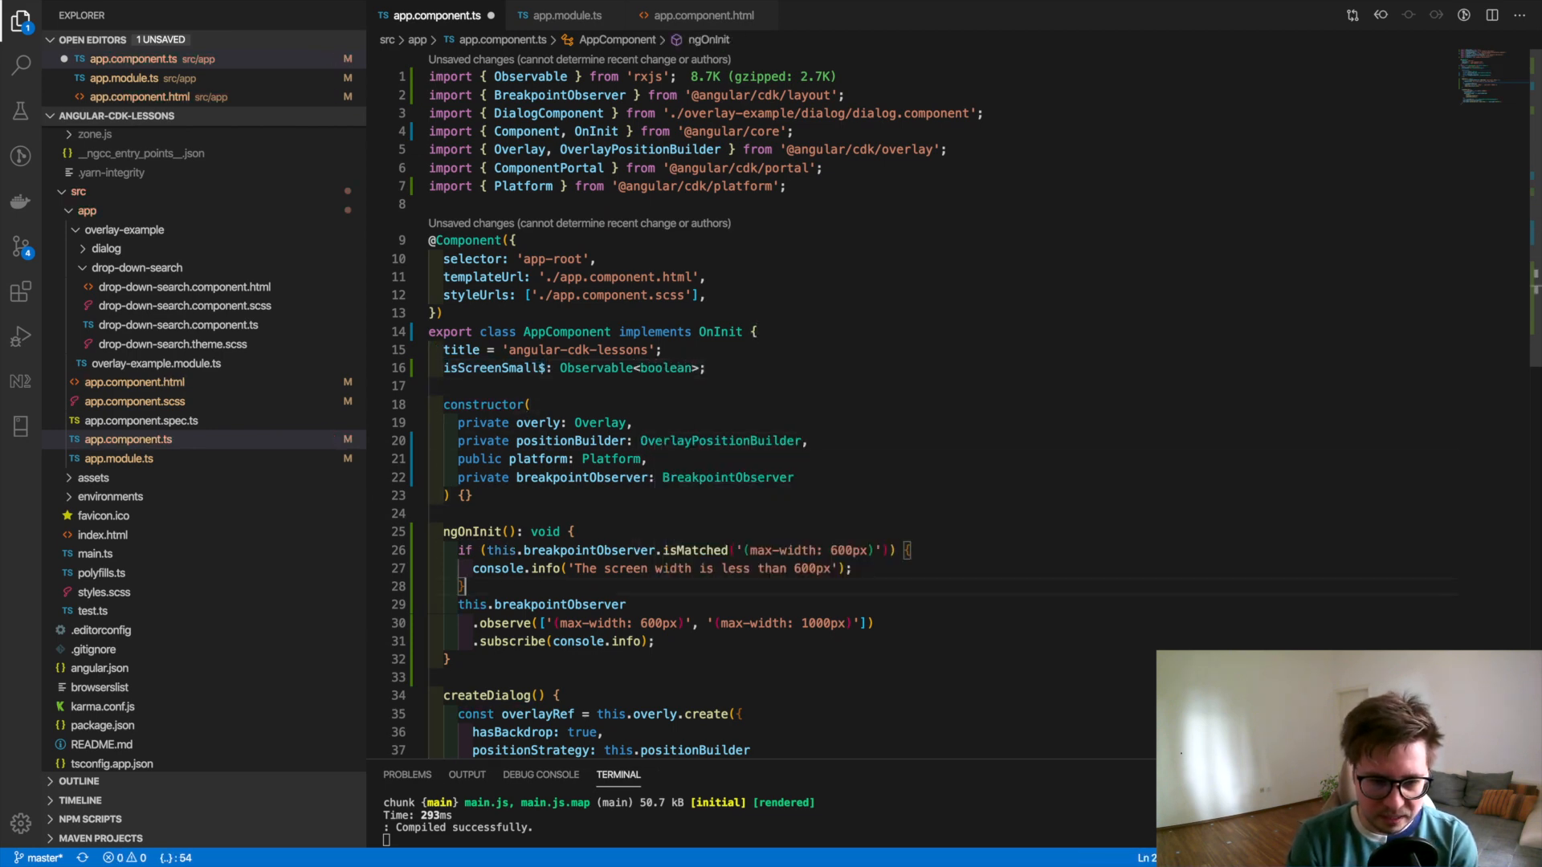
type("isScreenSmall$ =")
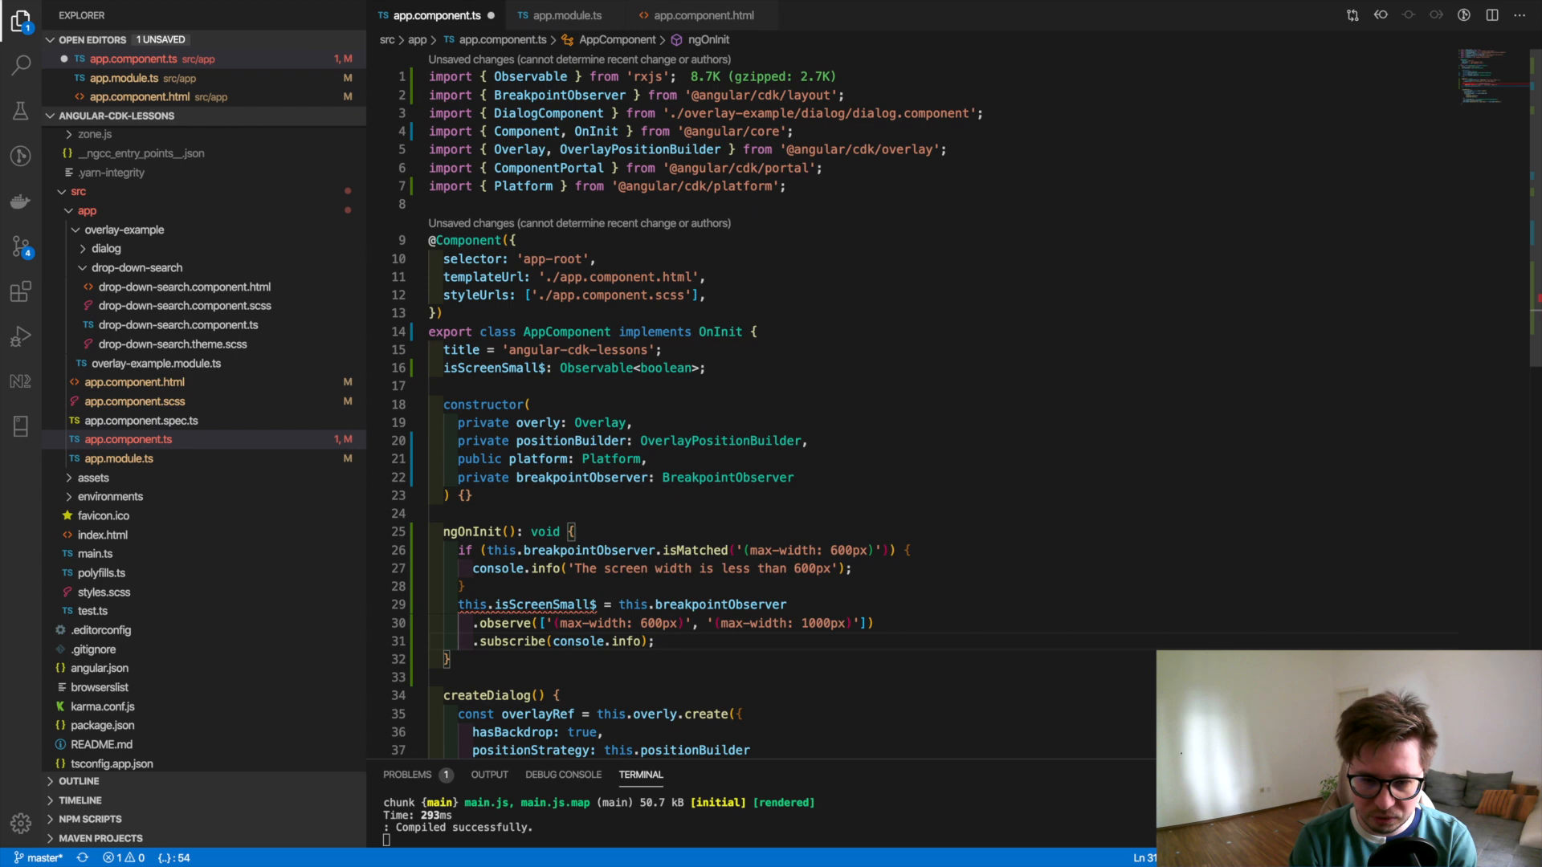
- Pipe the observation through map(({ matches }) => matches) so it emits a boolean
type(".m")
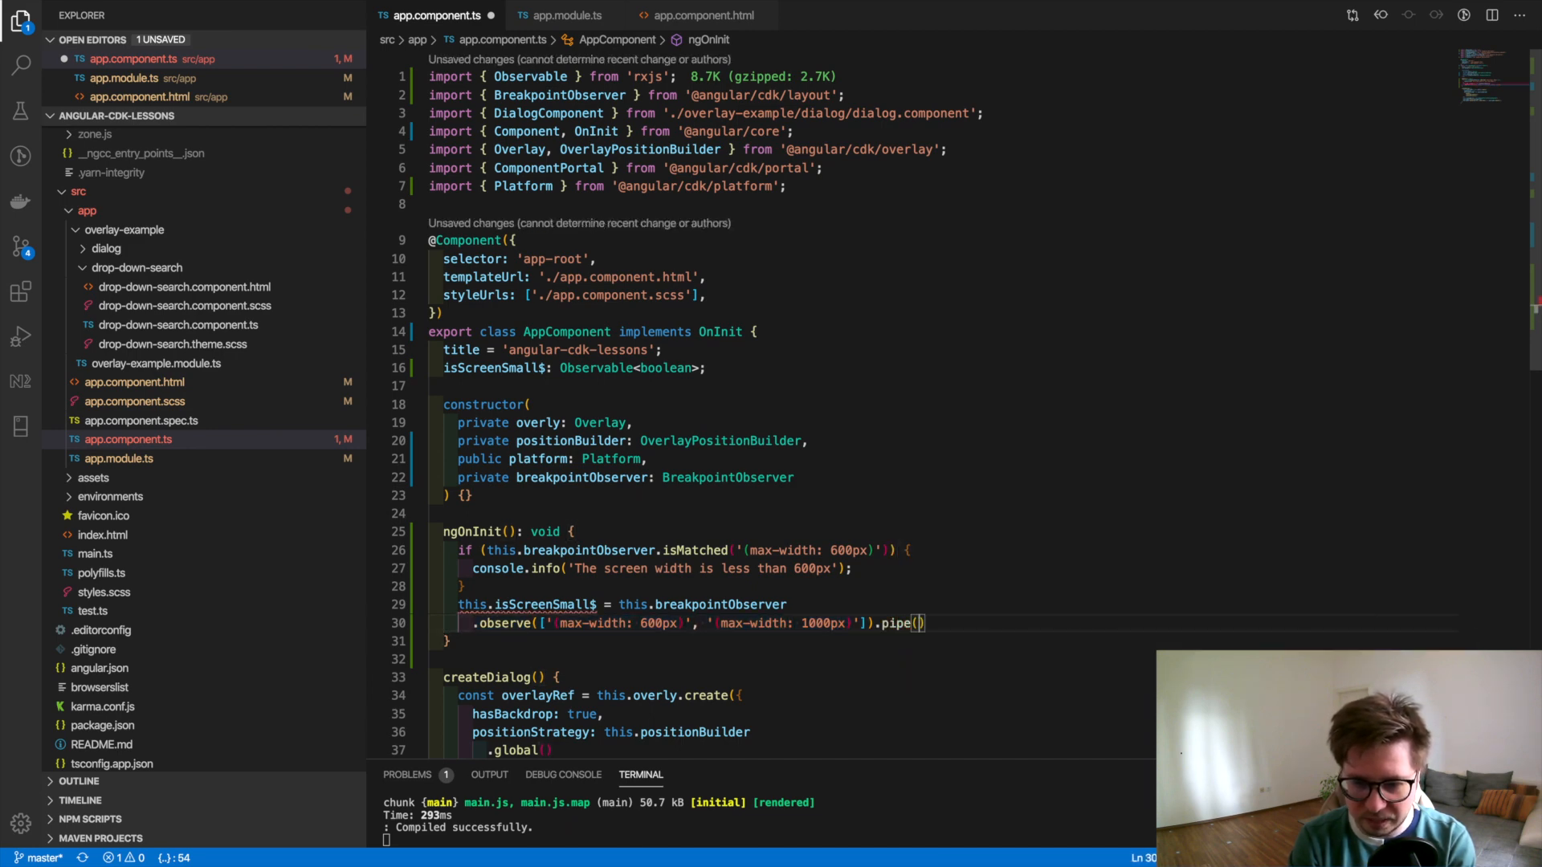
type("map")
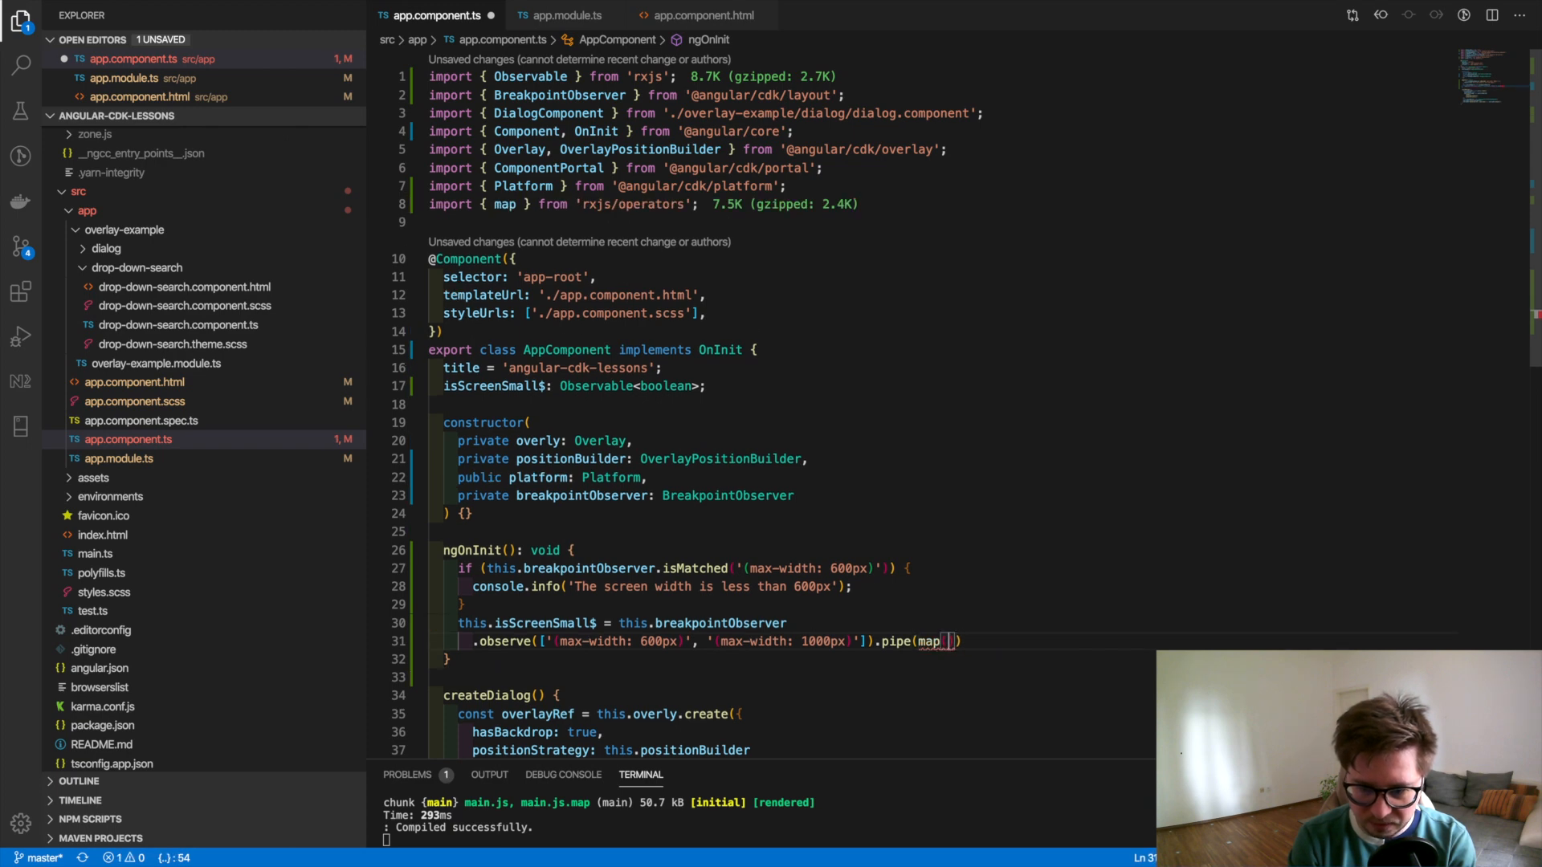
type("() =>")
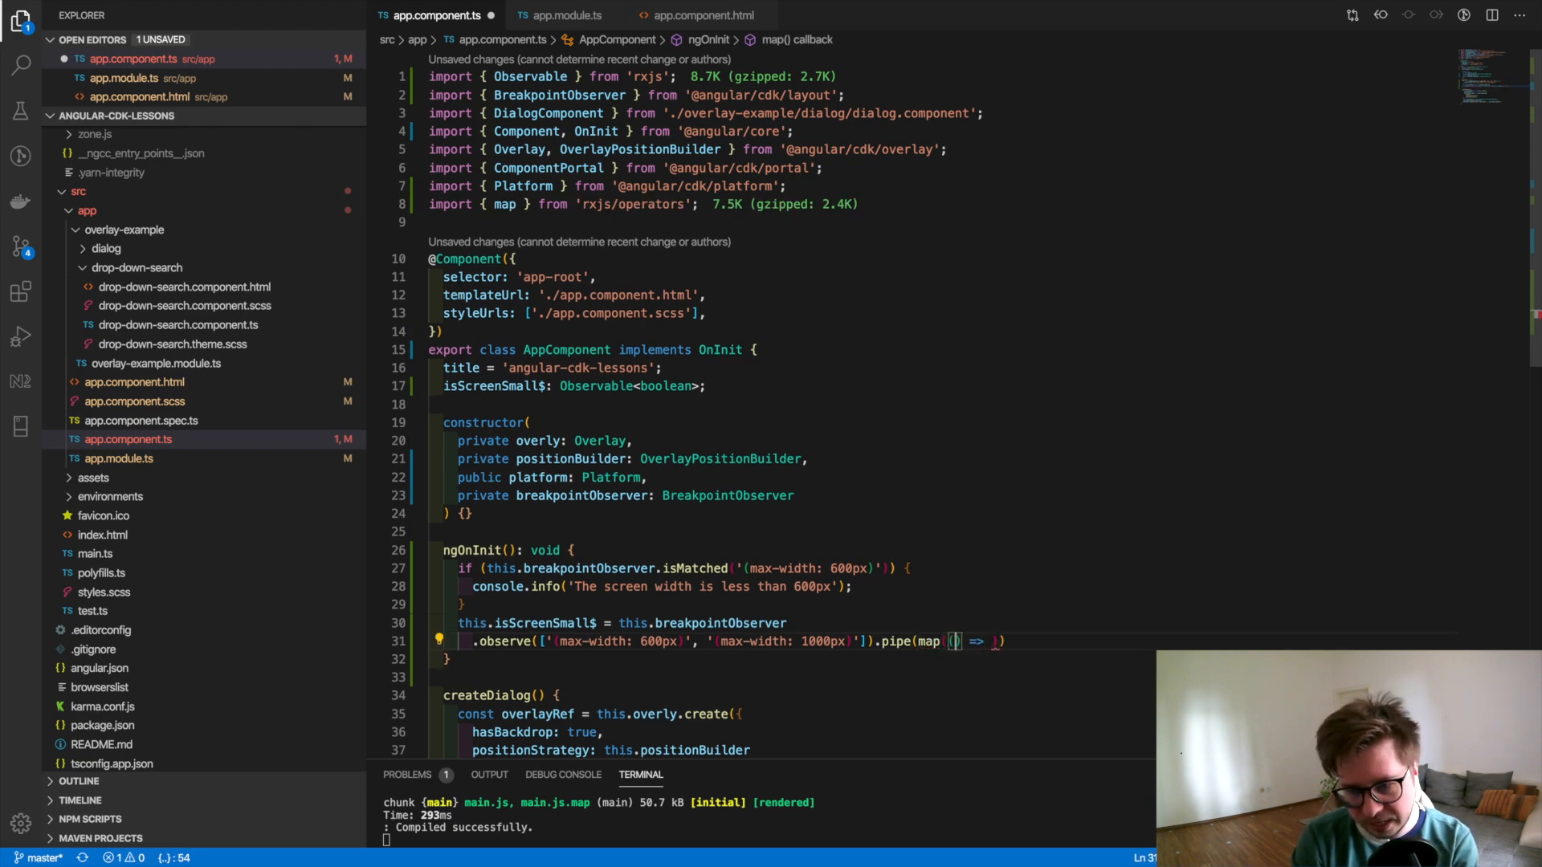
type("matches }")
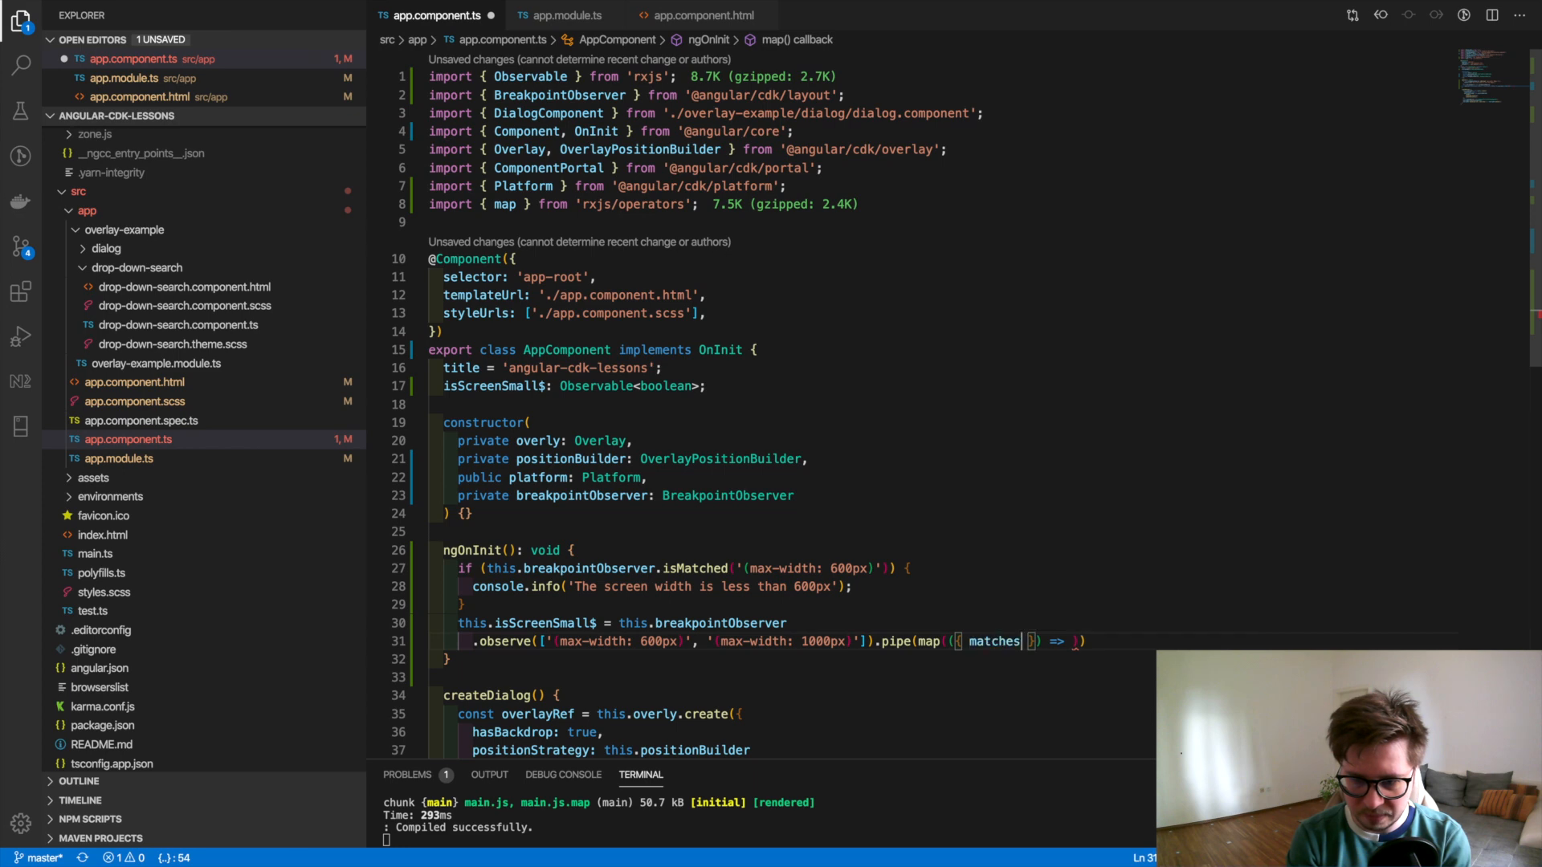
type("matches")
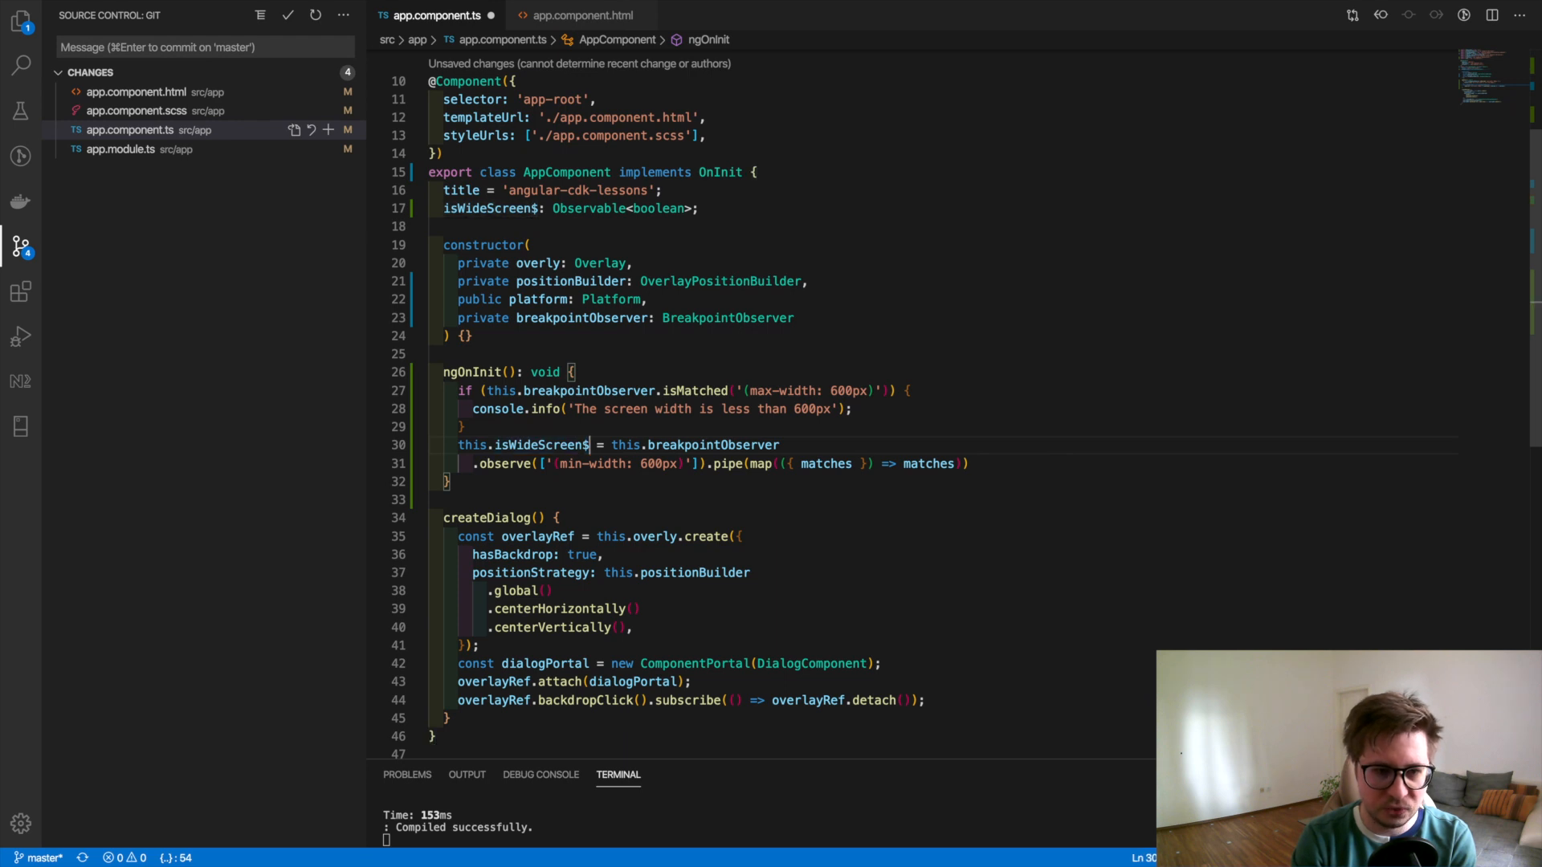
- Select the isWideScreen$ property name and switch to app.component.html
double_click(541, 445)
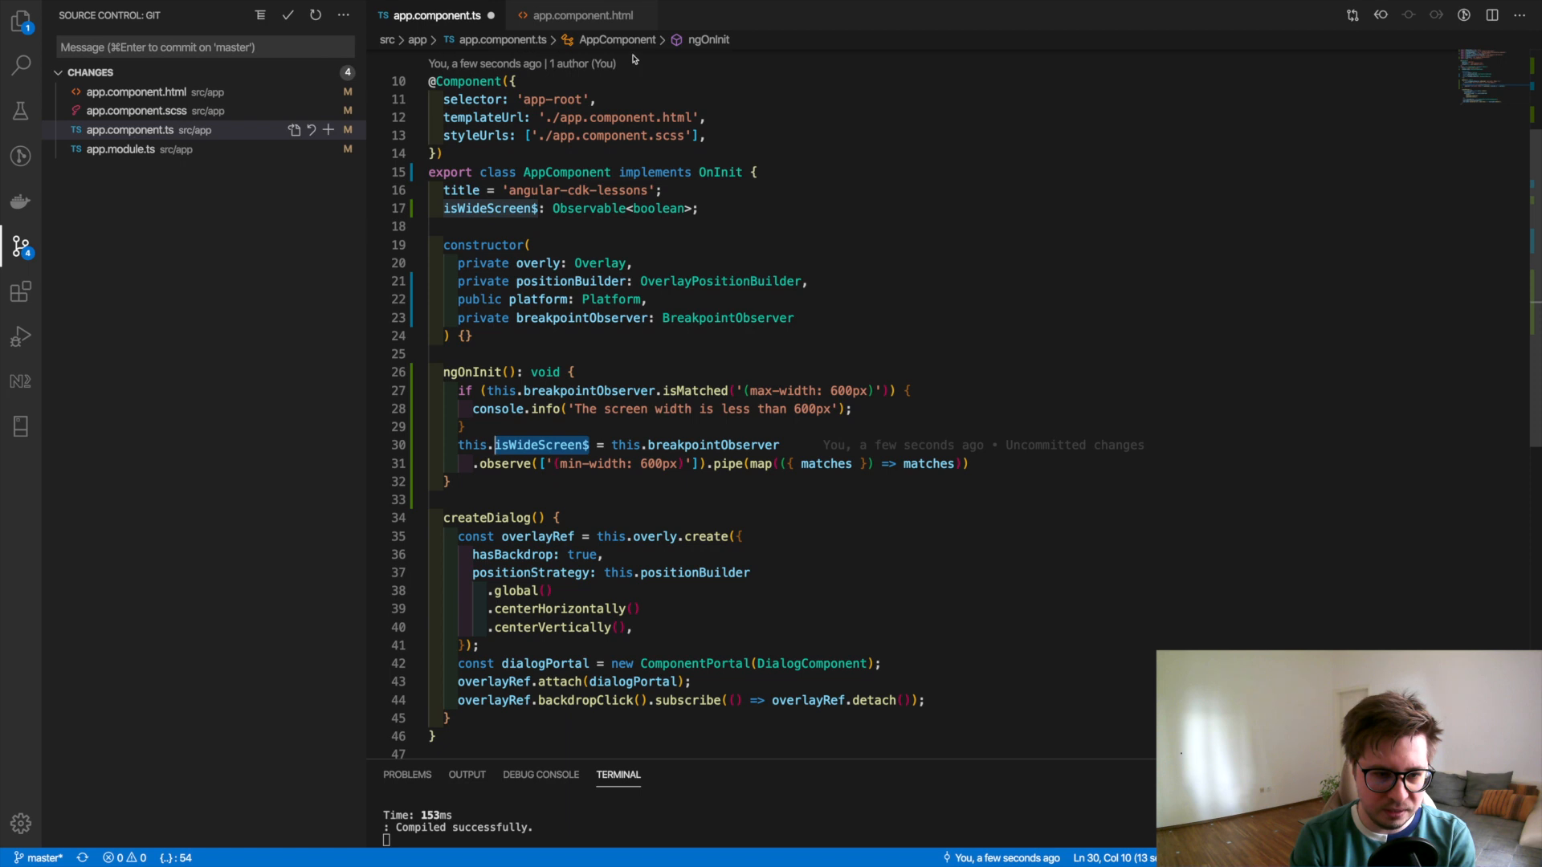
left_click(576, 15)
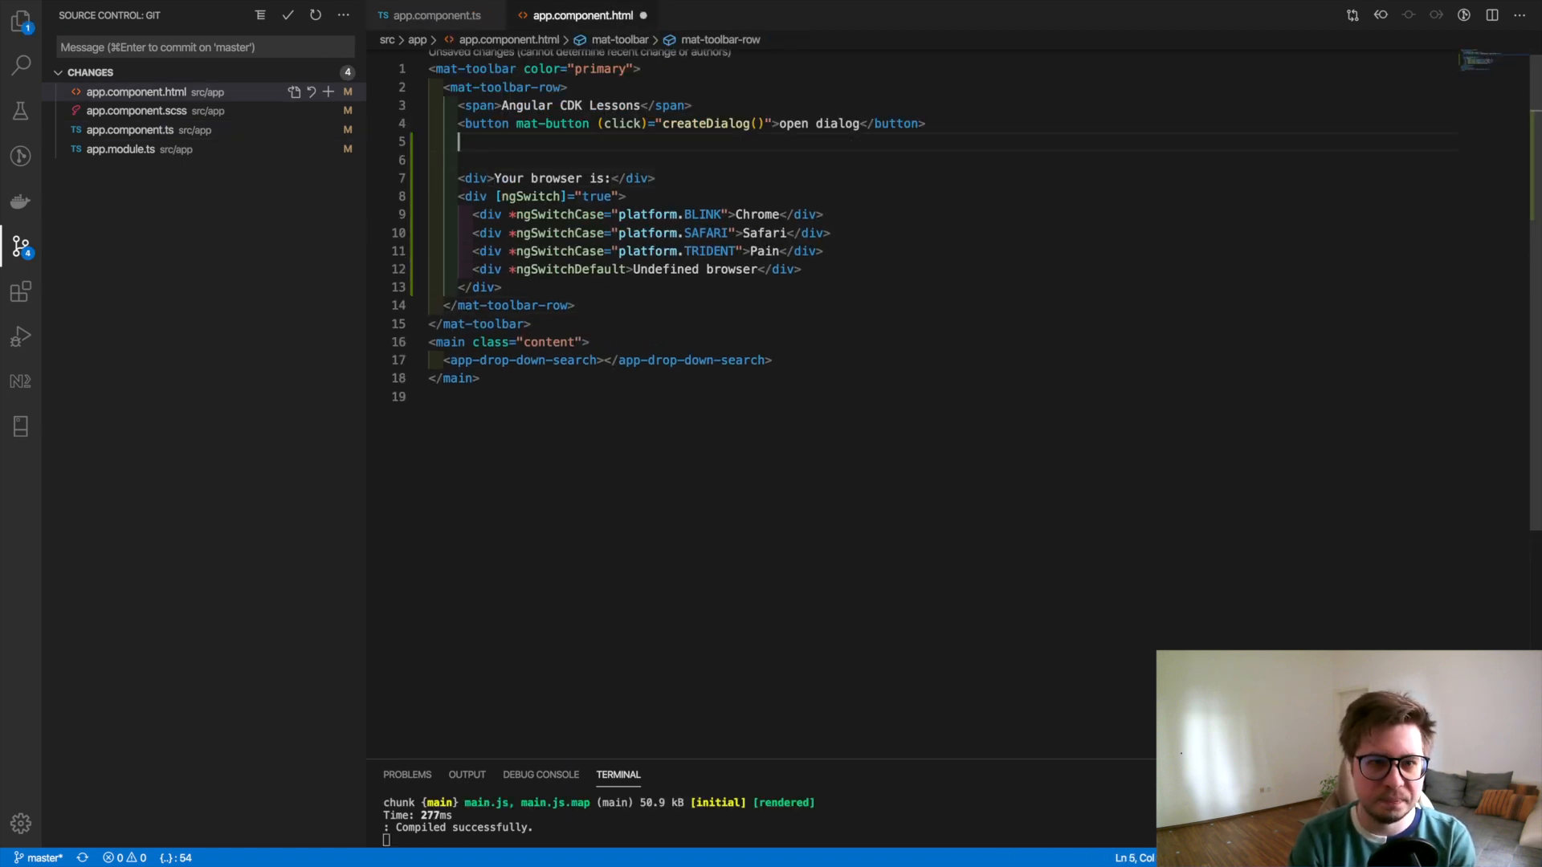
- Add <ng-container *ngIf="isWideScreen$ | async"> in the toolbar template and save
type("<ng-container></ng-container>")
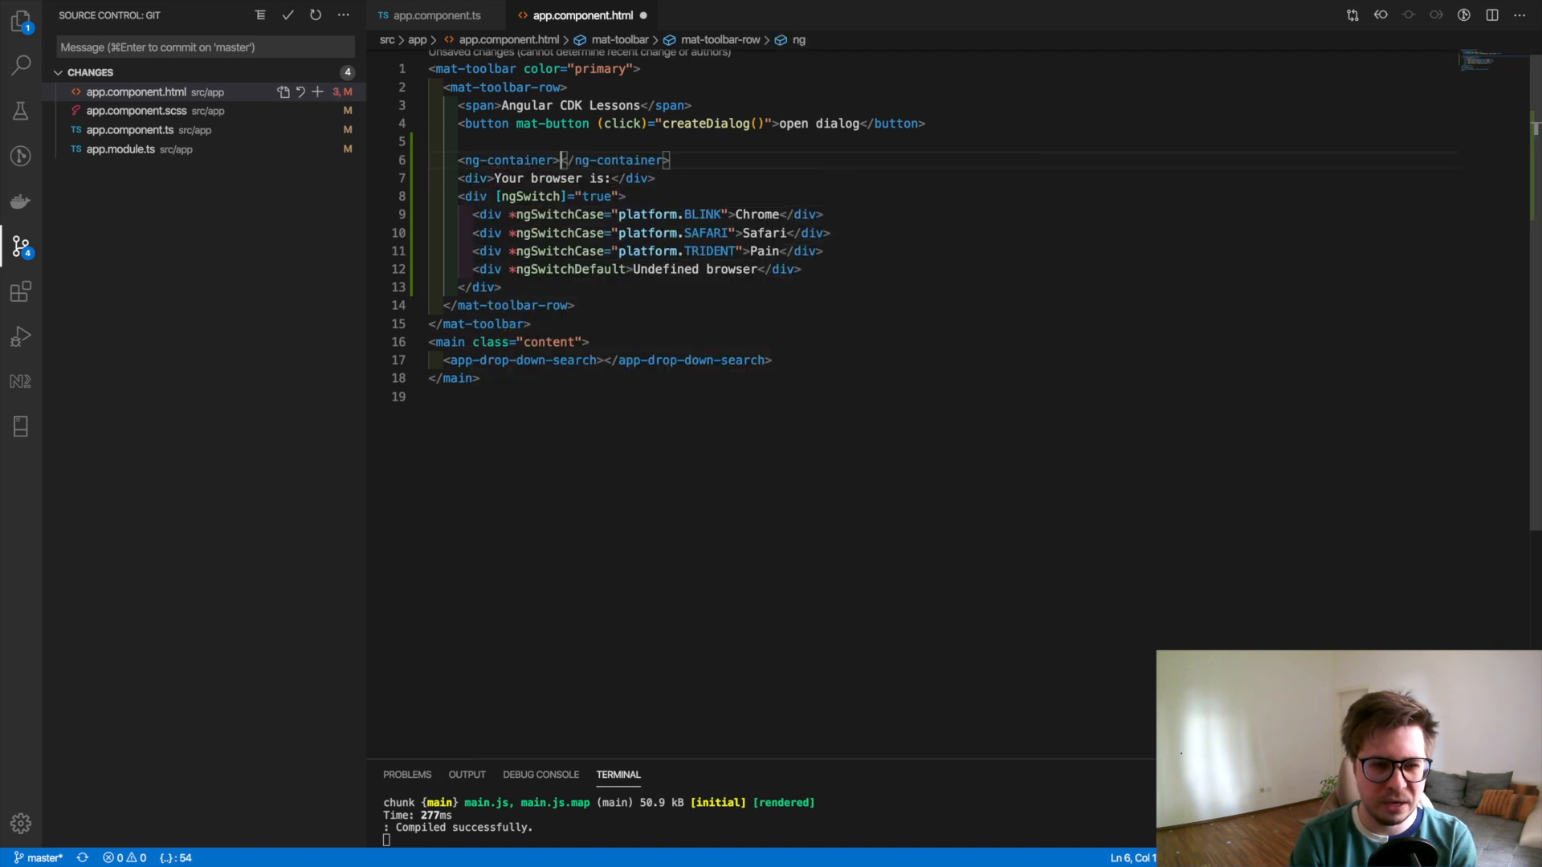
key("Enter")
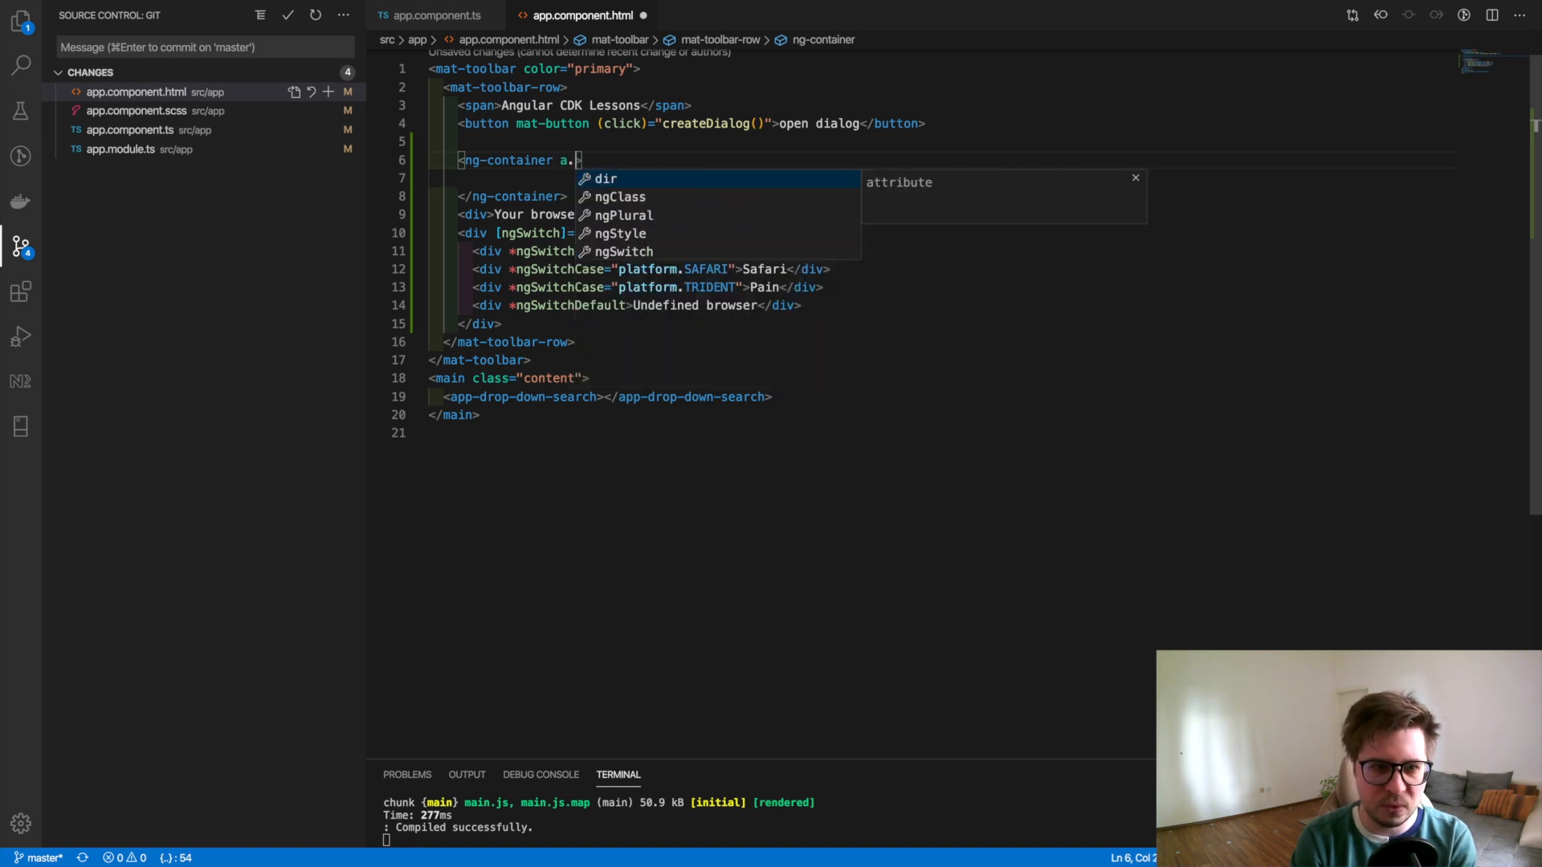
type("-if")
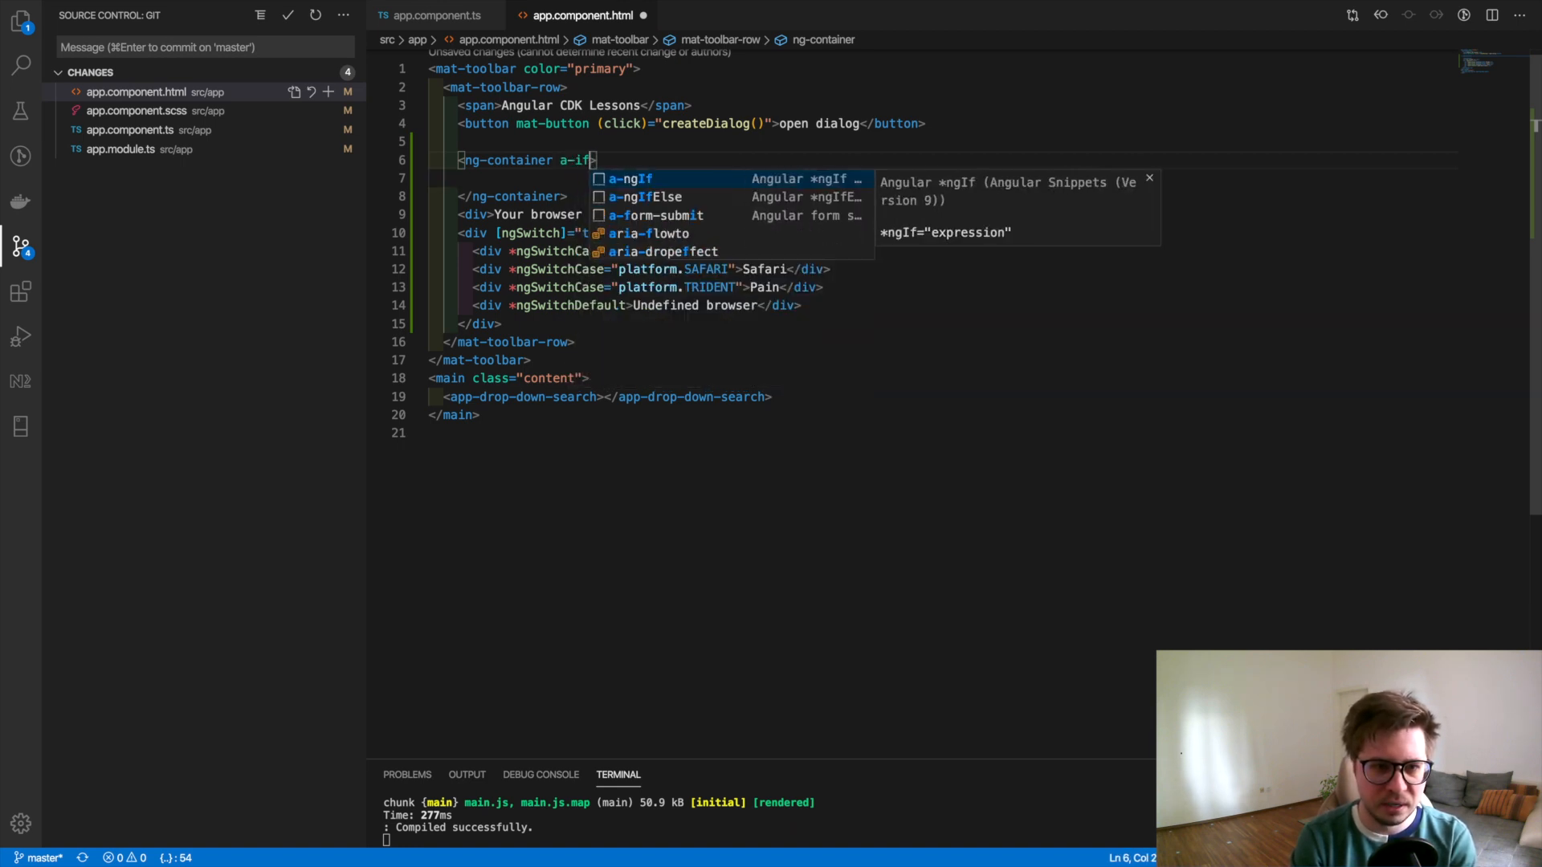
type("isWideScreens")
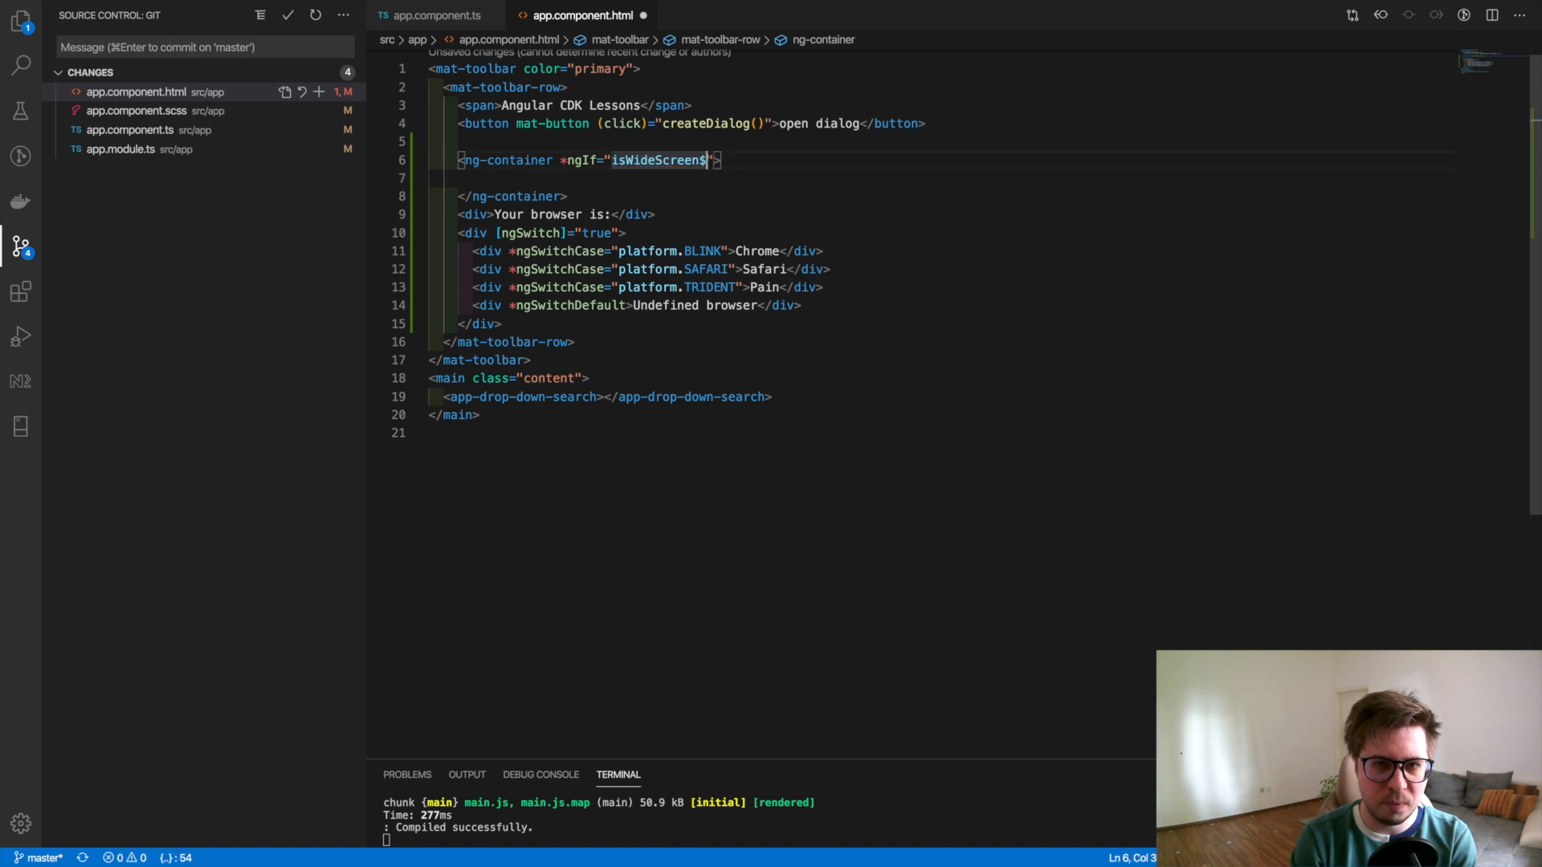
type("\" \"")
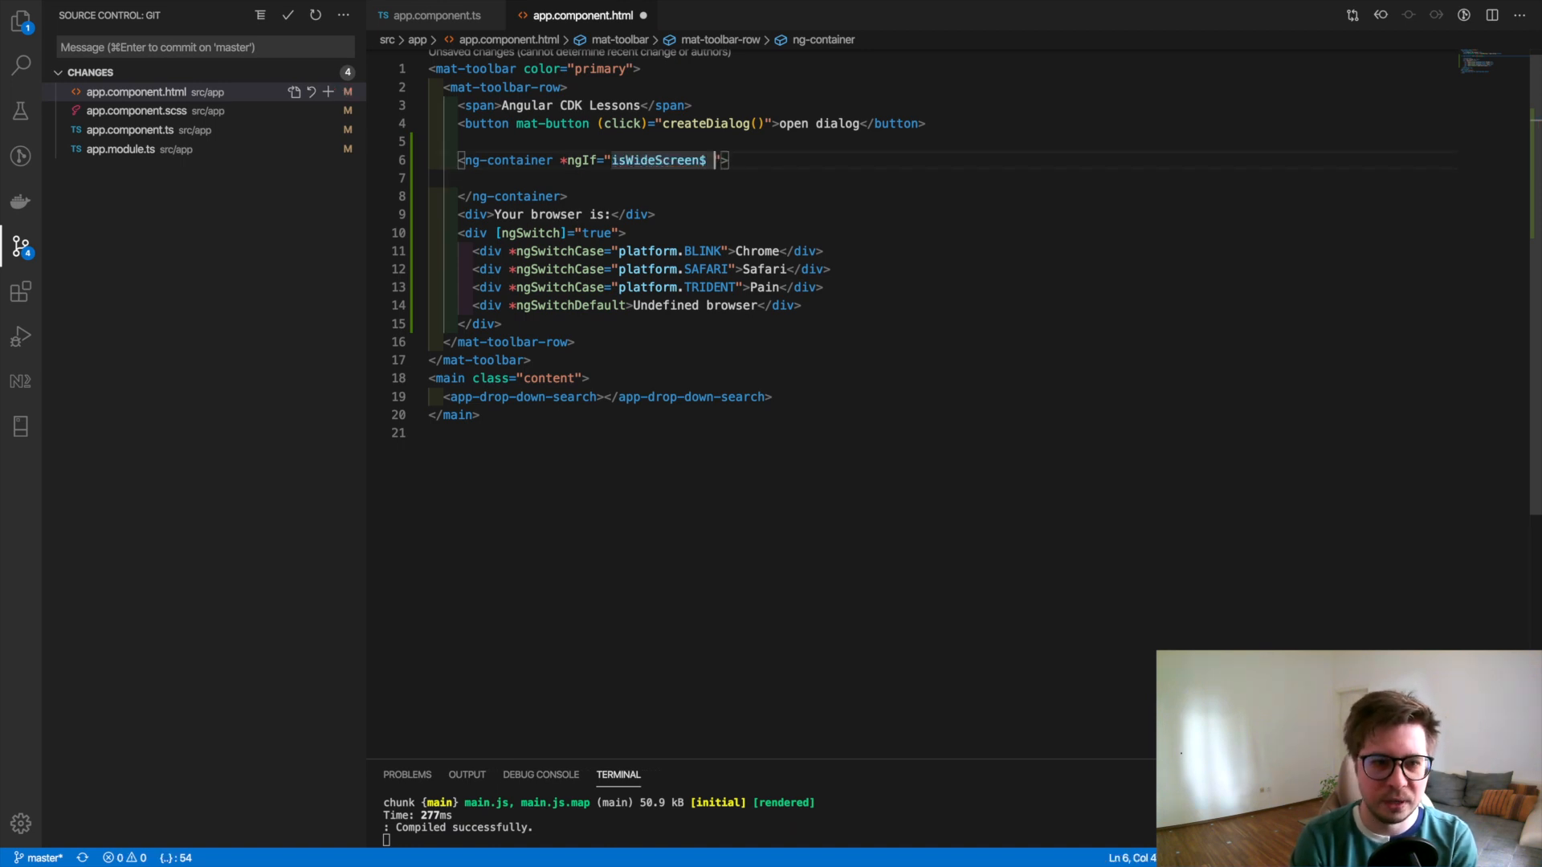
type("| async")
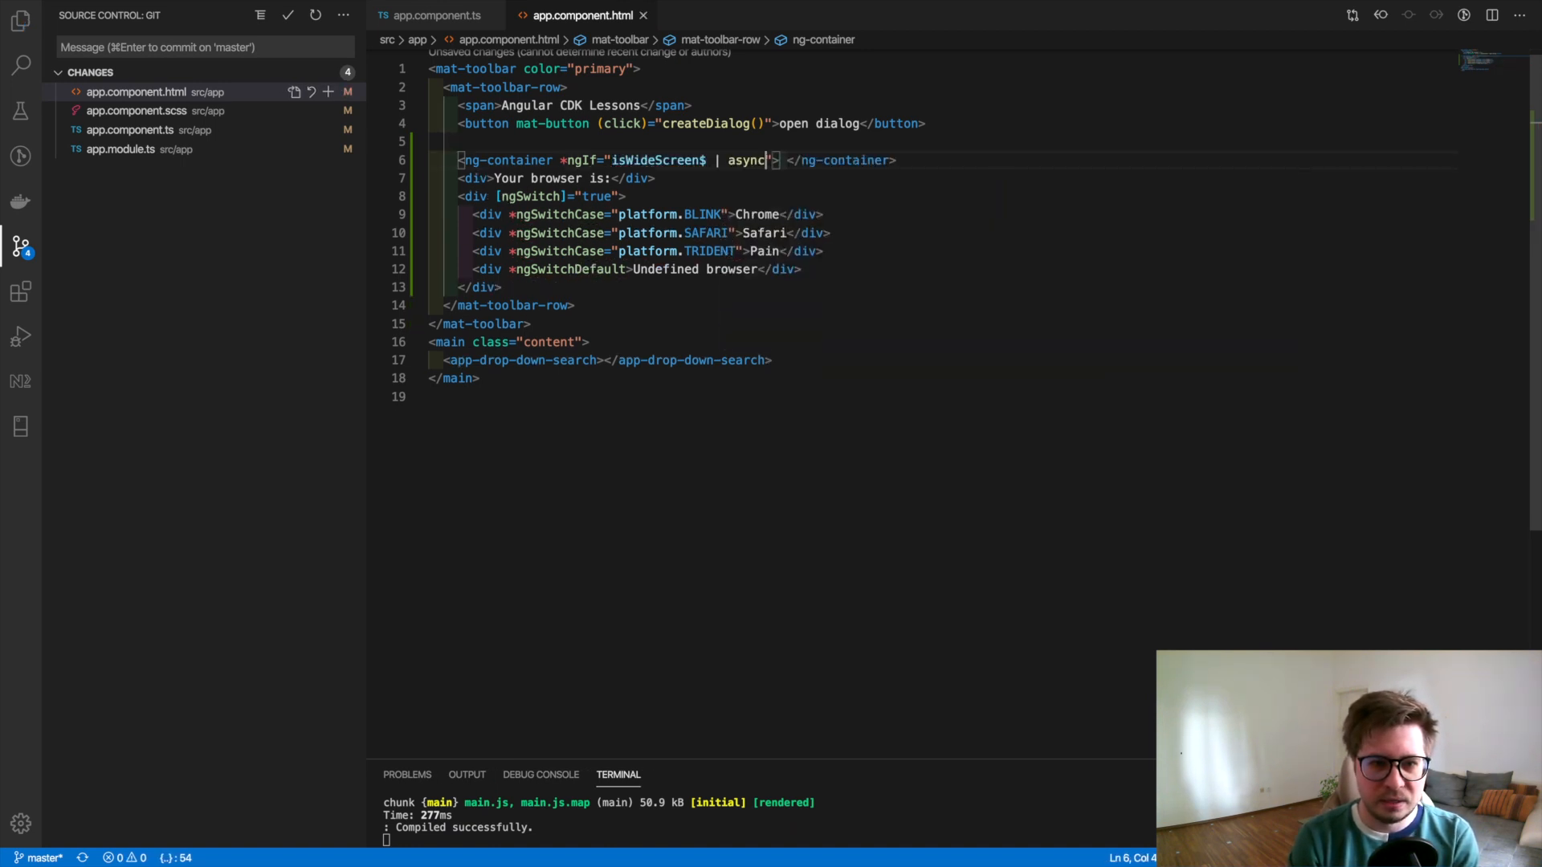
key("Backspace")
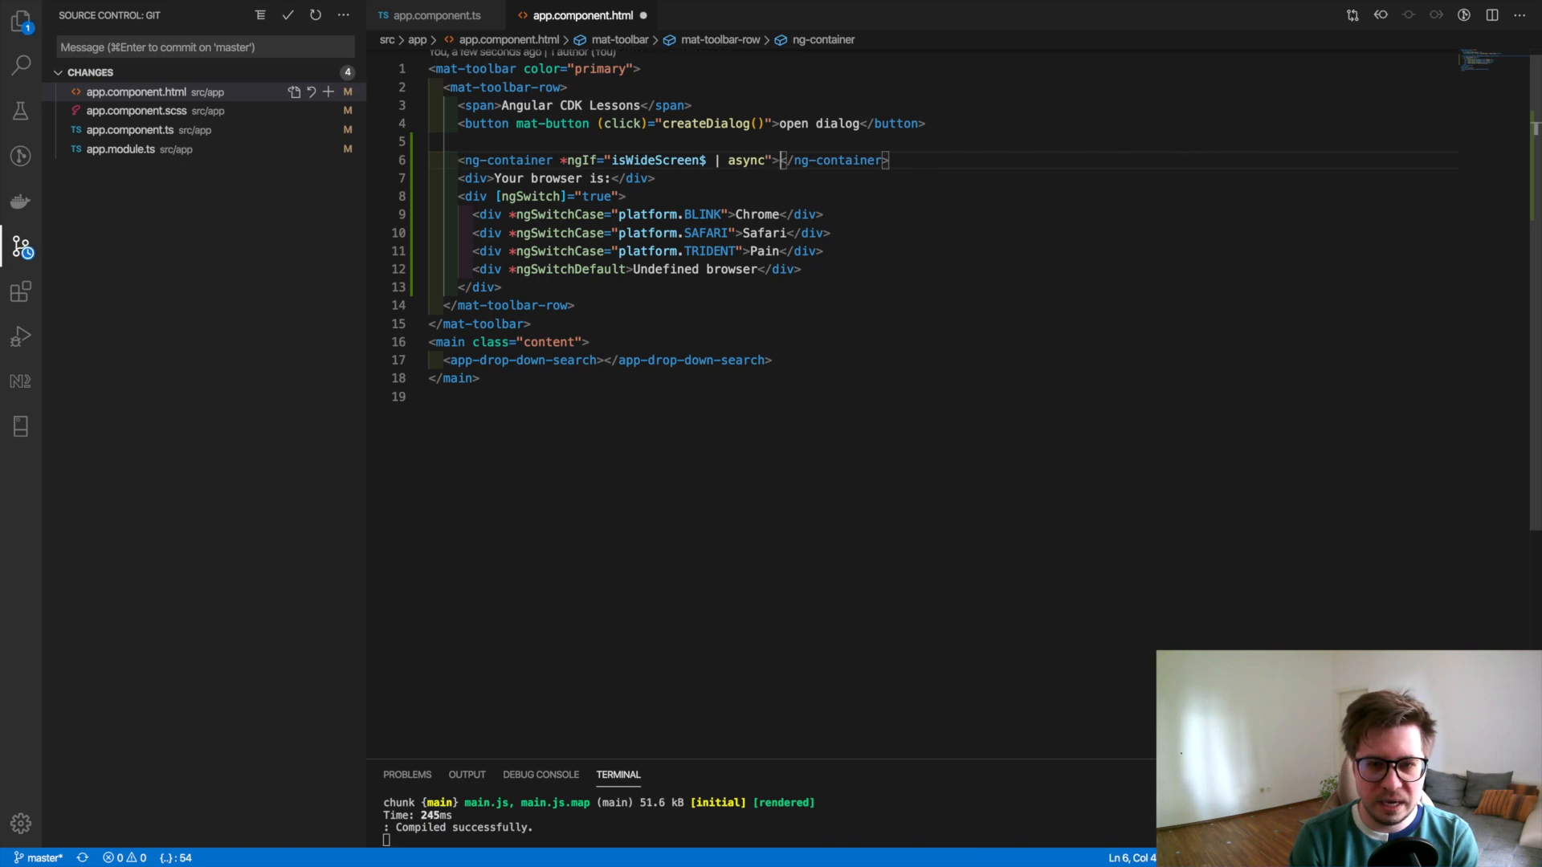
key("Enter")
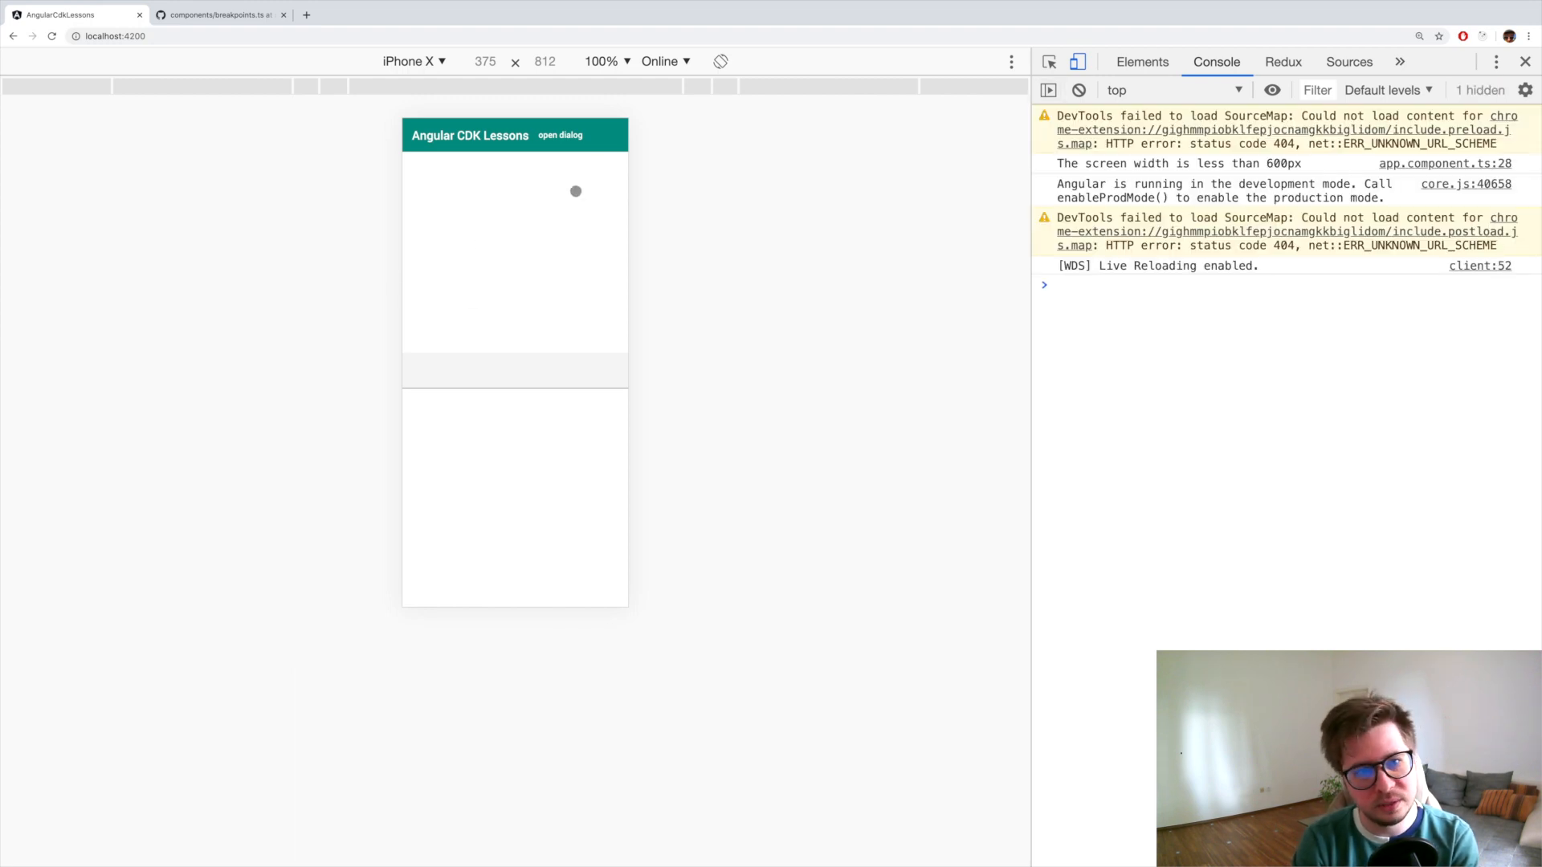
mouse_move(538, 230)
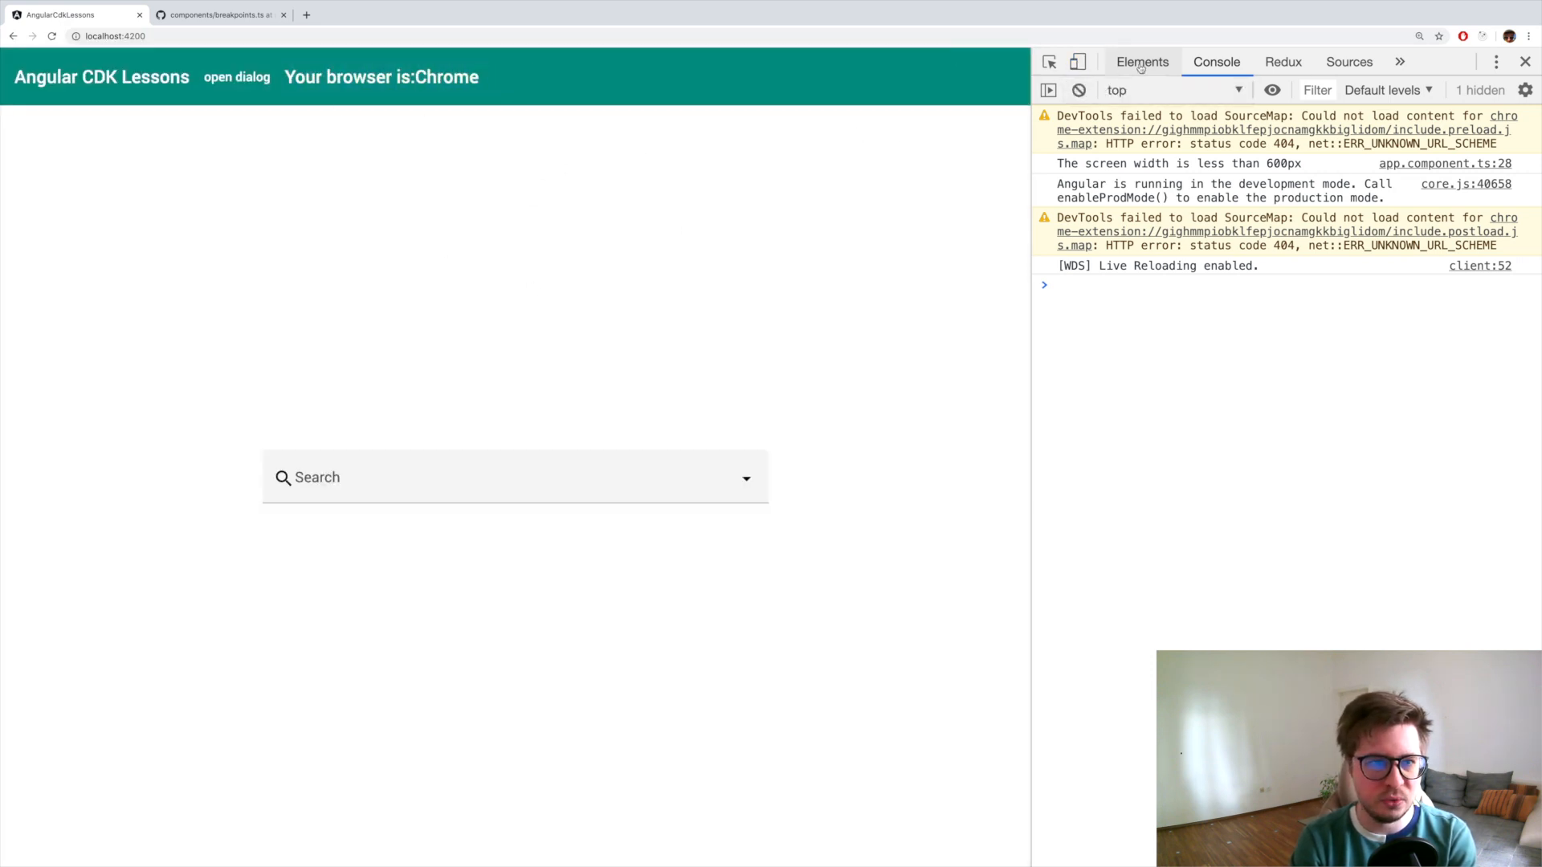
- Toggle the device toolbar off to see 'Your browser is:Chrome' at full width
left_click(1078, 61)
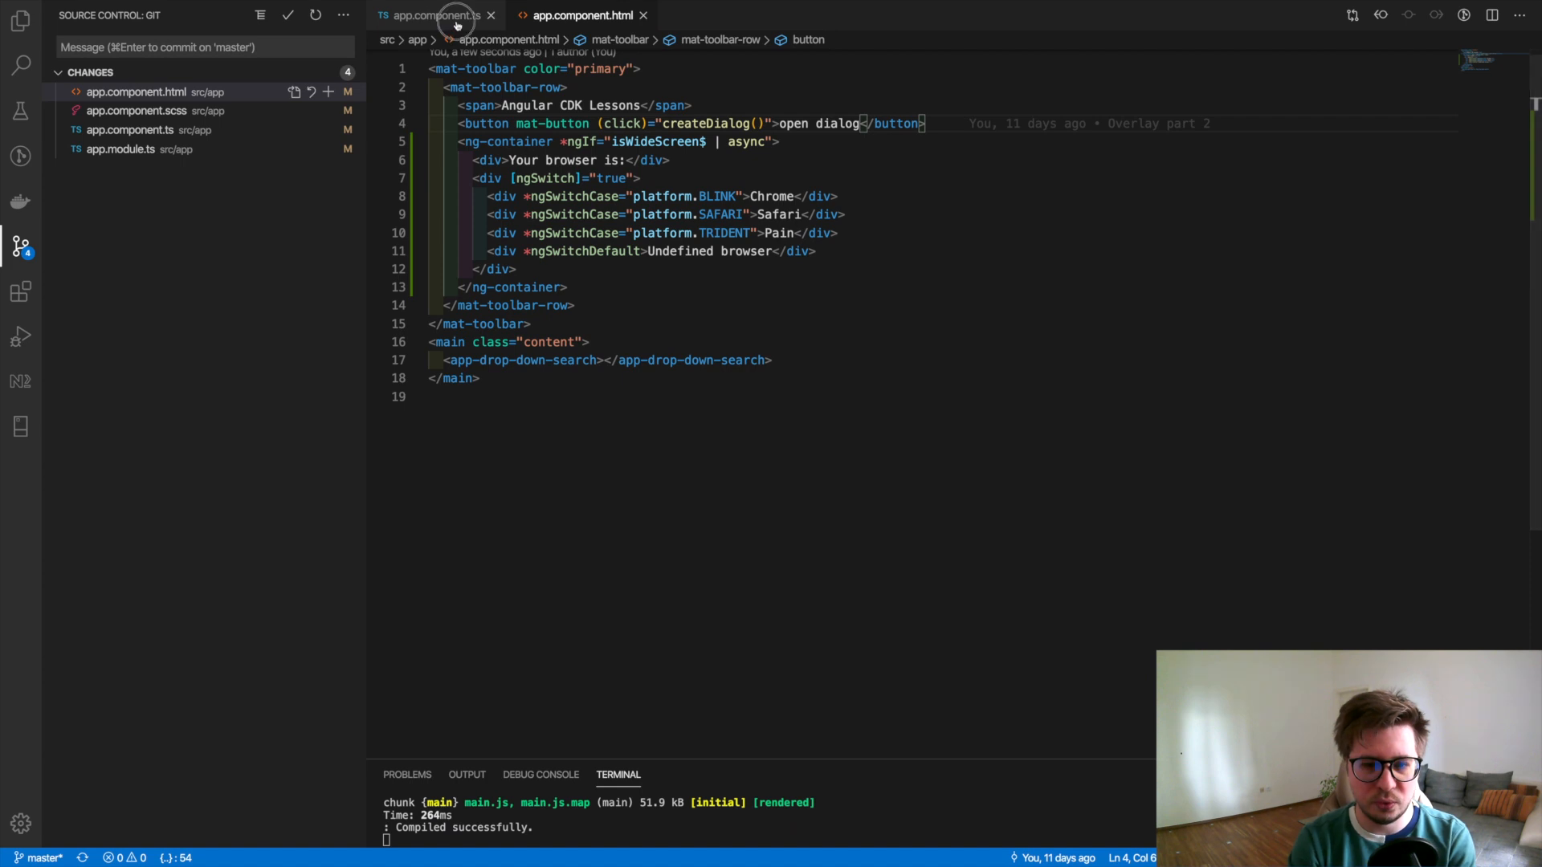
- Import Breakpoints and observe Breakpoints.HandsetLandscape instead of '(min-width: 600px)'
left_click(430, 14)
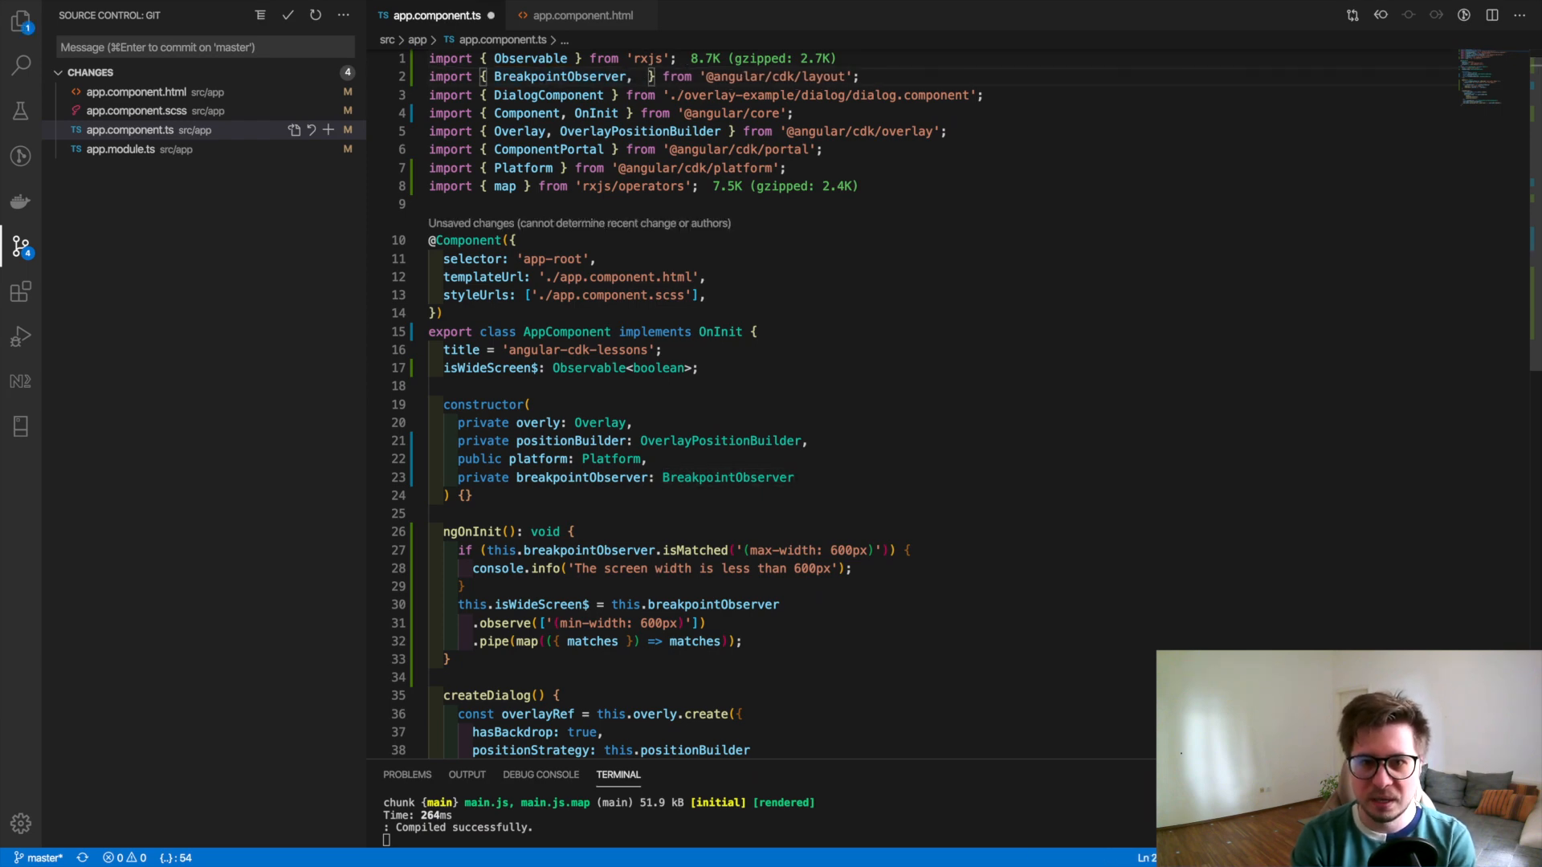
type("Breakpoints")
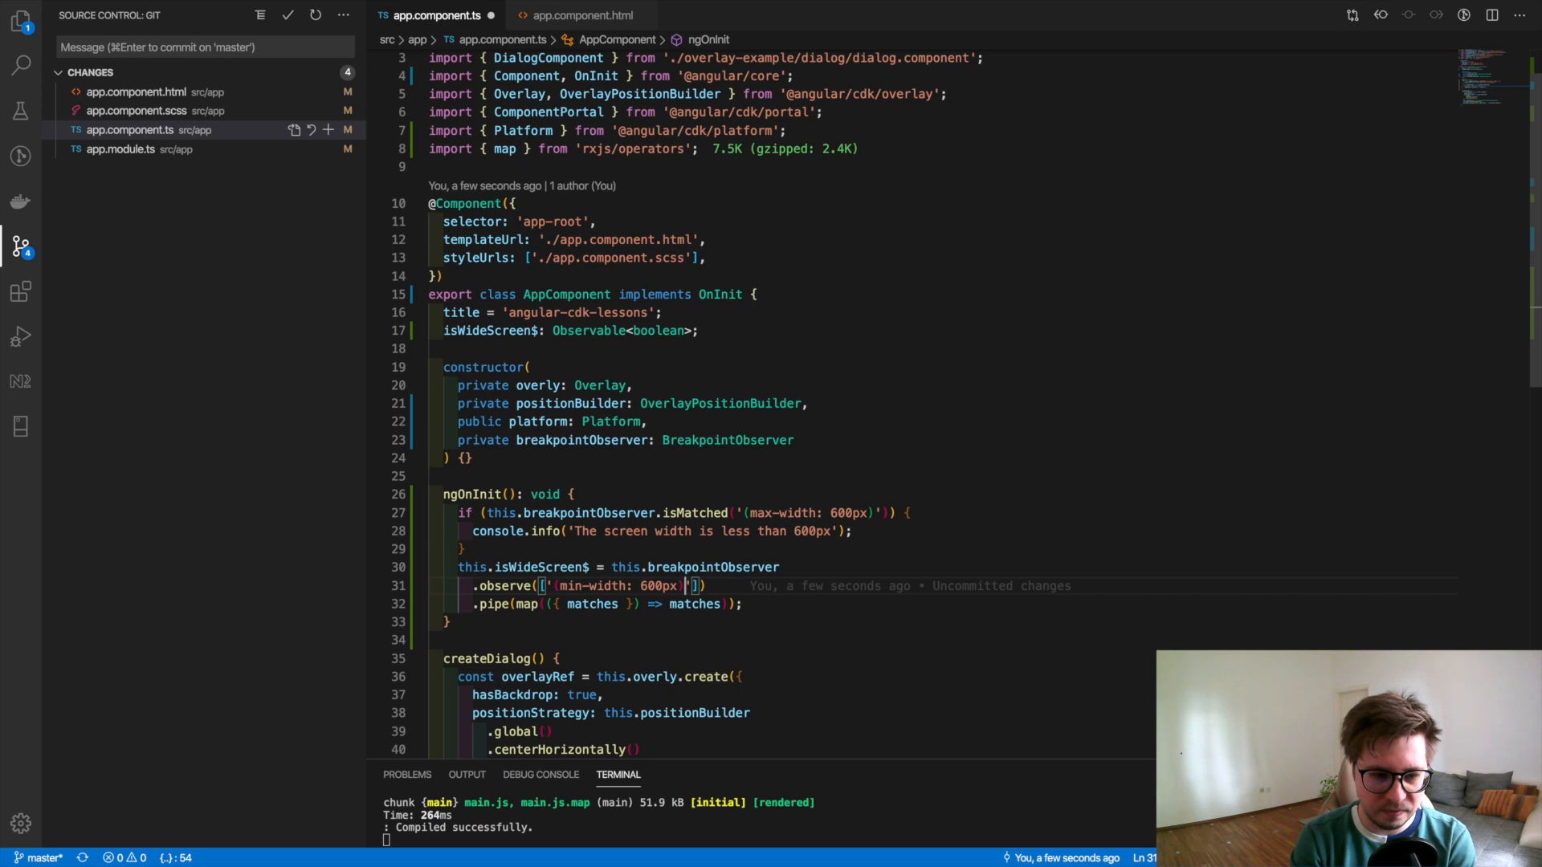
type("Breakpoints])")
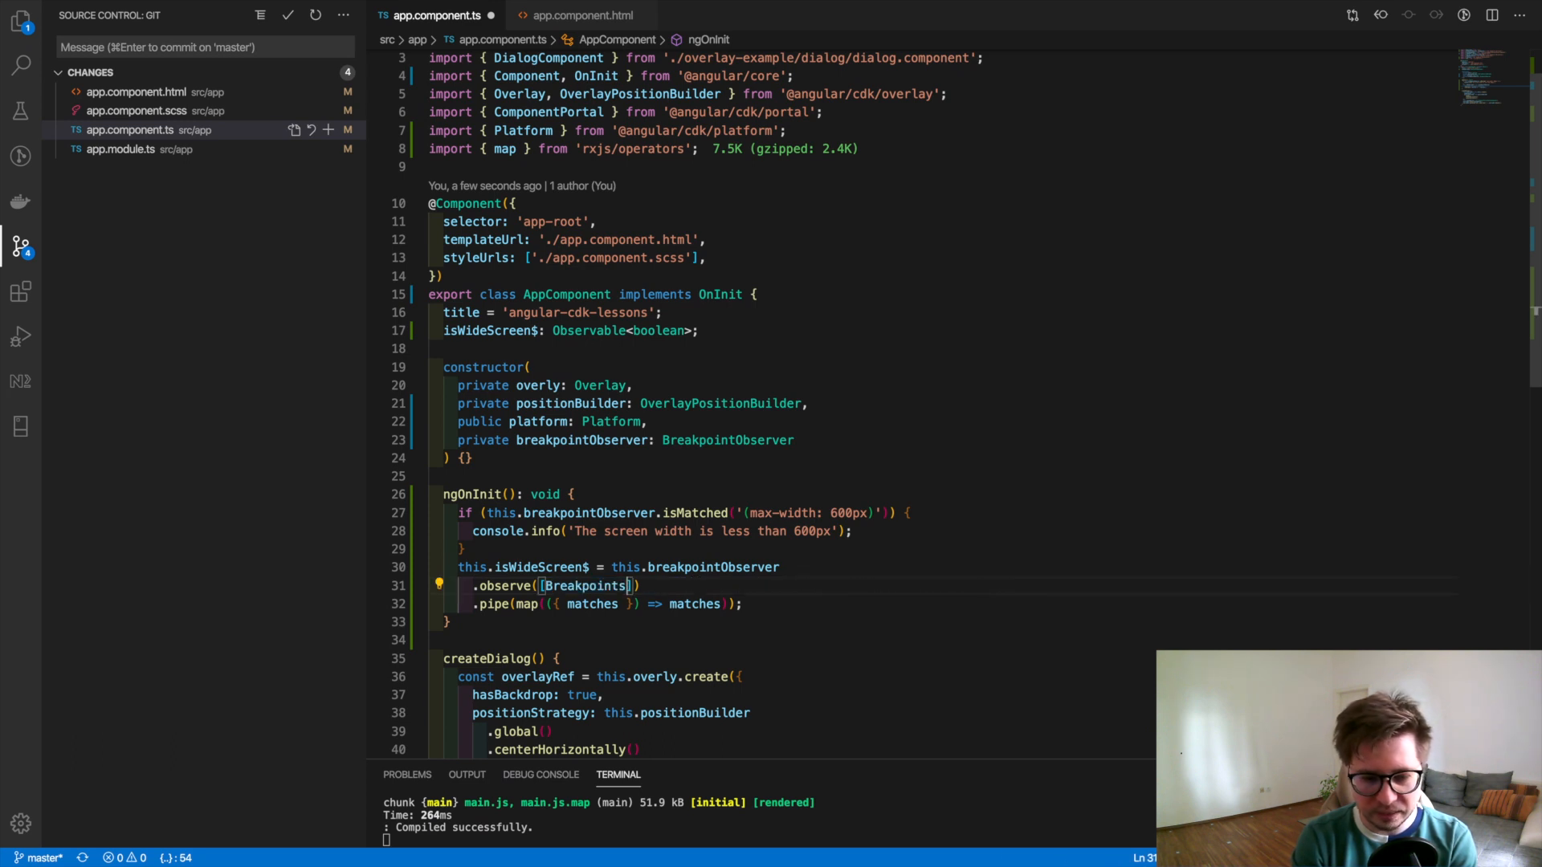
type(".")
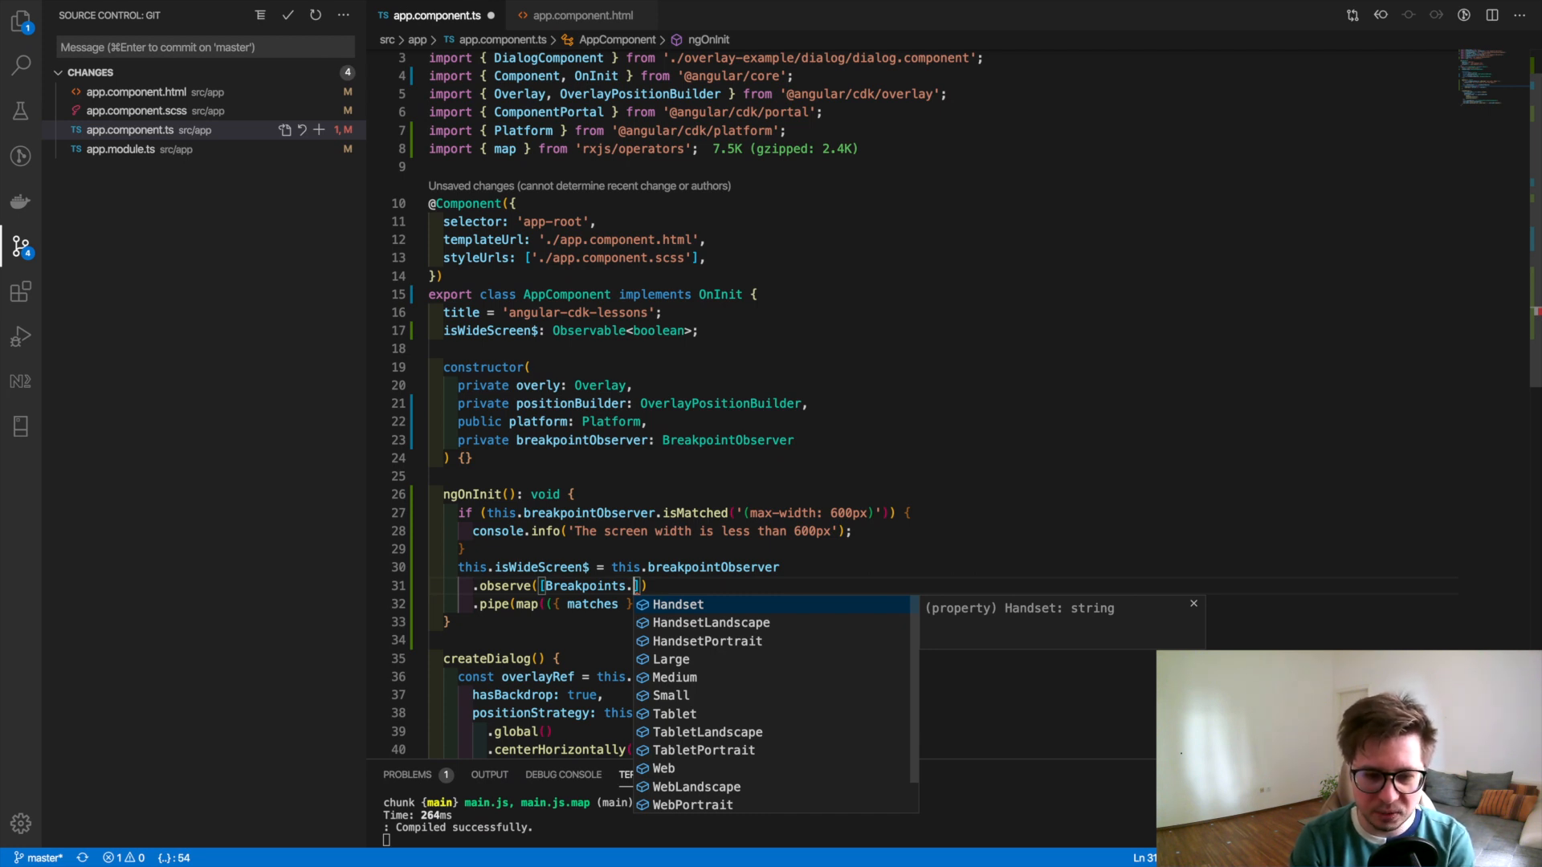
key("Down")
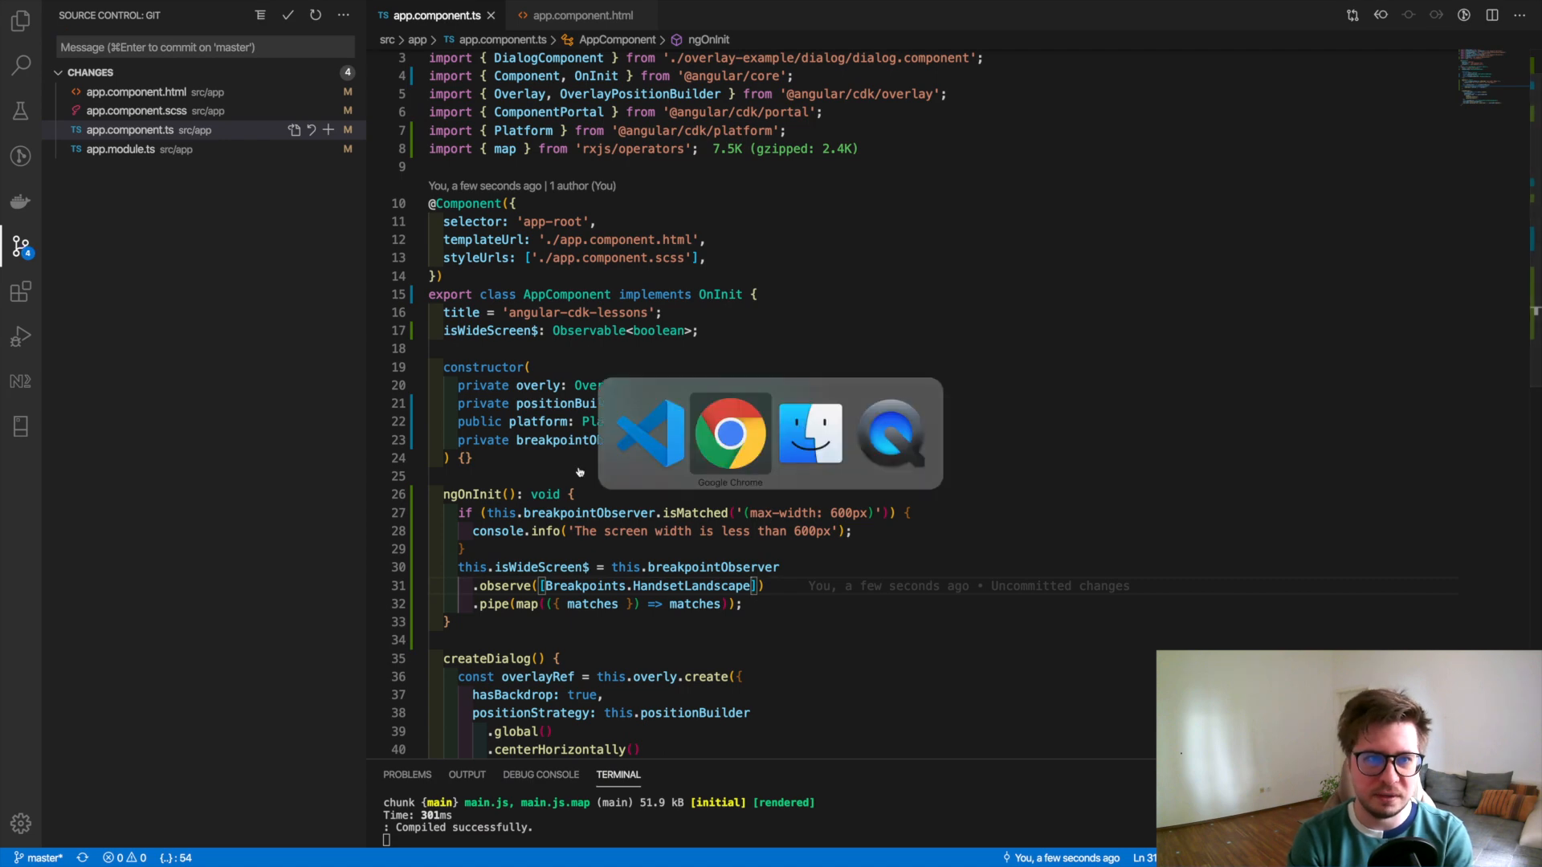
- Switch to Chrome and rotate the emulated iPhone X to landscape
left_click(730, 432)
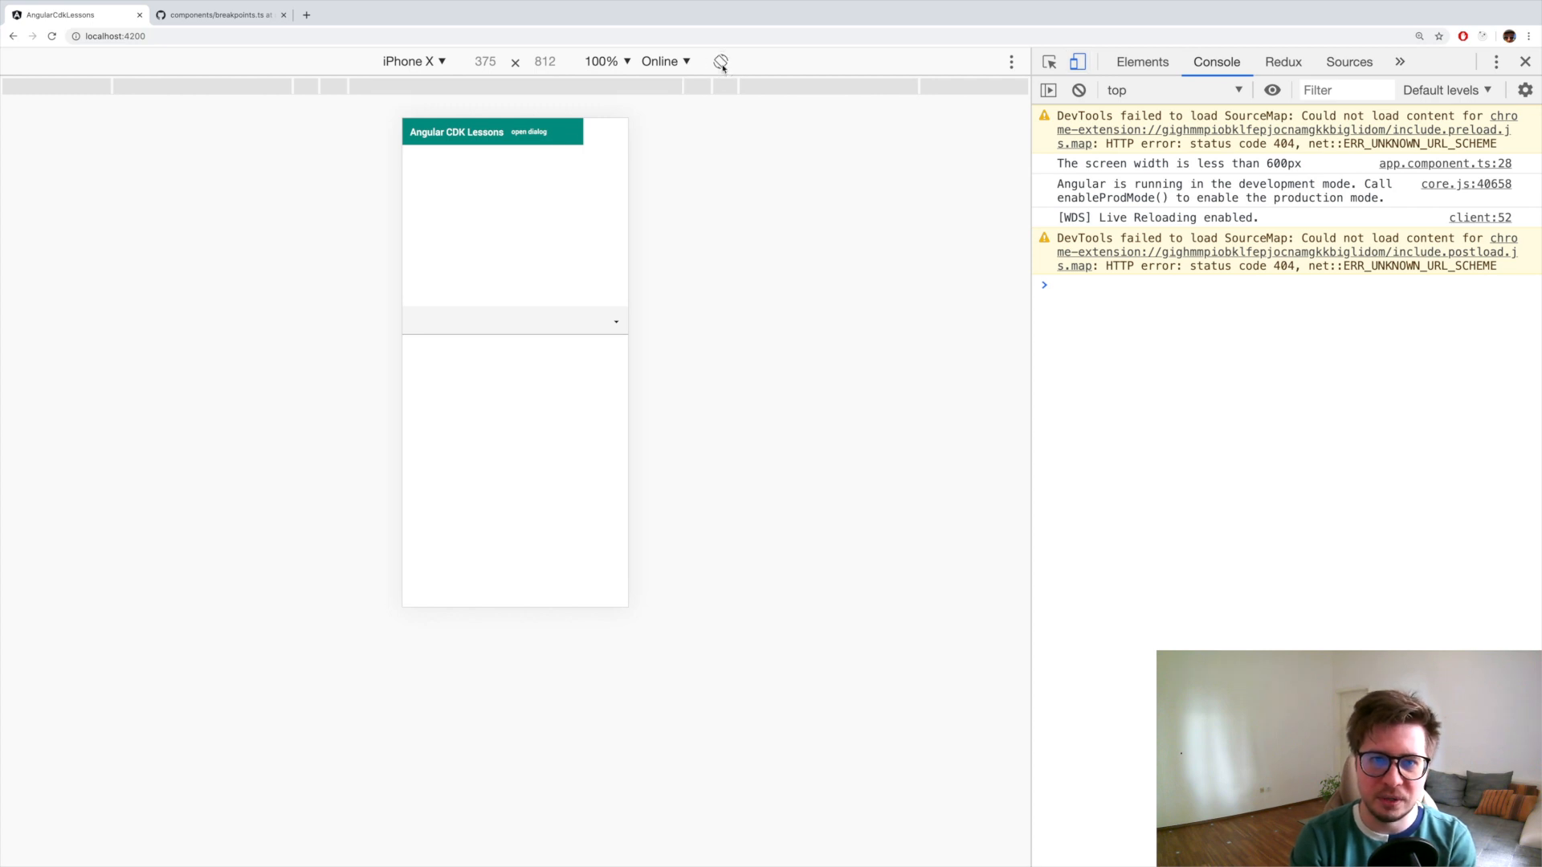
left_click(720, 61)
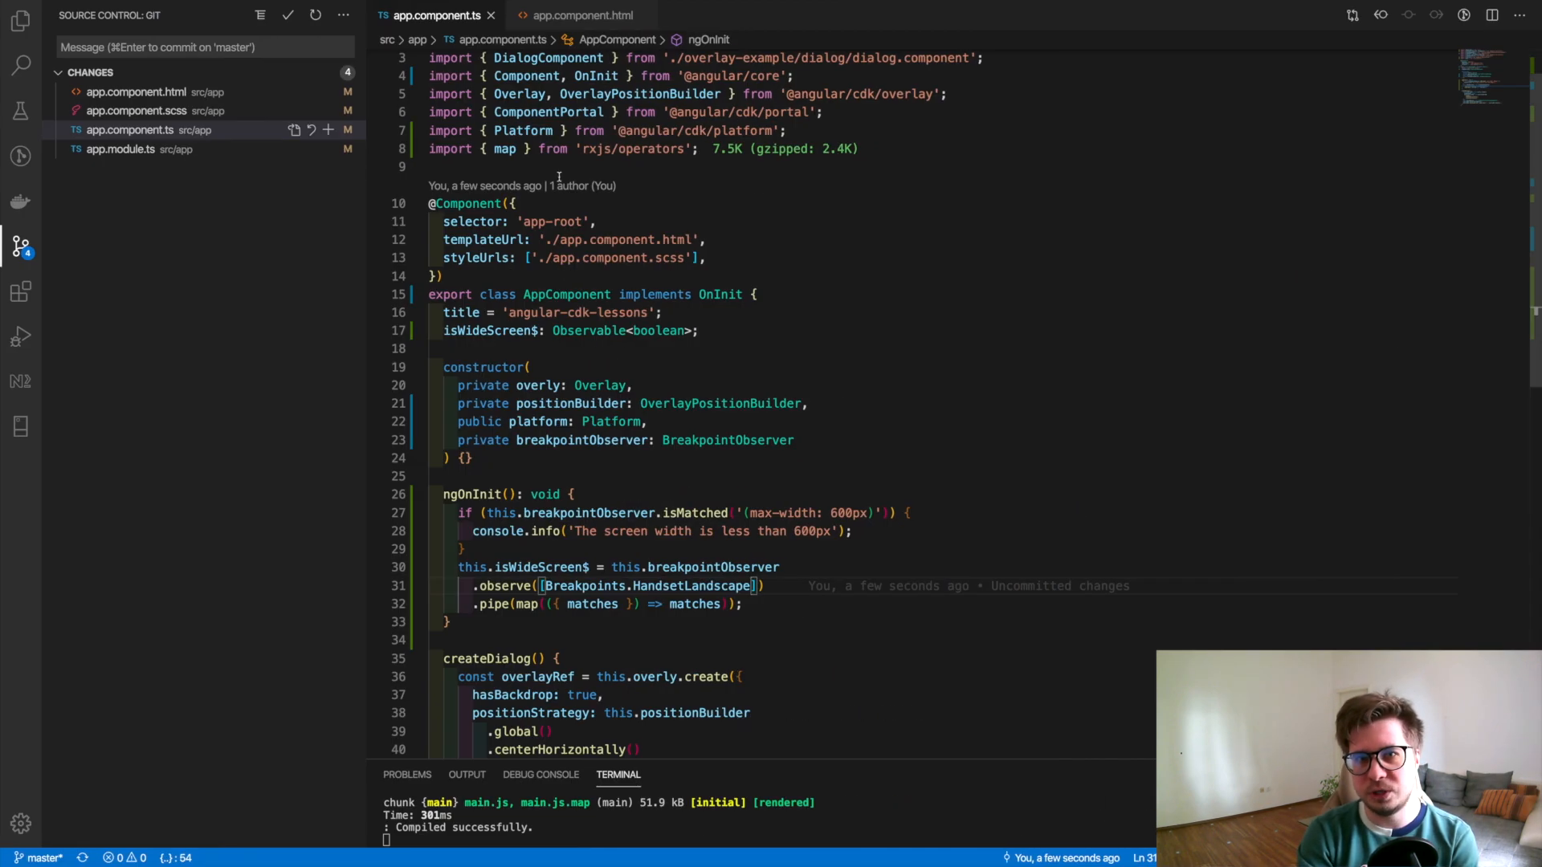
- Highlight the full list of breakpoint constants in breakpoints.d.ts, then switch apps
scroll("down", 3)
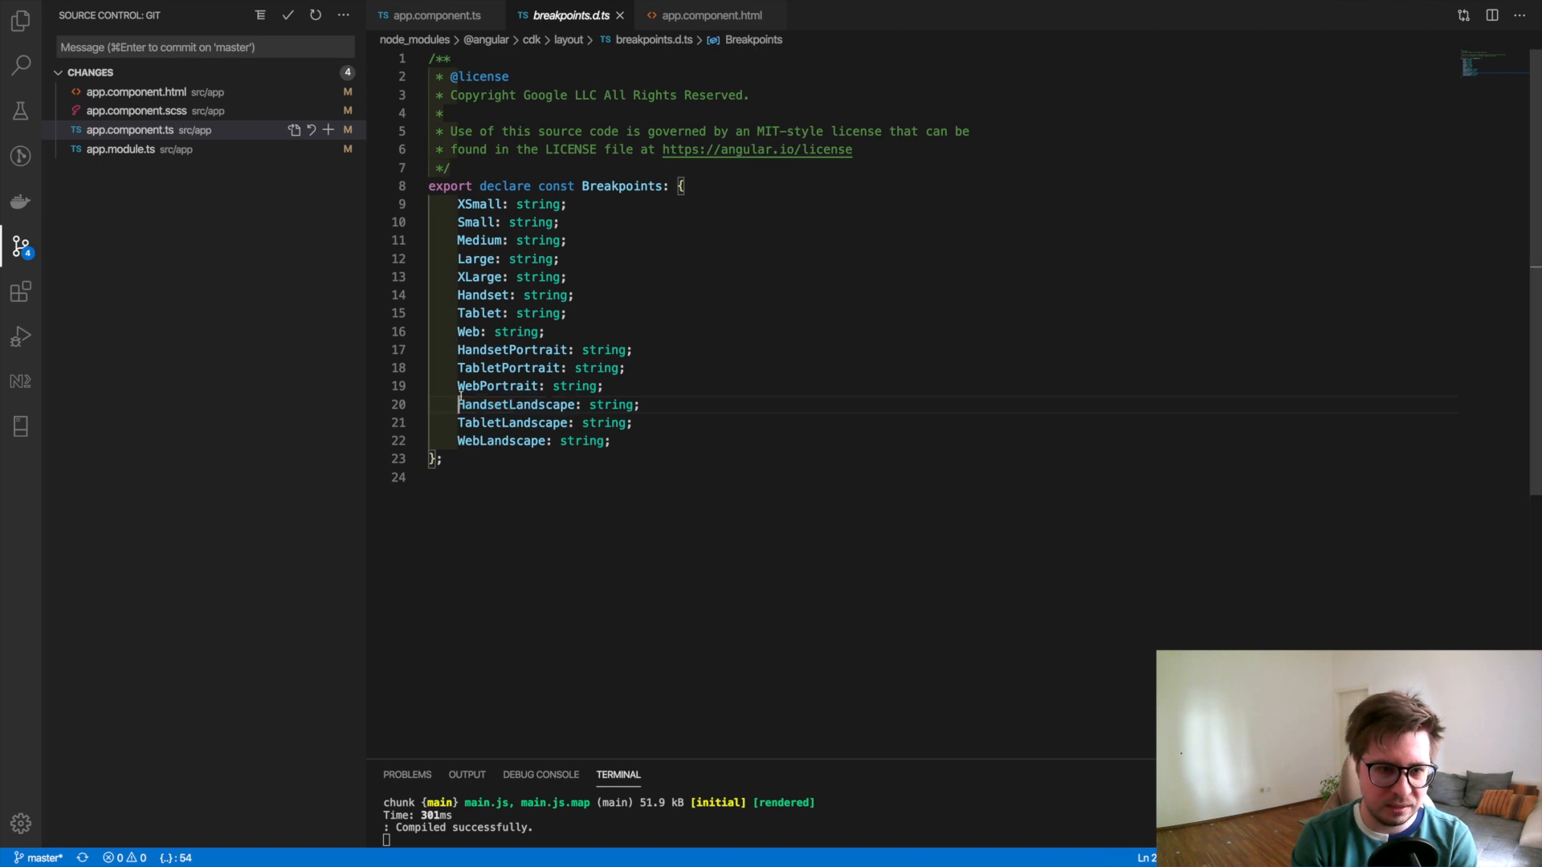
left_click_drag(458, 204, 610, 440)
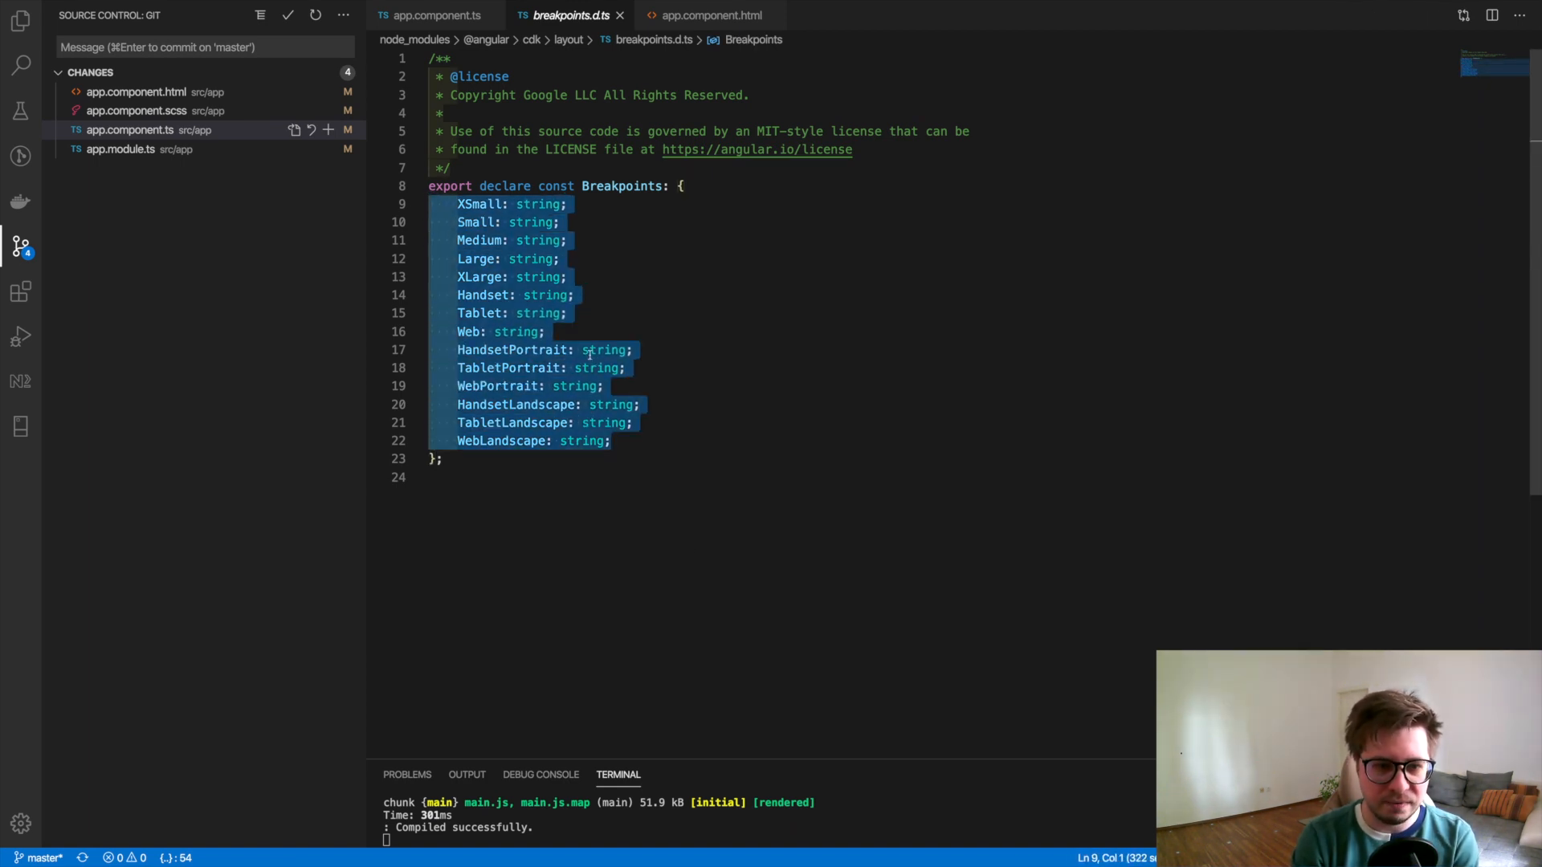
left_click(544, 331)
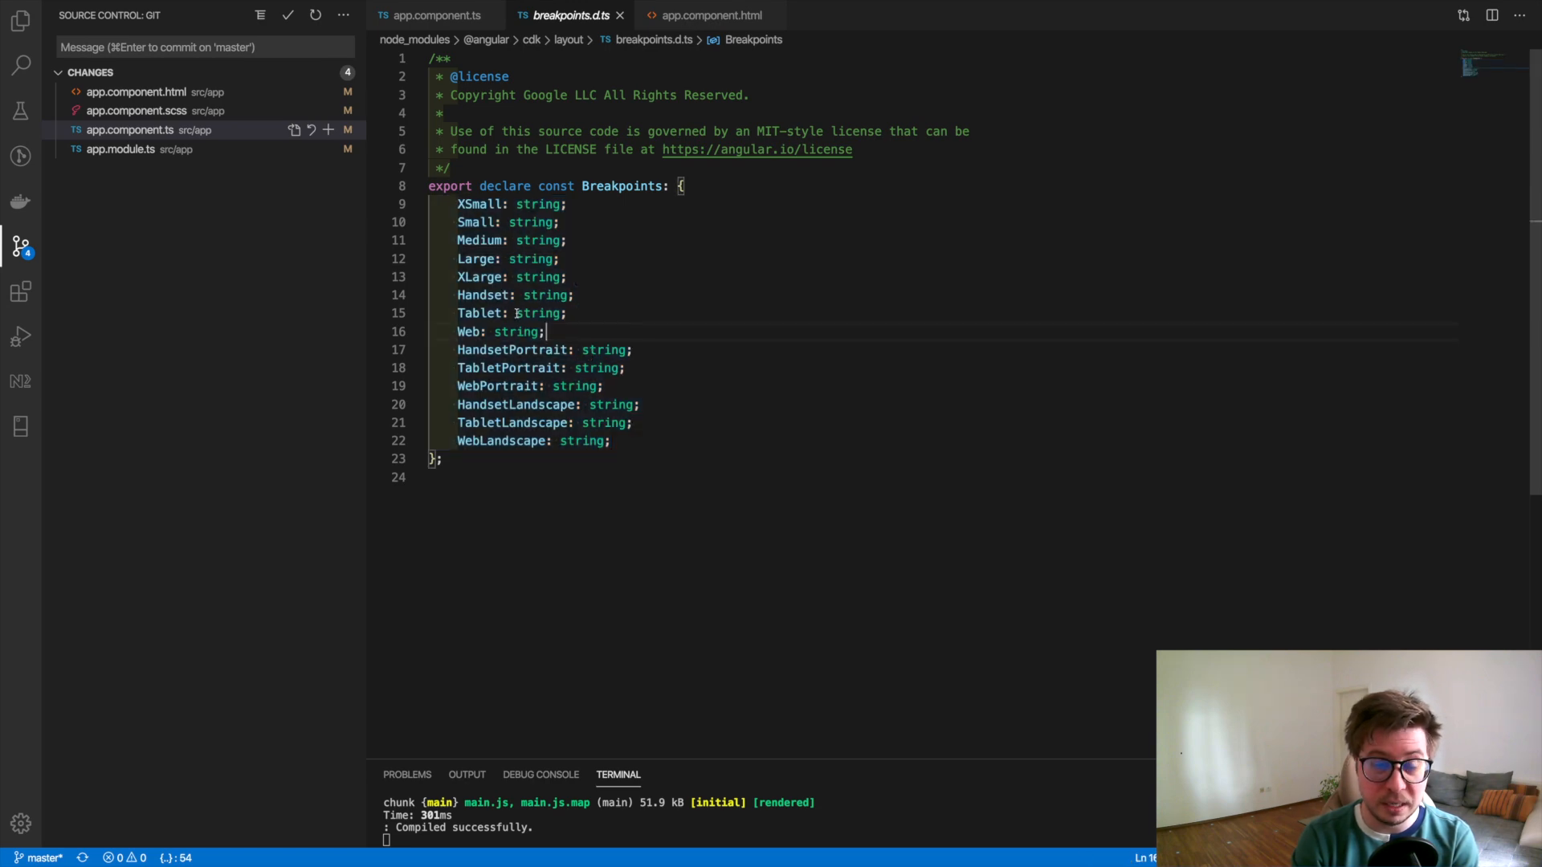
key("cmd+tab")
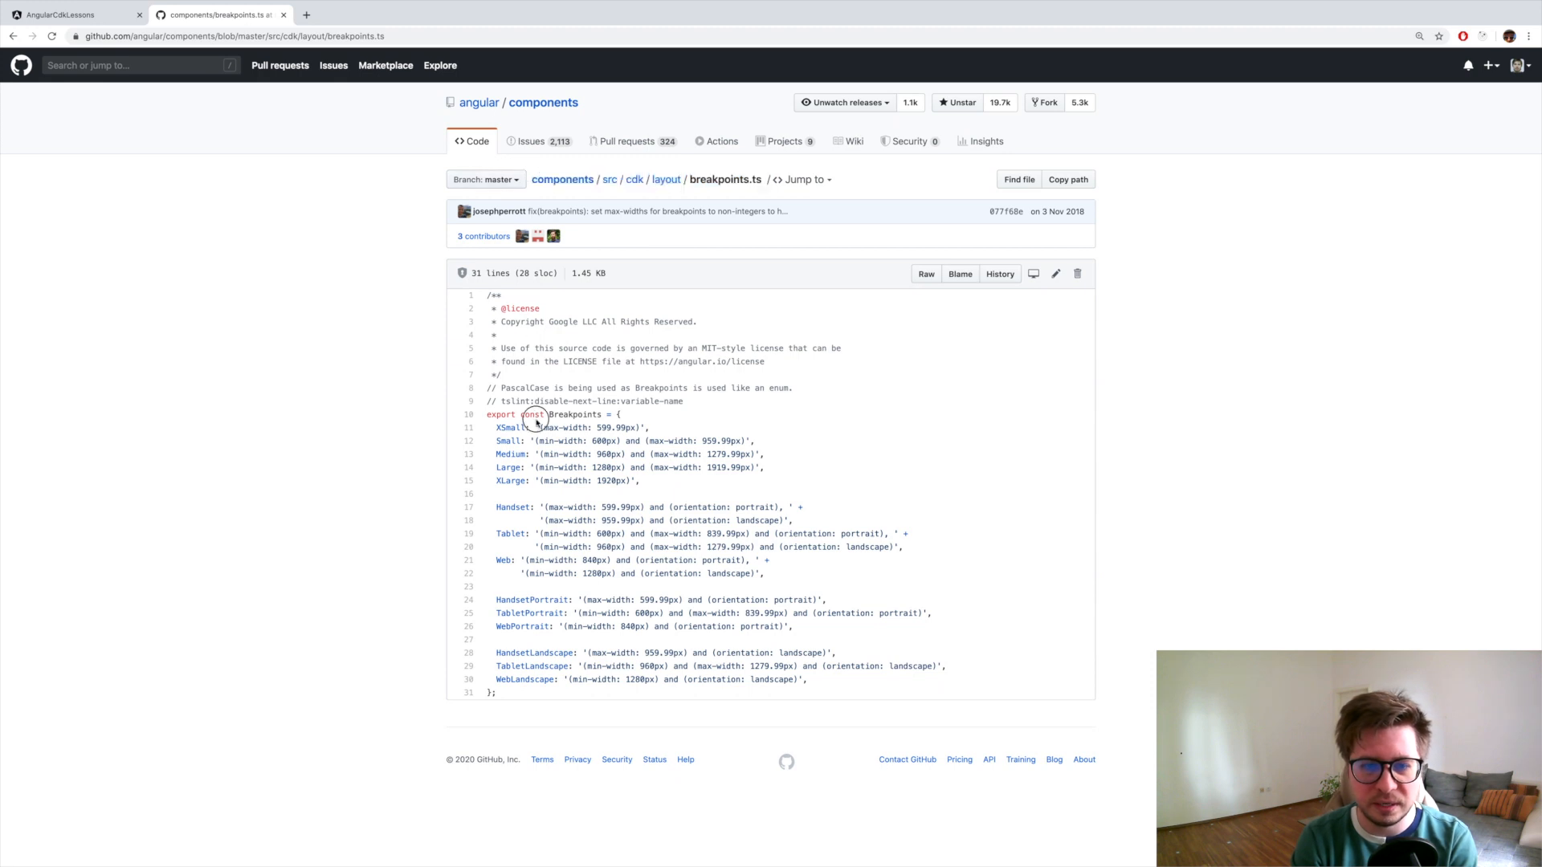
- Highlight the breakpoint media queries and the Web breakpoint's min-width: 1280px value
left_click_drag(537, 414, 551, 694)
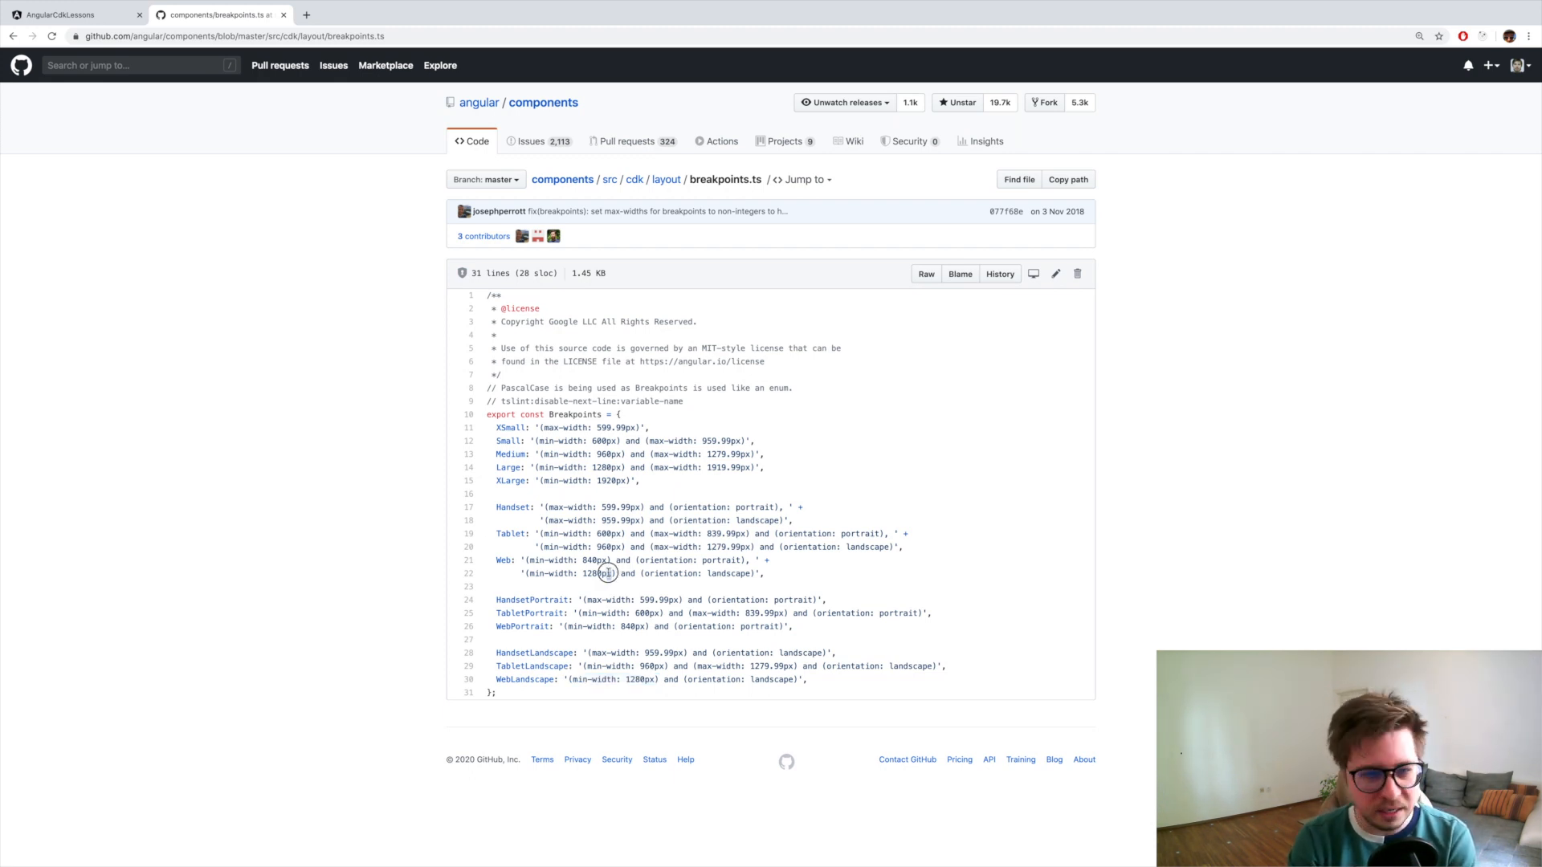
double_click(568, 573)
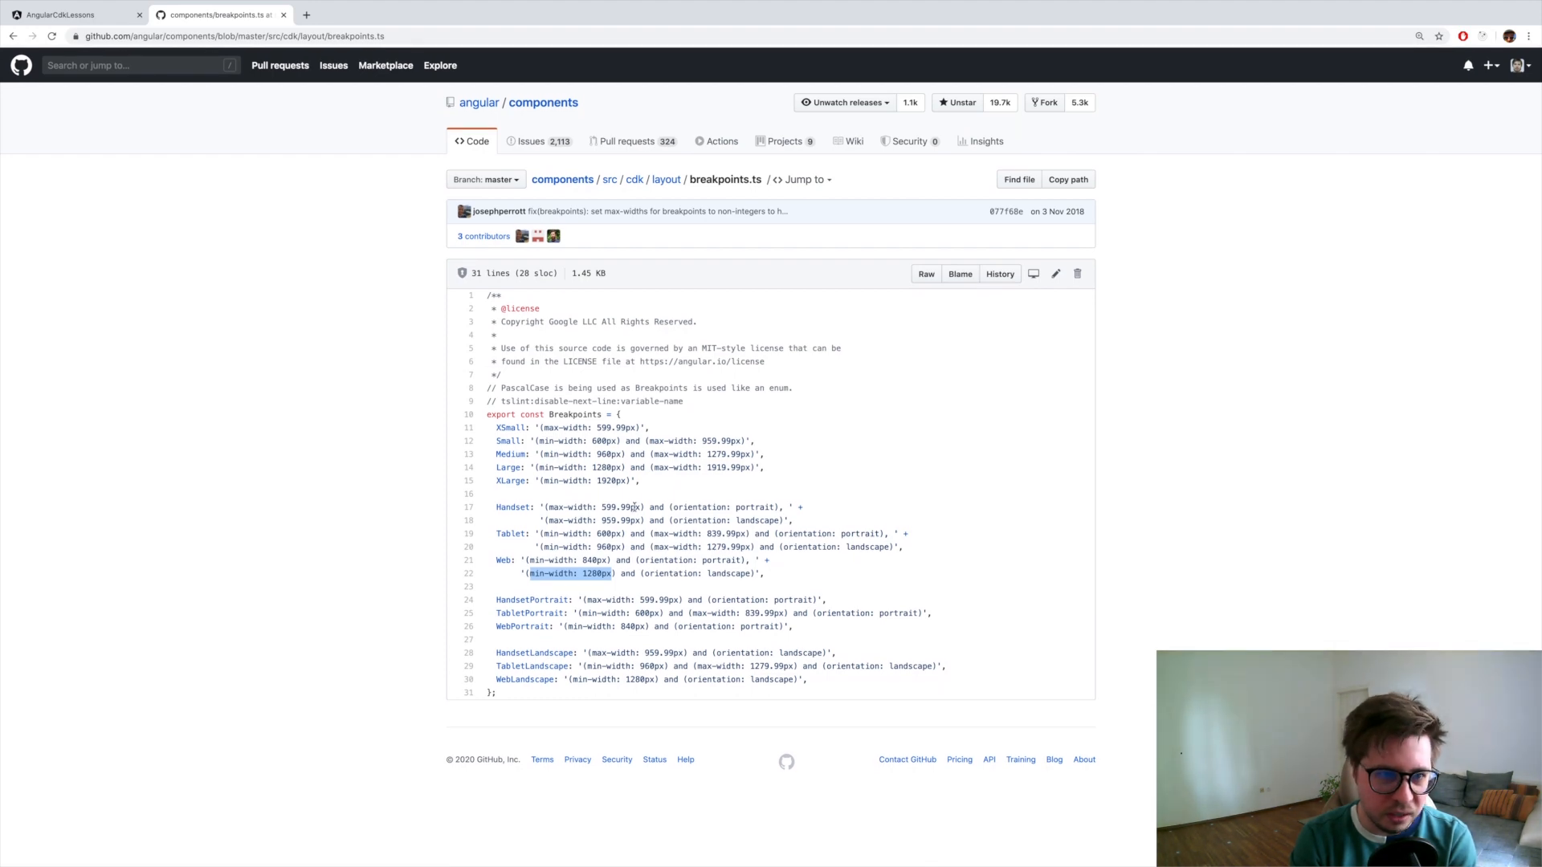
left_click(69, 14)
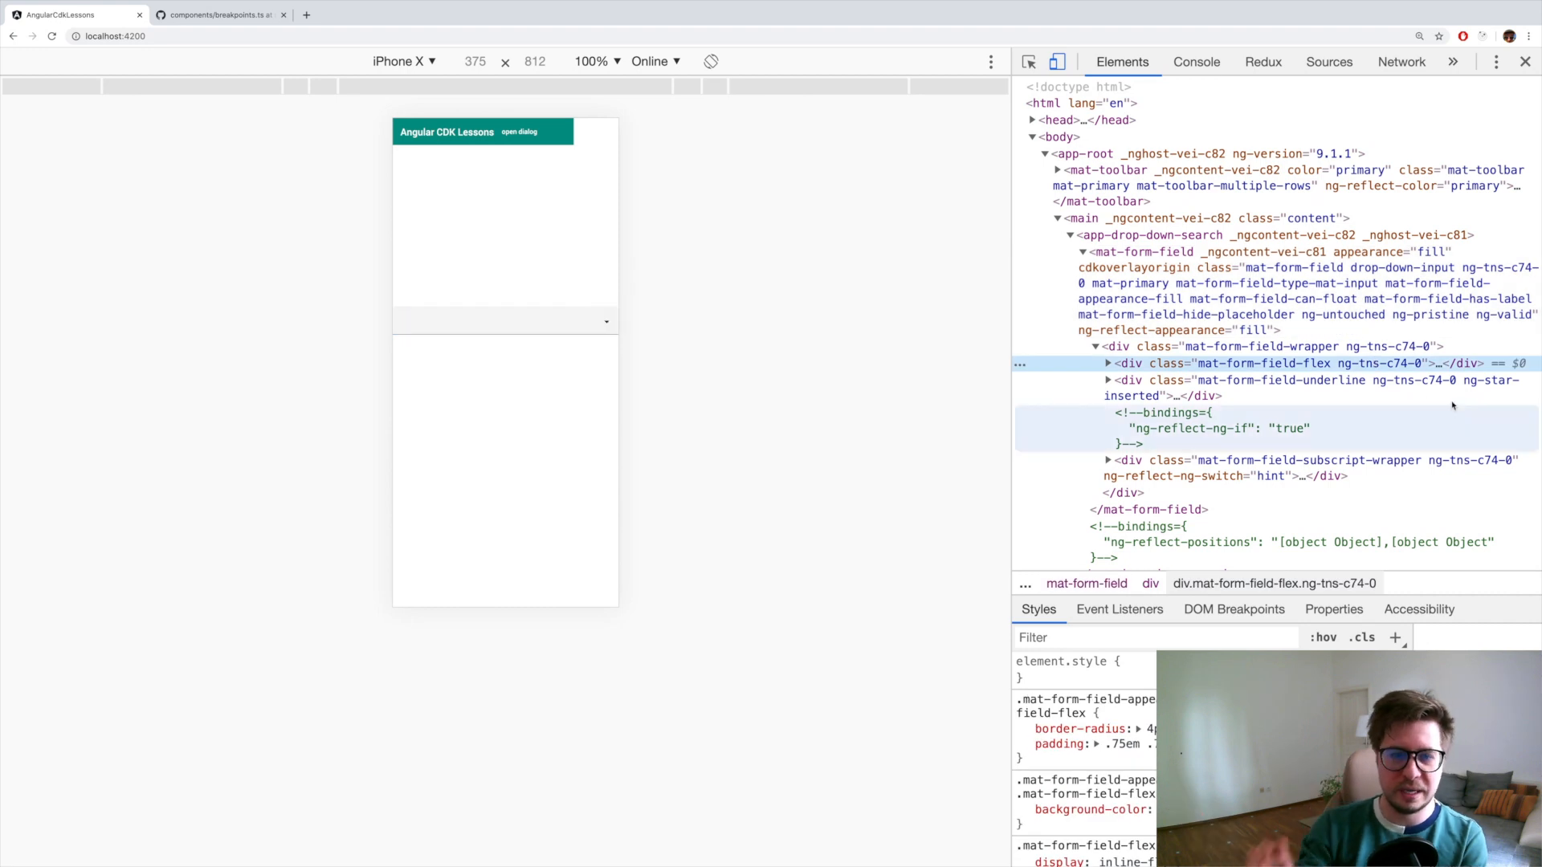
- Inspect the drop-down search field's mat-form-field element in DevTools
left_click(1182, 250)
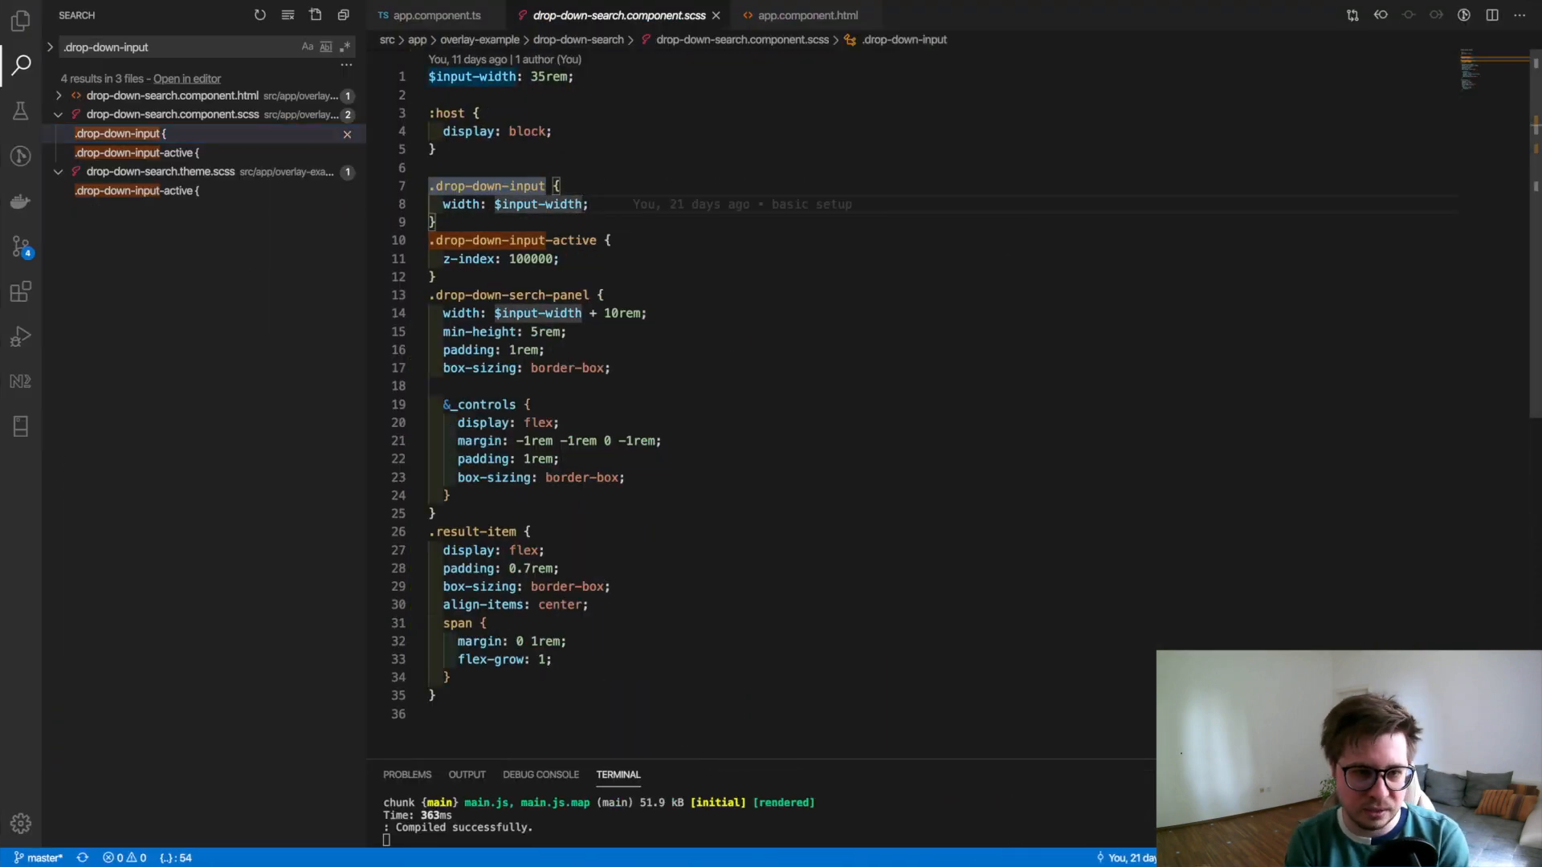
- Give .drop-down-input max-width $input-width and width 90vw, then check the iPhone X preview
type("max-")
type("width: ;")
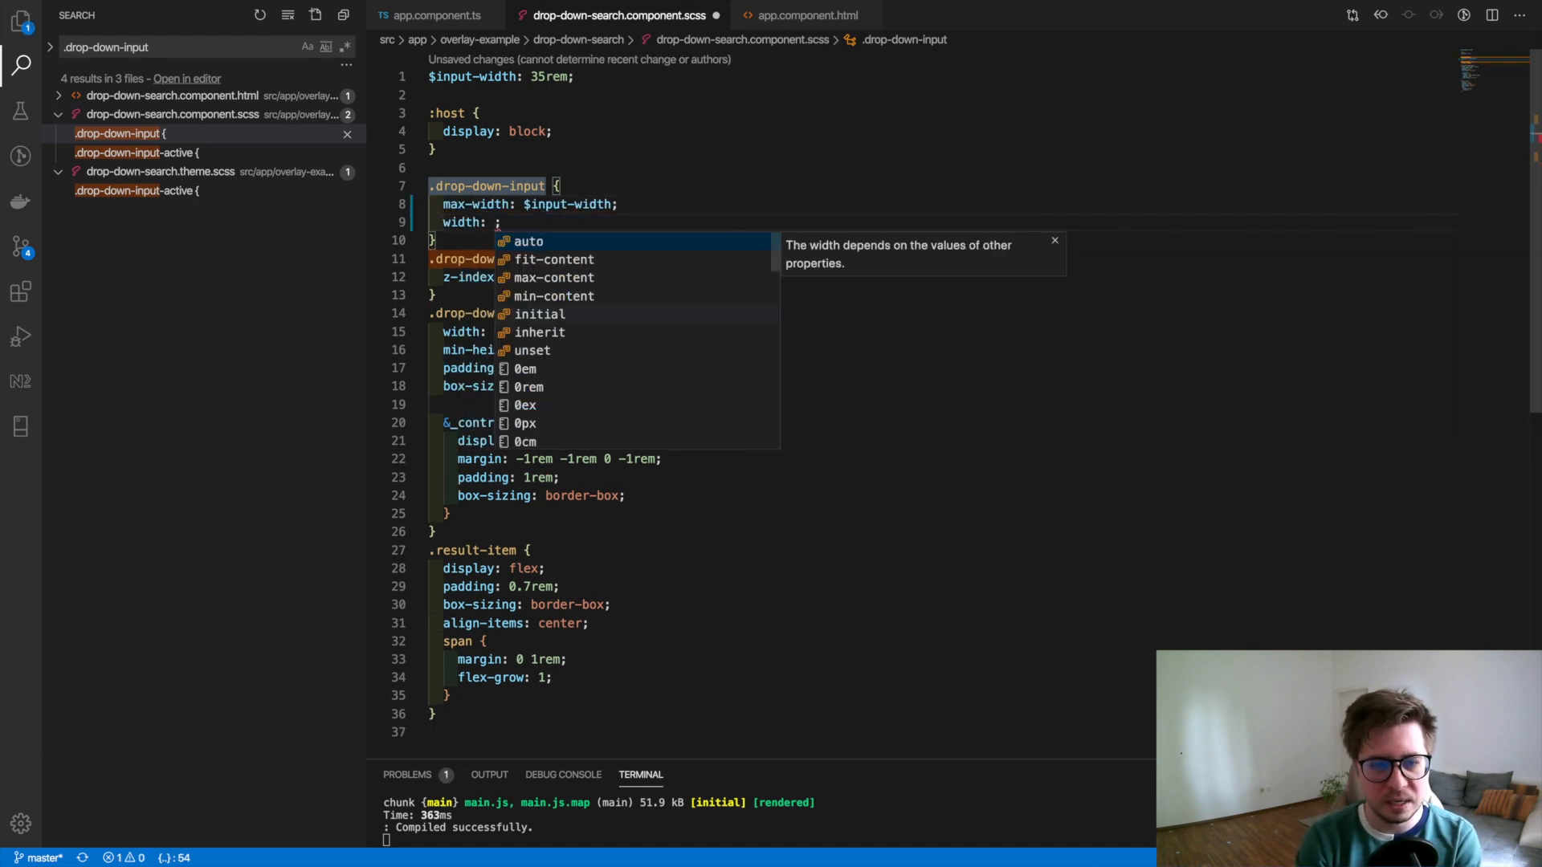
type("90vw")
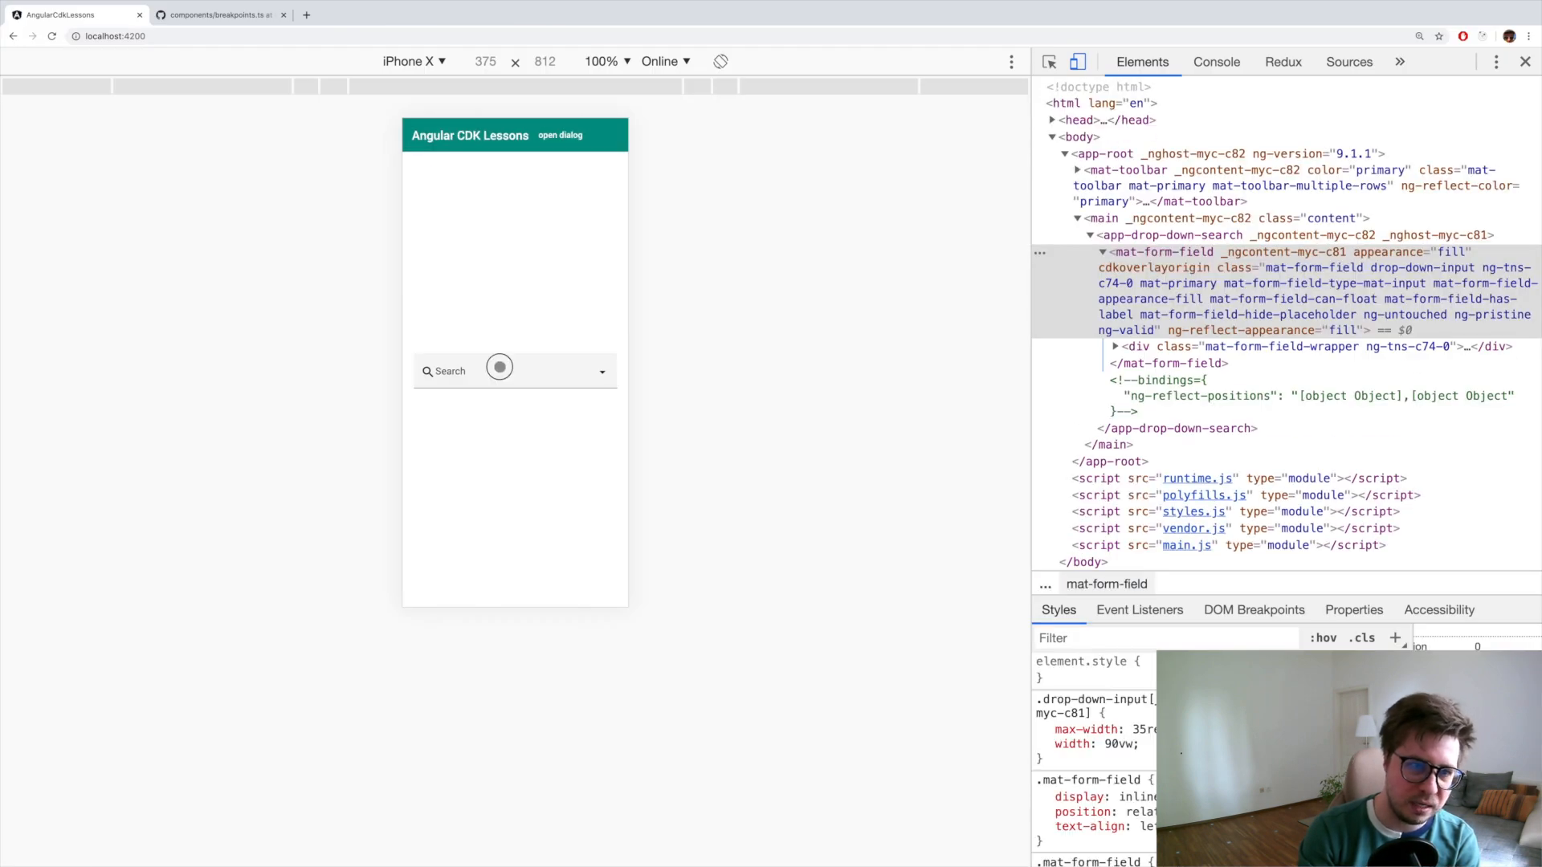
left_click(559, 135)
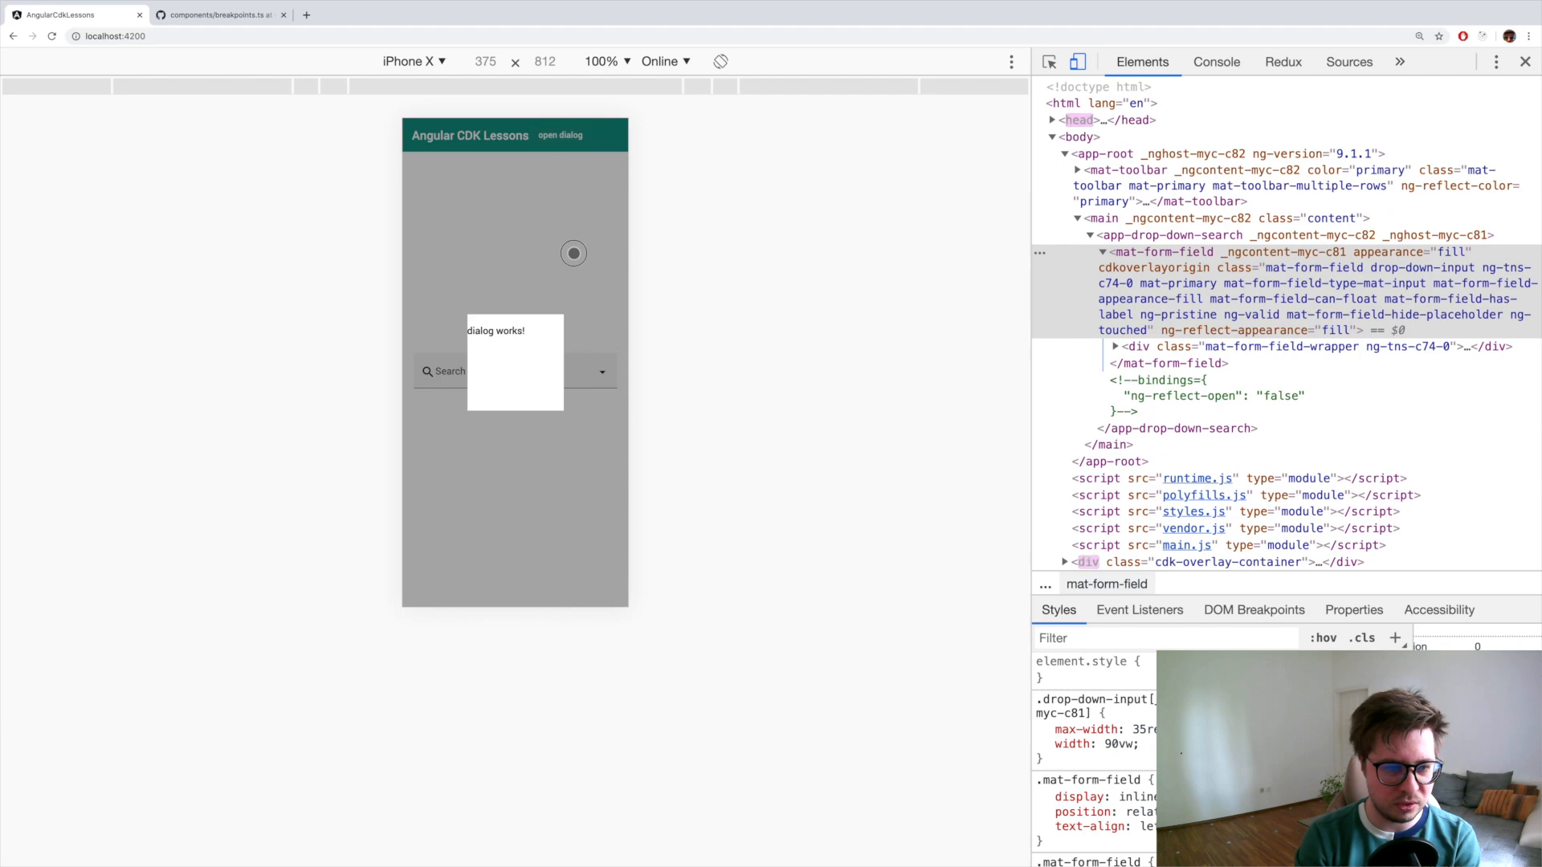